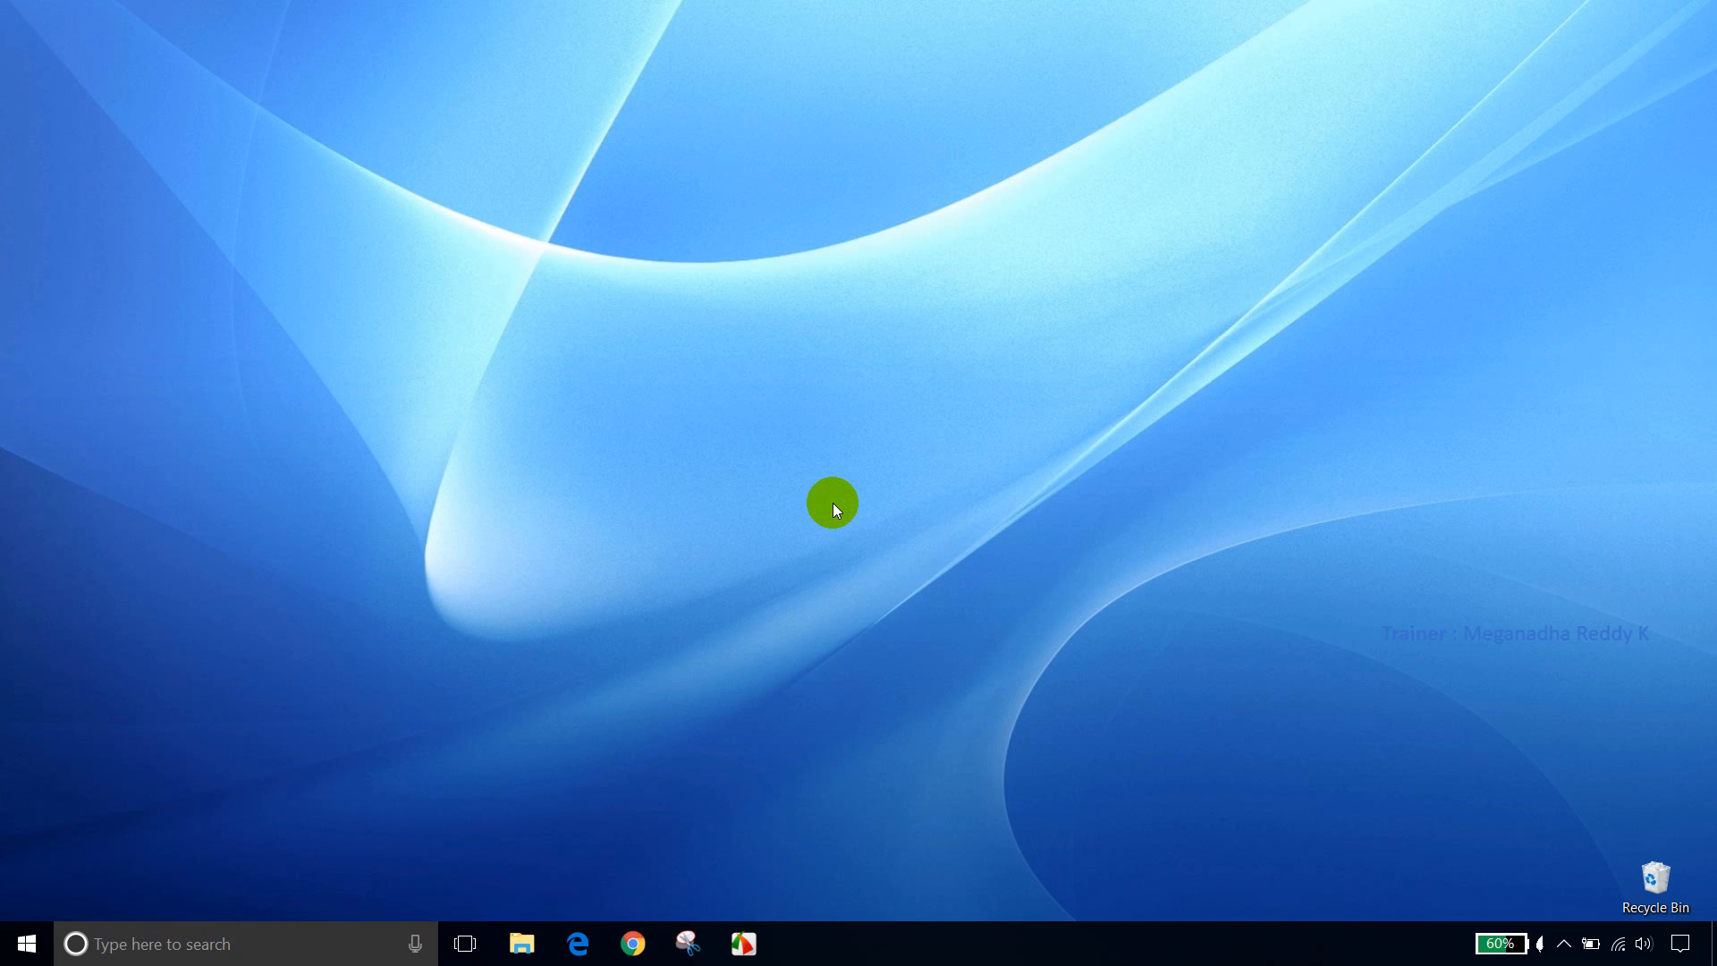
pyautogui.moveTo(624, 884)
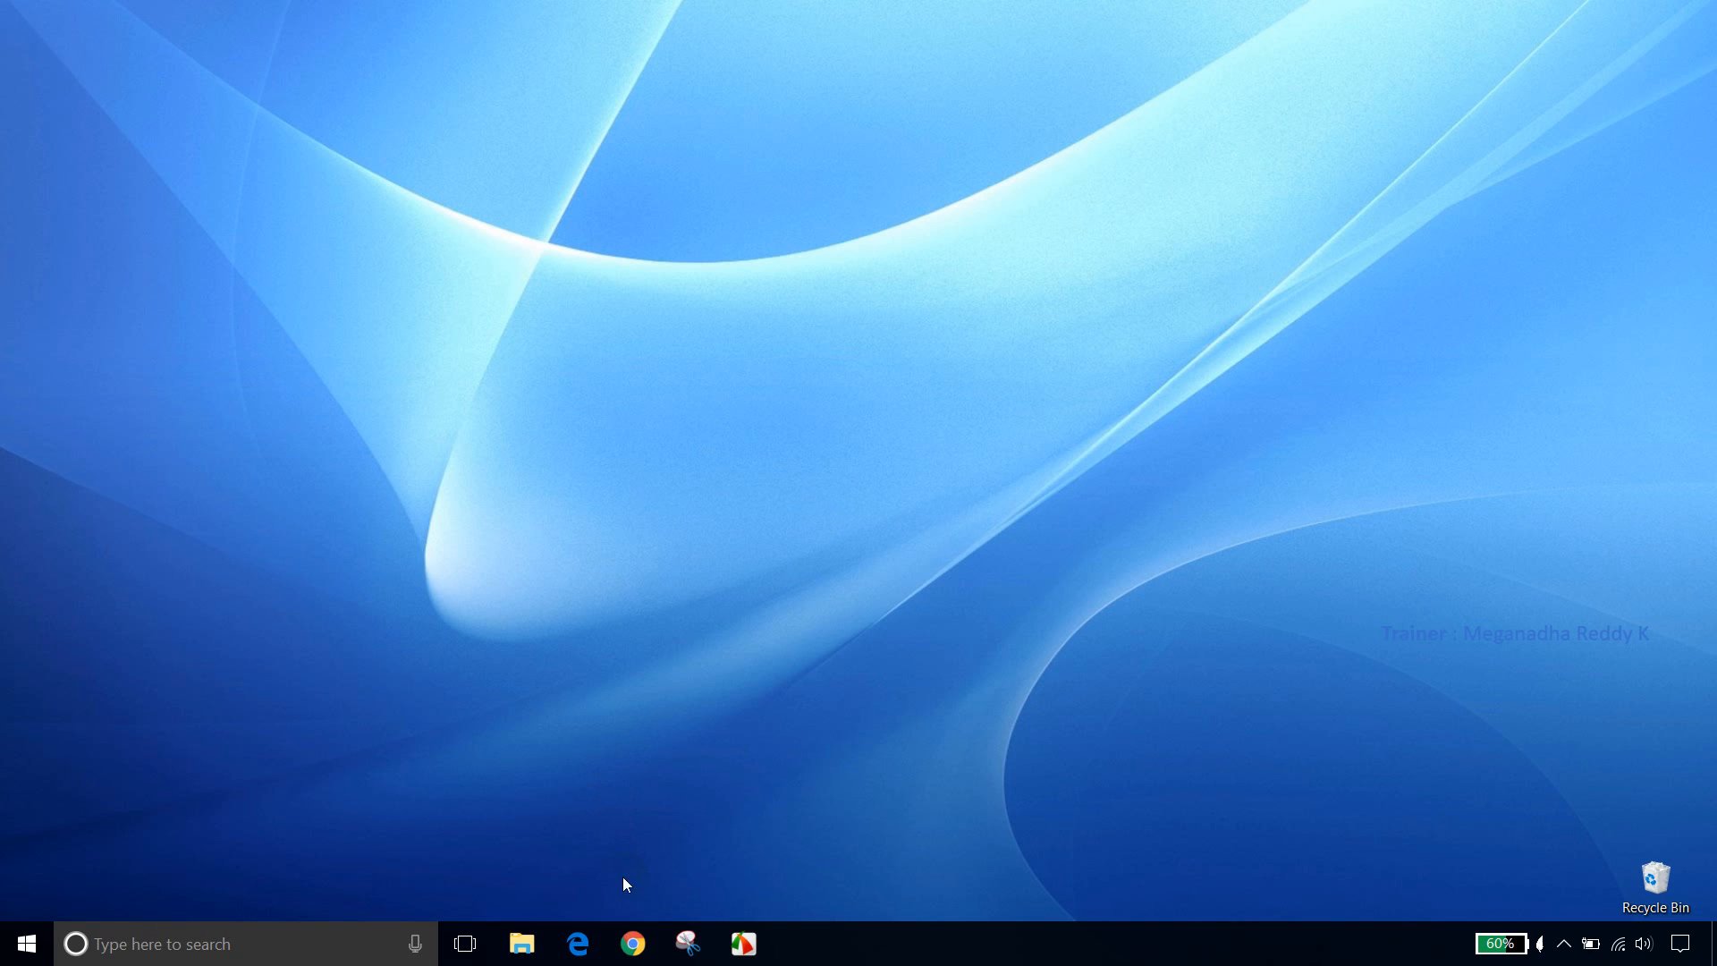
# Step: Search Google in Chrome for 'sql server 2016 express download'
pyautogui.click(633, 944)
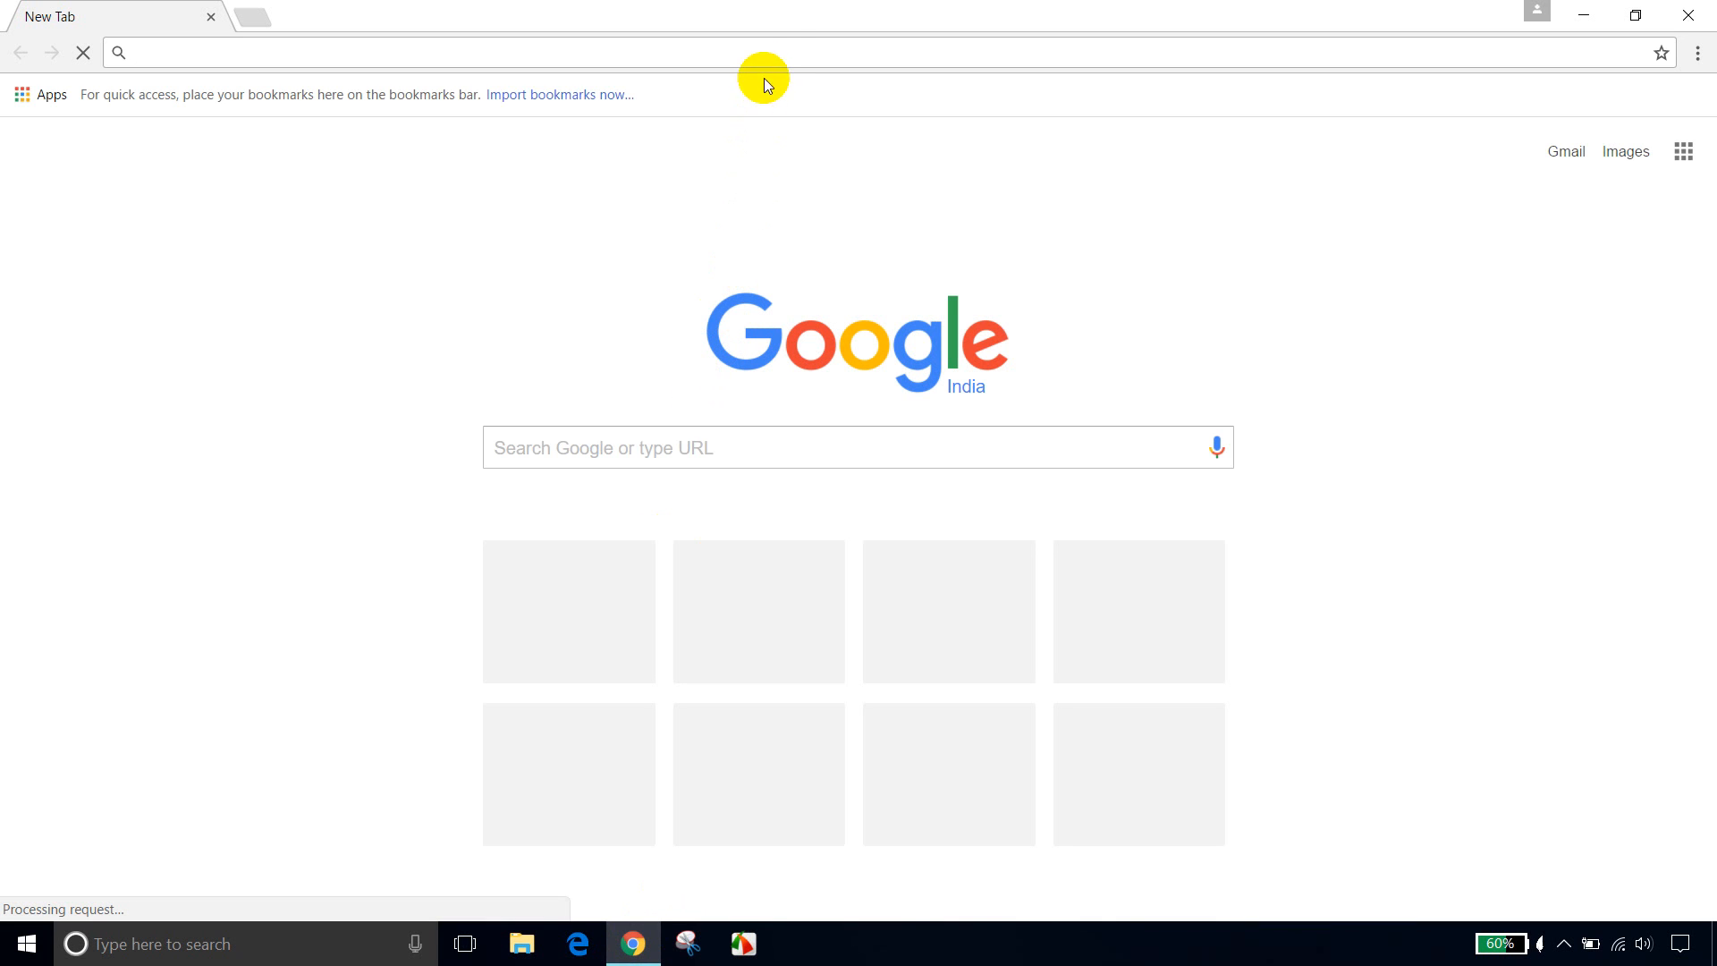
pyautogui.write('sql server 2016 expe')
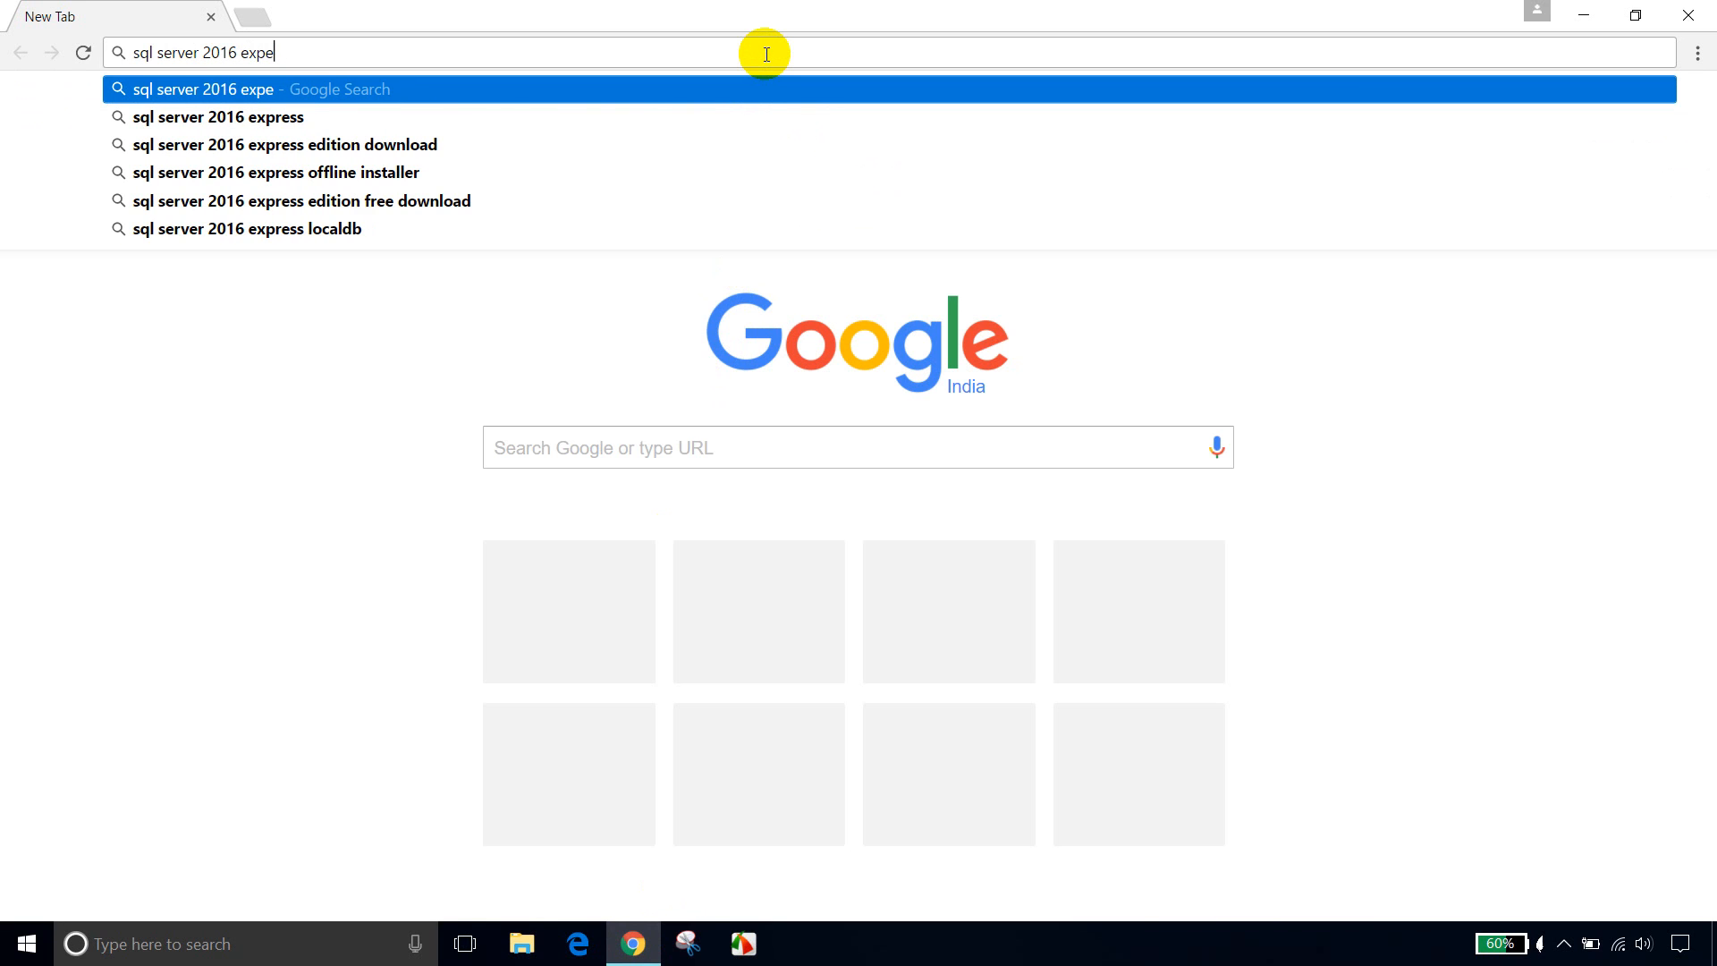
pyautogui.write('ss')
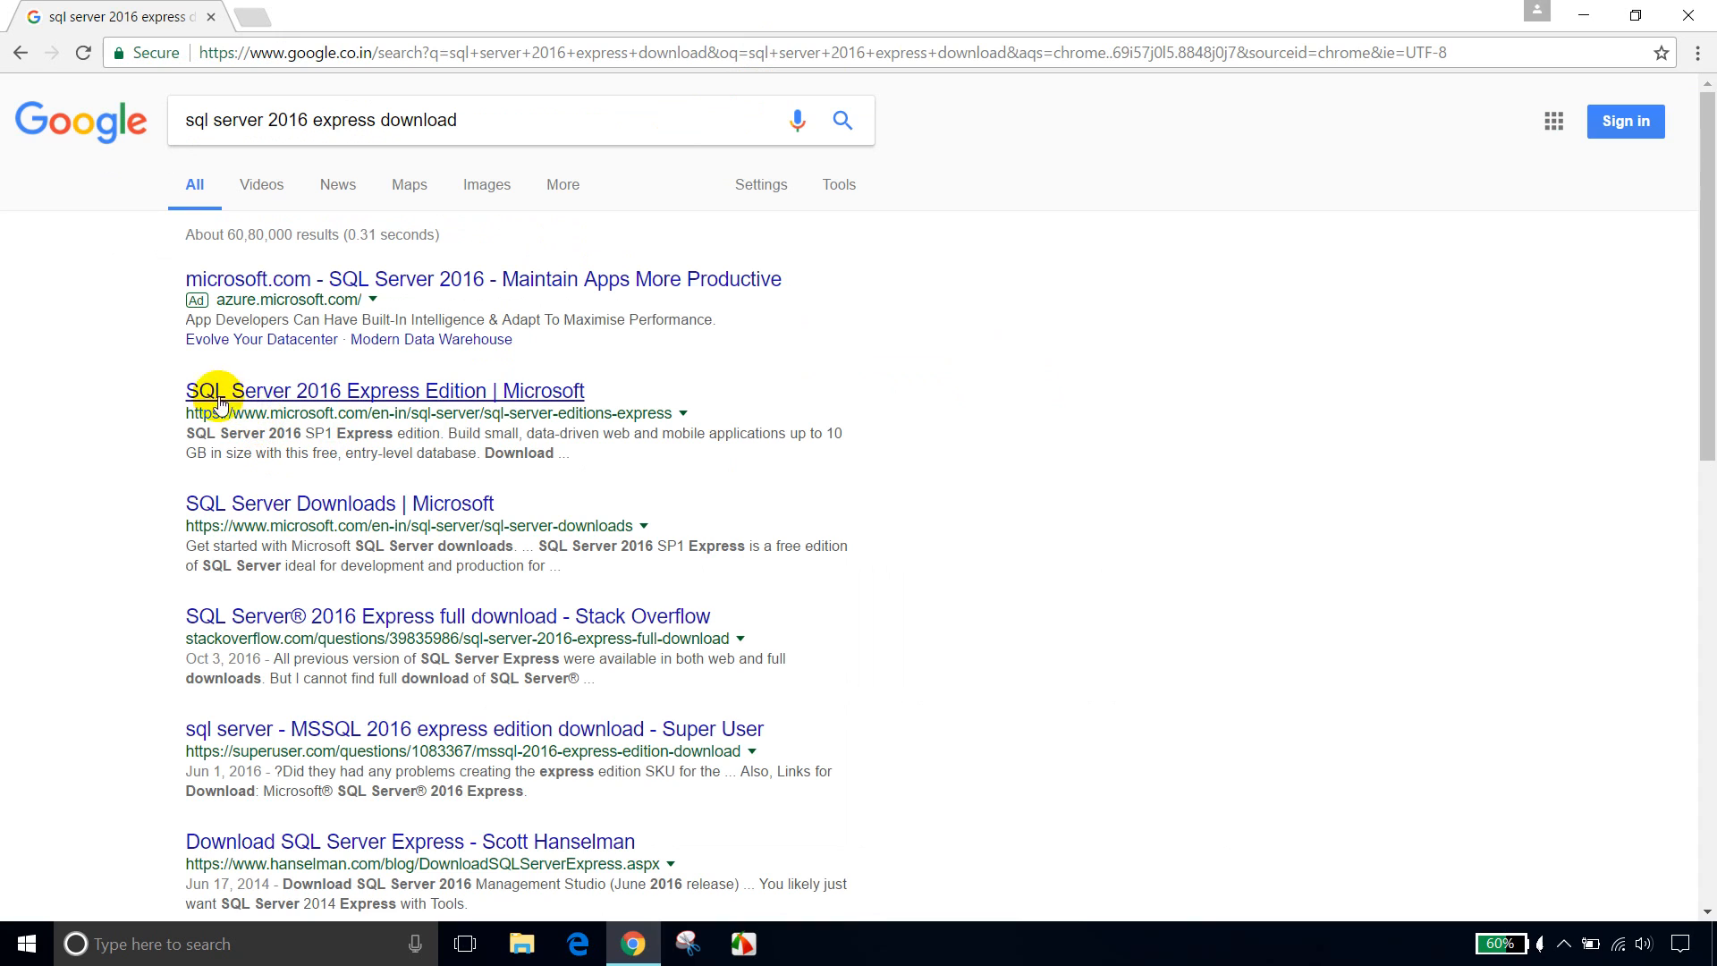
# Step: Download SQLServer2016-SSEI-Expr.exe from Microsoft's SQL Server 2016 SP1 Express edition page
pyautogui.click(380, 390)
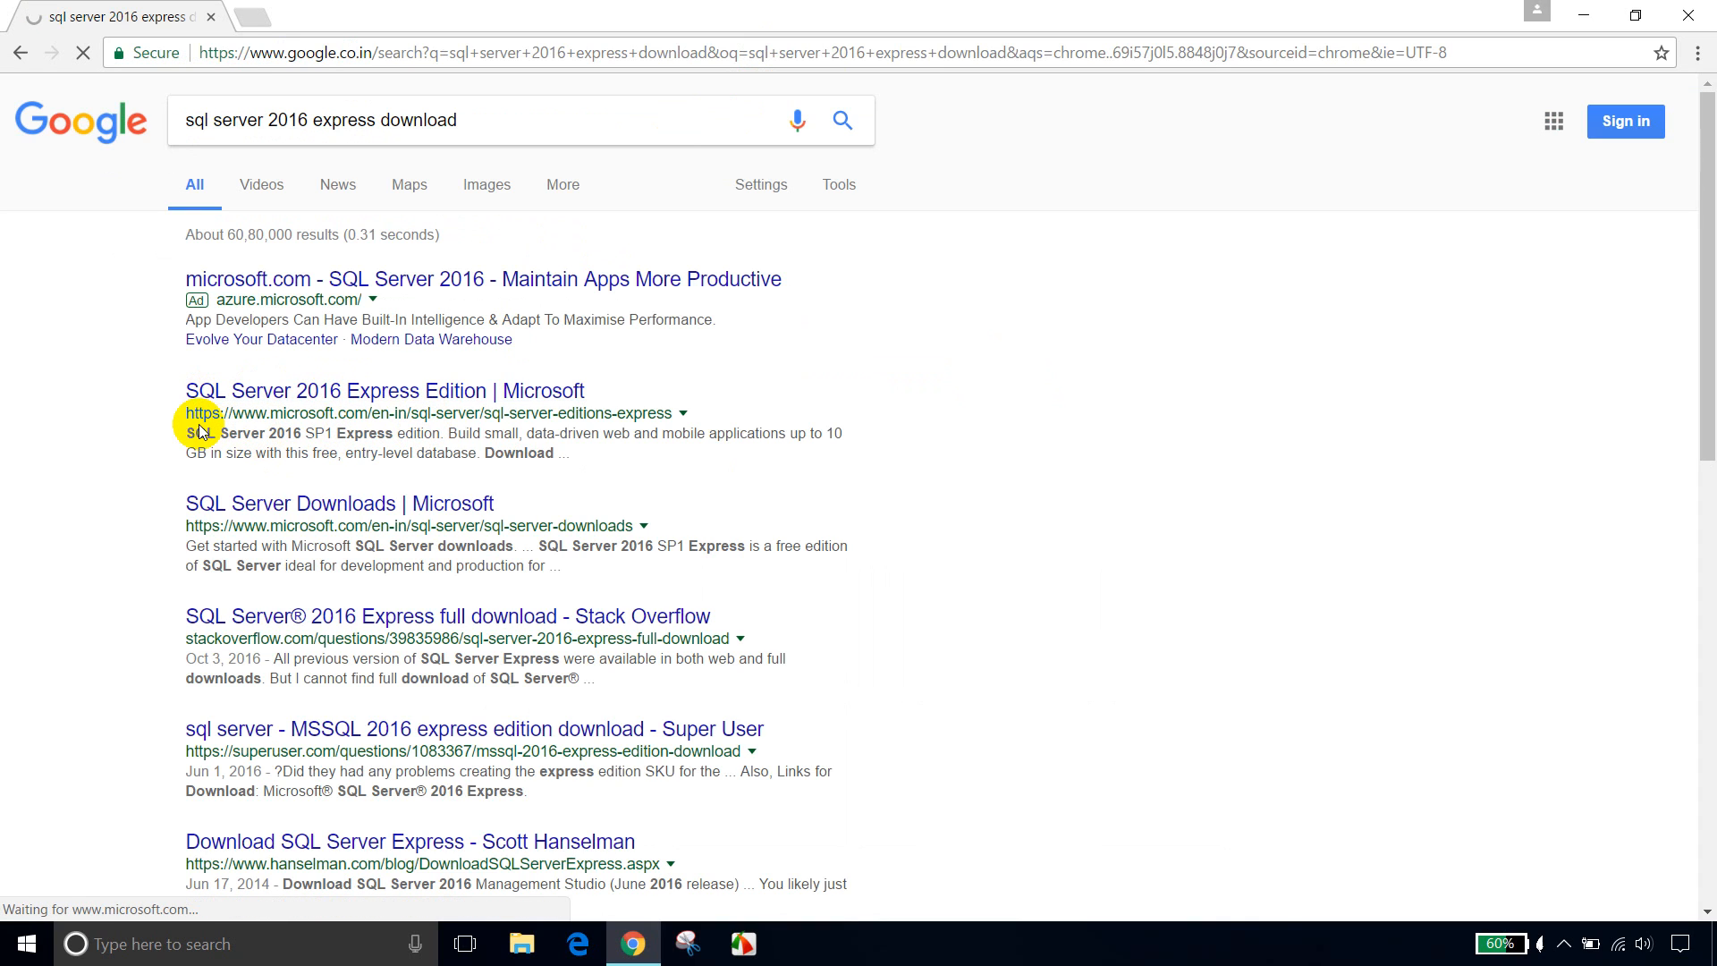
pyautogui.click(386, 390)
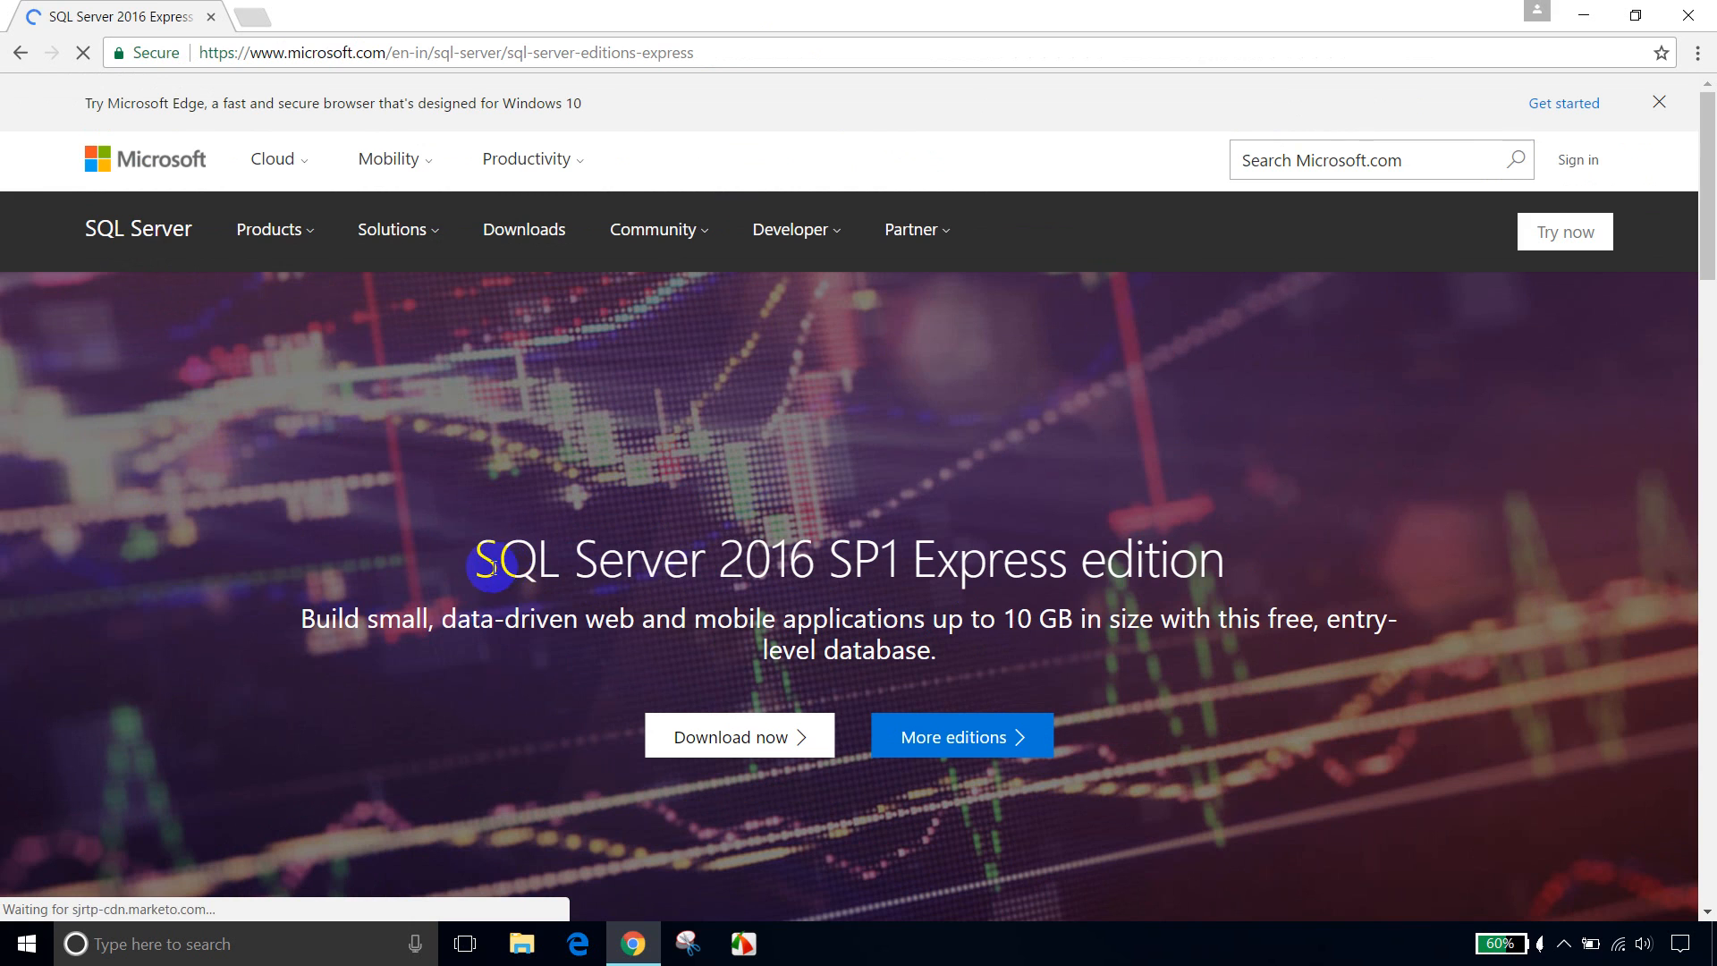
pyautogui.moveTo(489, 558); pyautogui.dragTo(1224, 558)
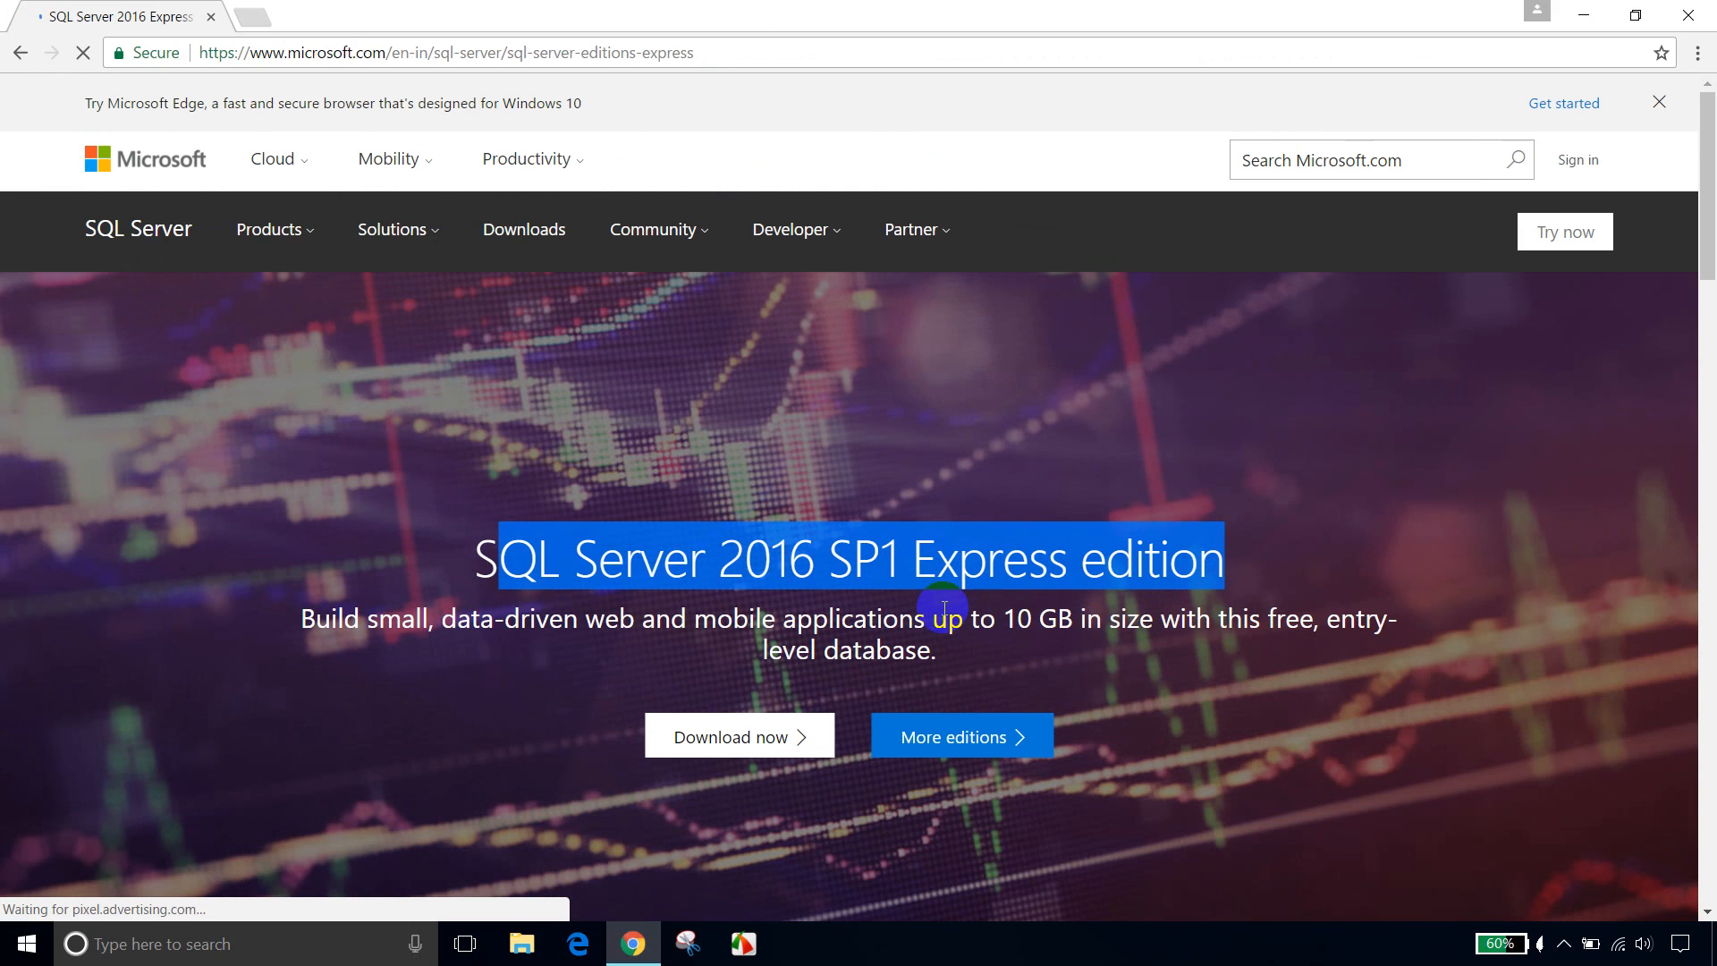
pyautogui.scroll(-3)
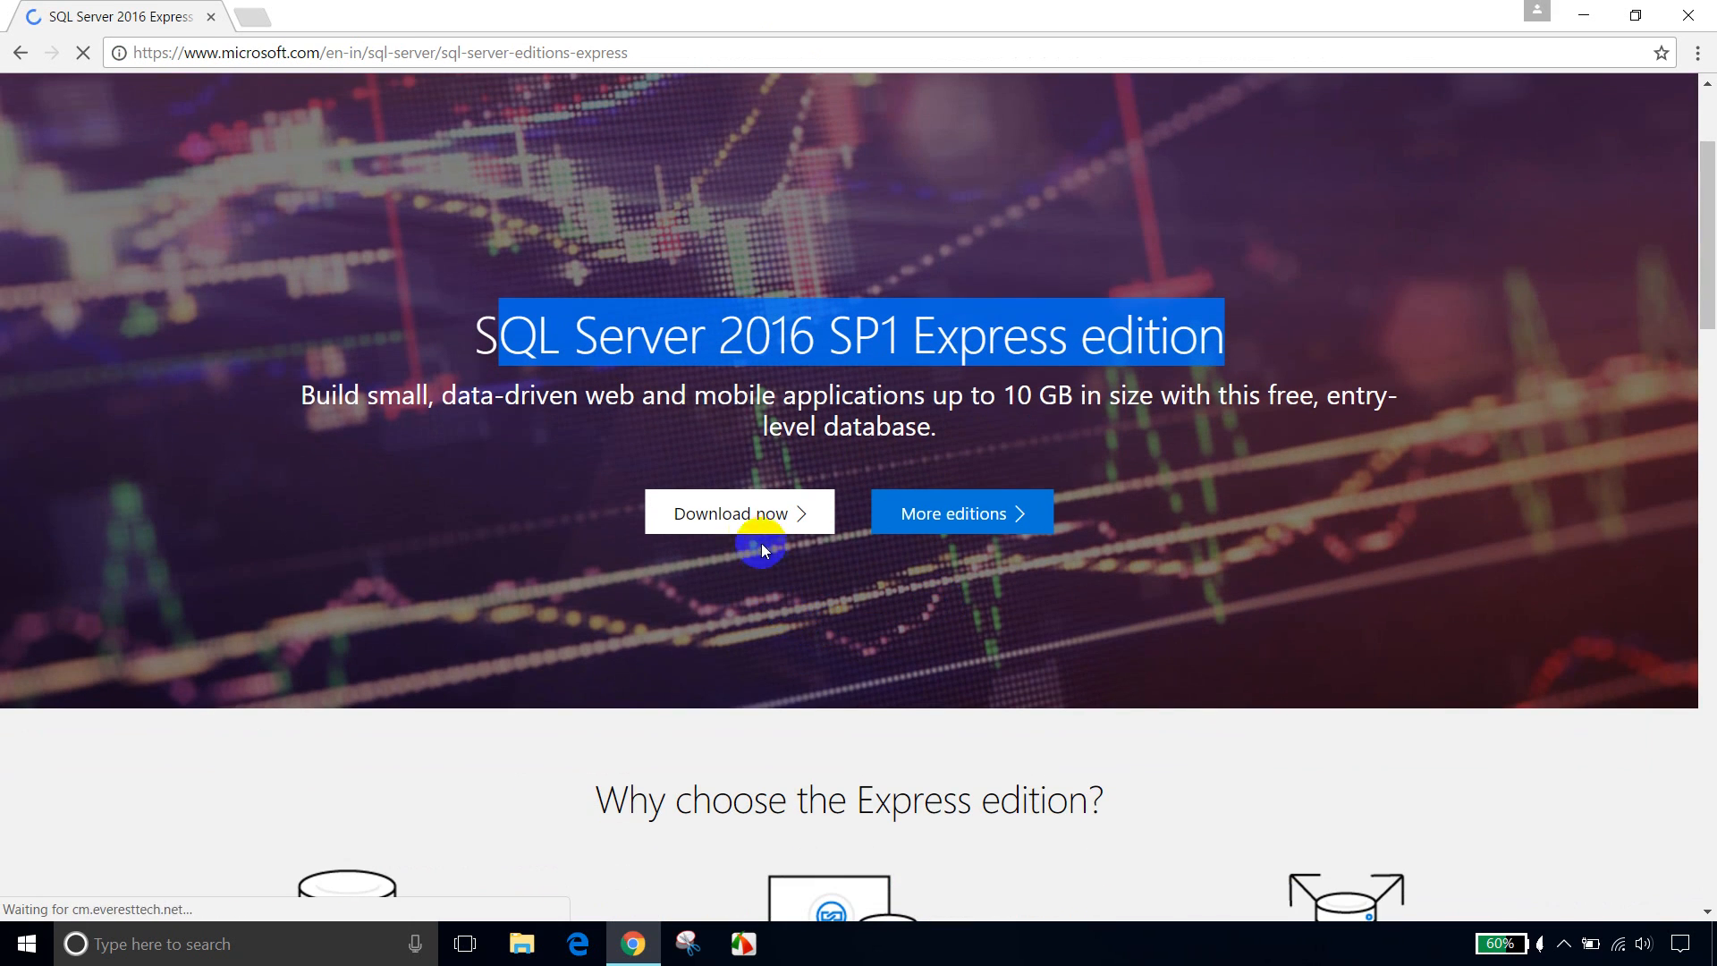
pyautogui.click(740, 512)
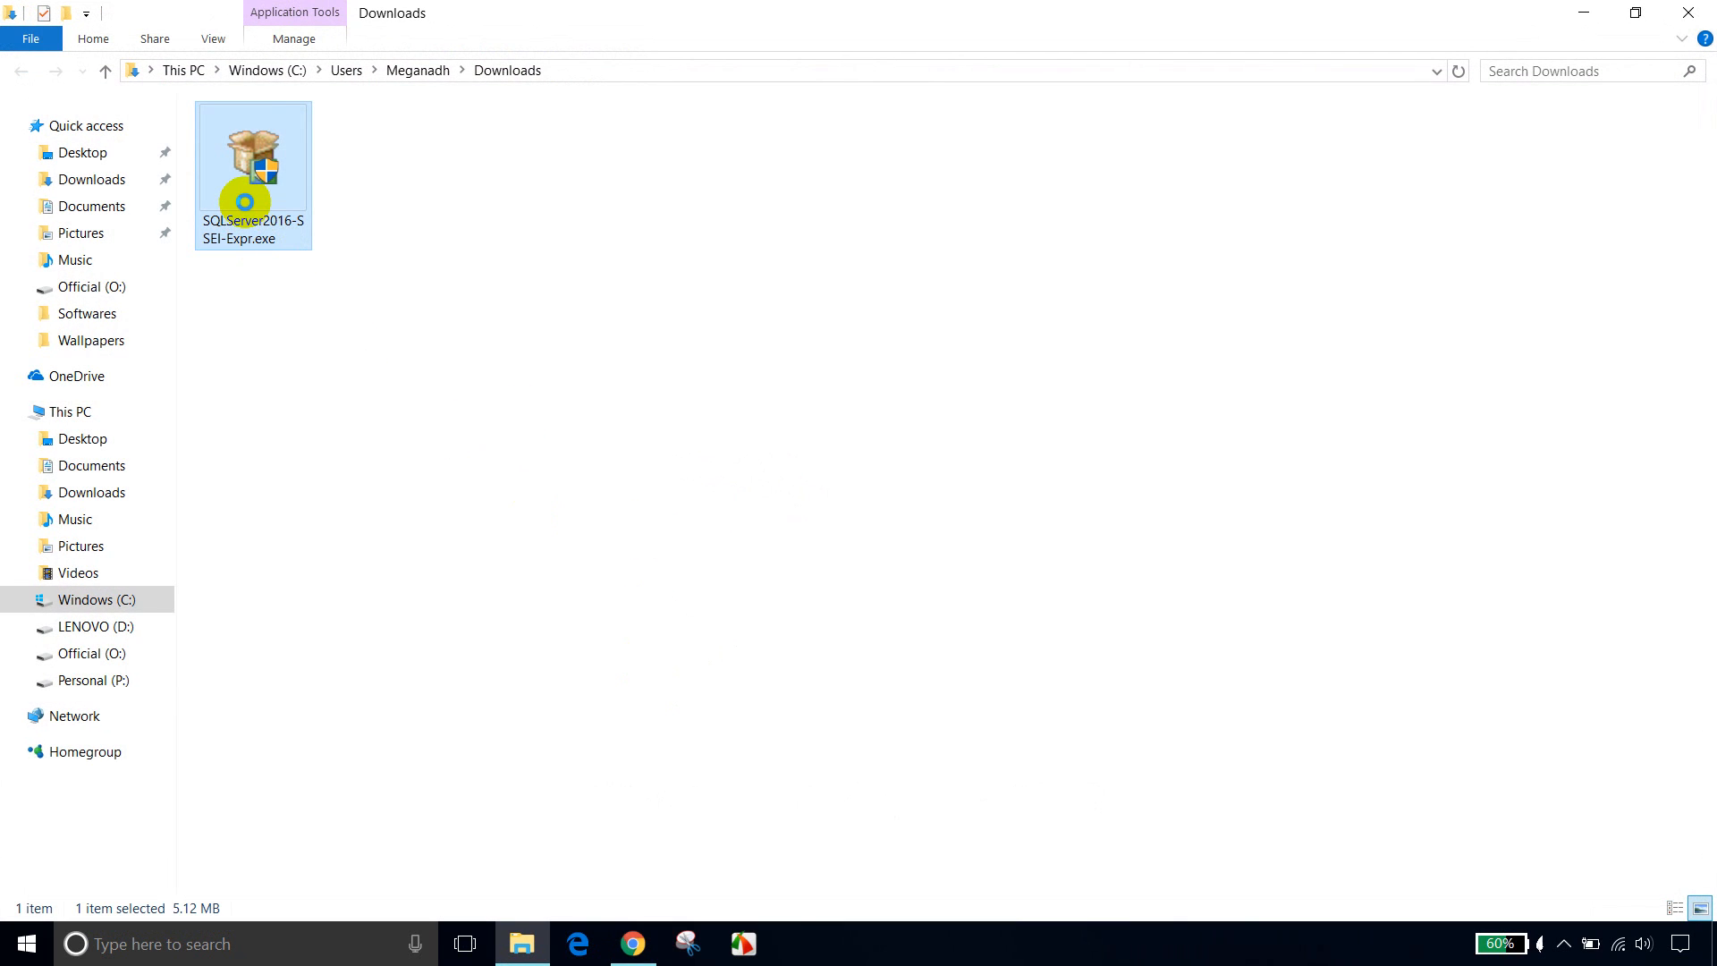
# Step: Run SQLServer2016-SSEI-Expr.exe from the Downloads folder to reach the installation-type screen
pyautogui.rightClick(244, 203)
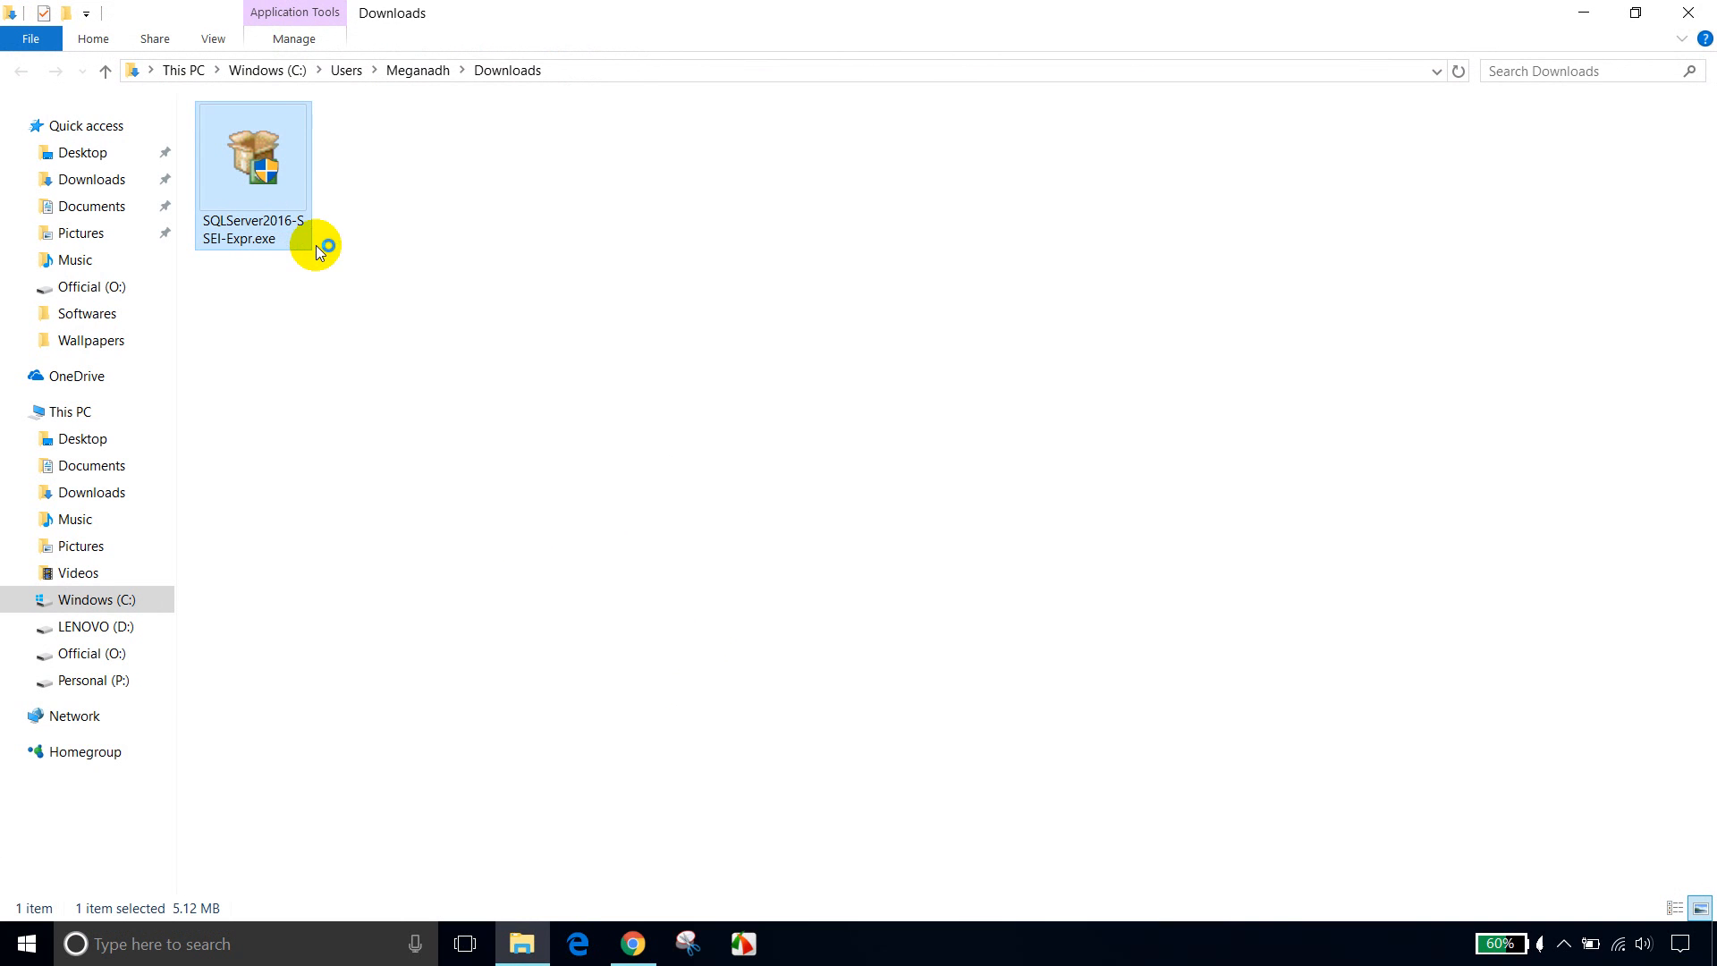
pyautogui.moveTo(515, 299)
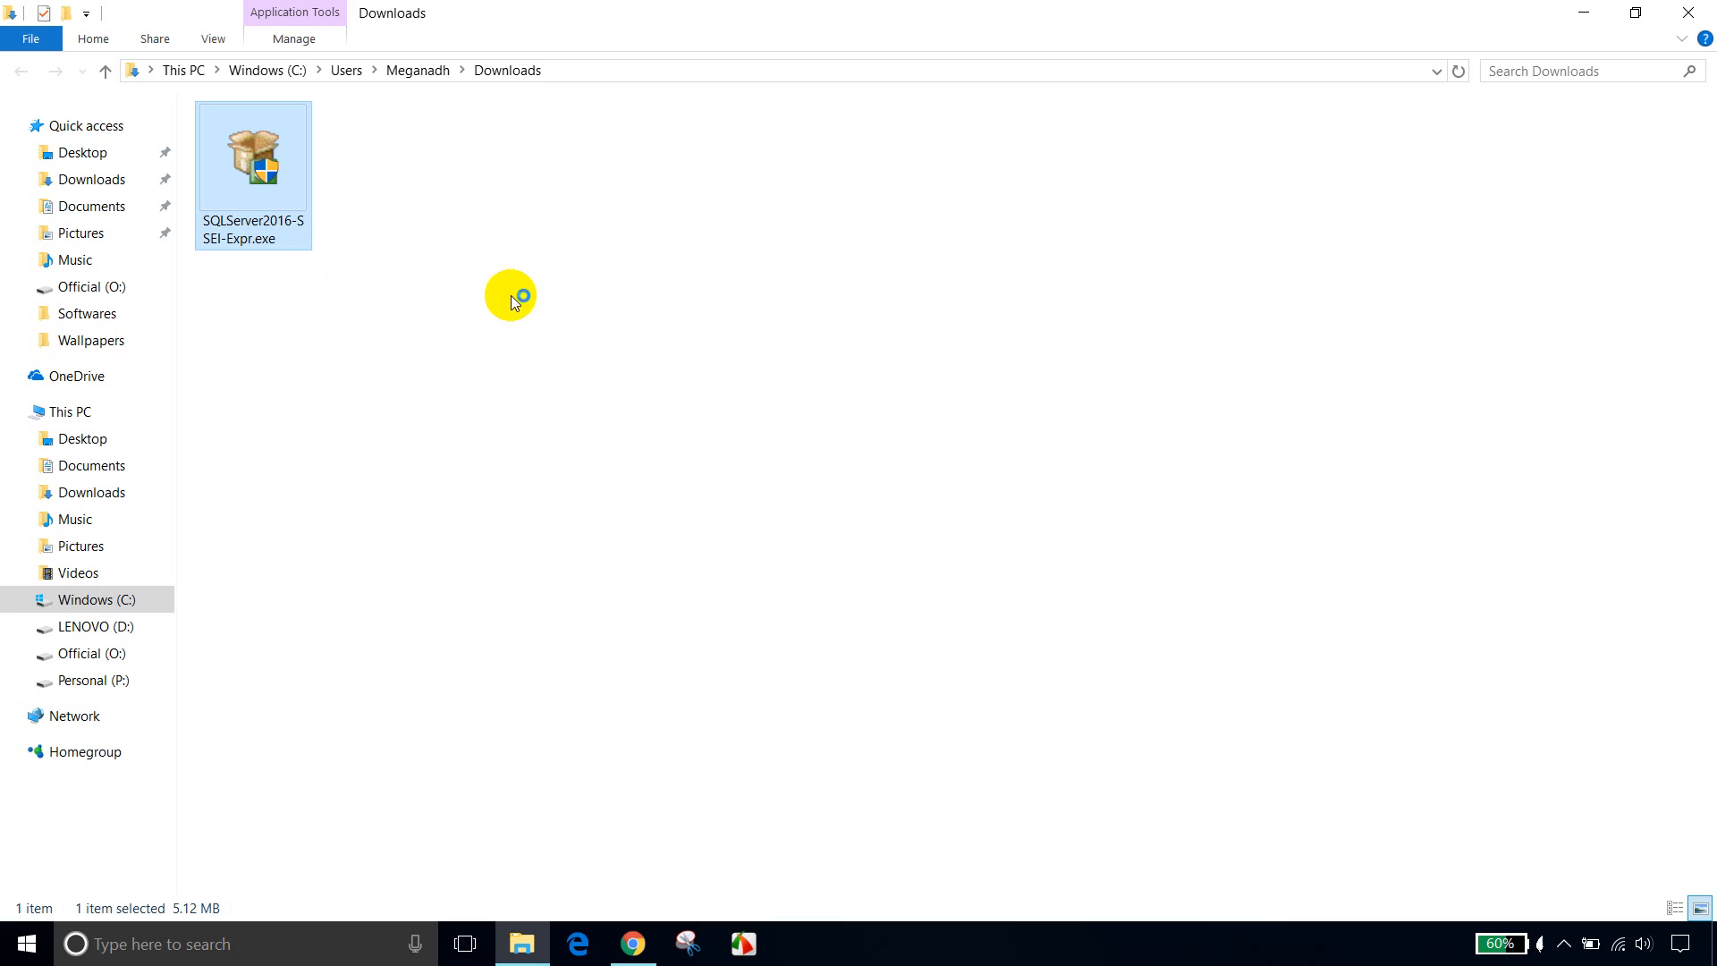
pyautogui.moveTo(759, 624)
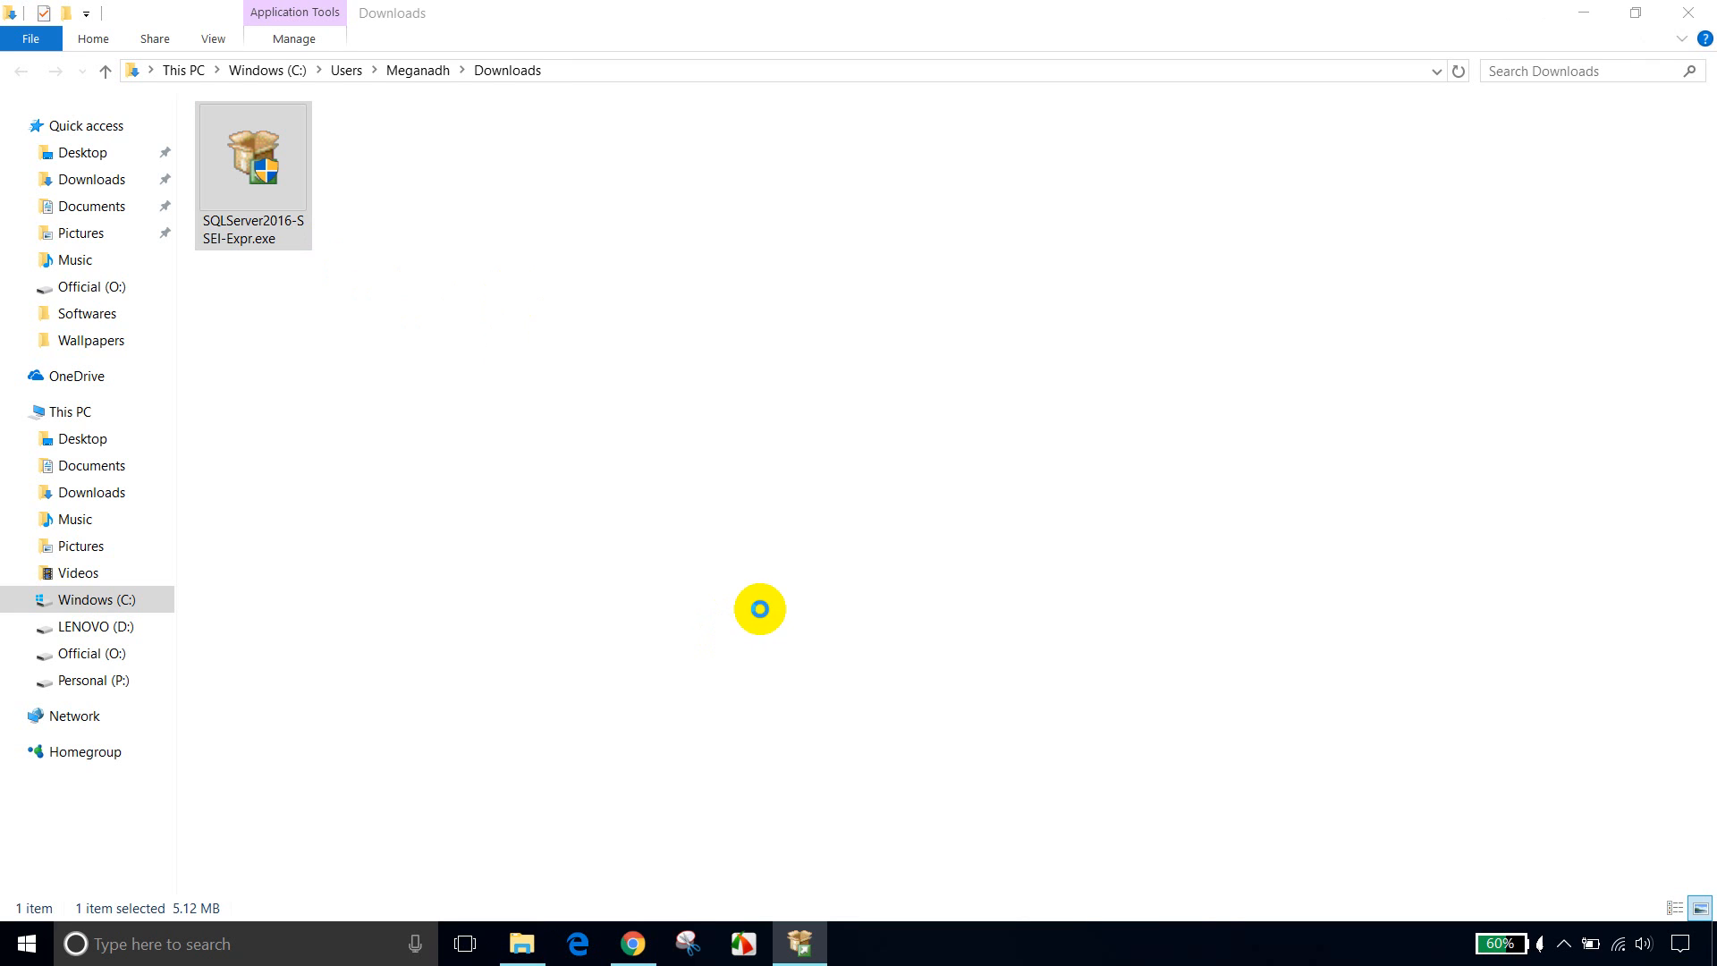
pyautogui.doubleClick(252, 159)
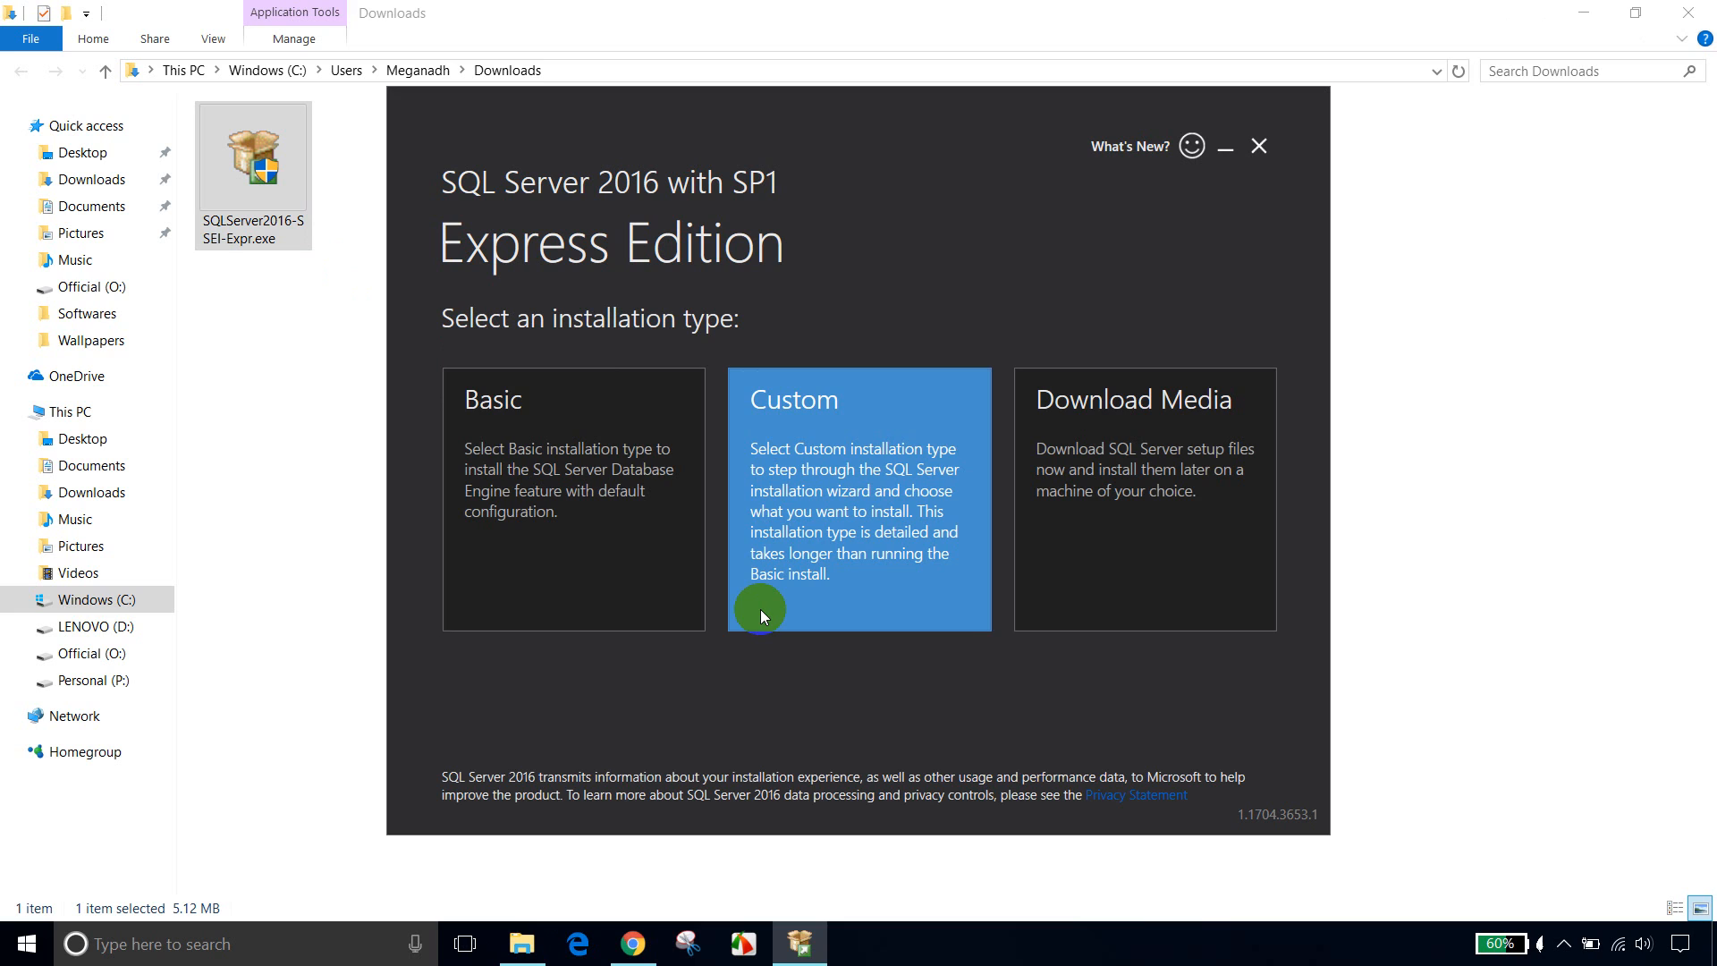
pyautogui.moveTo(1073, 530)
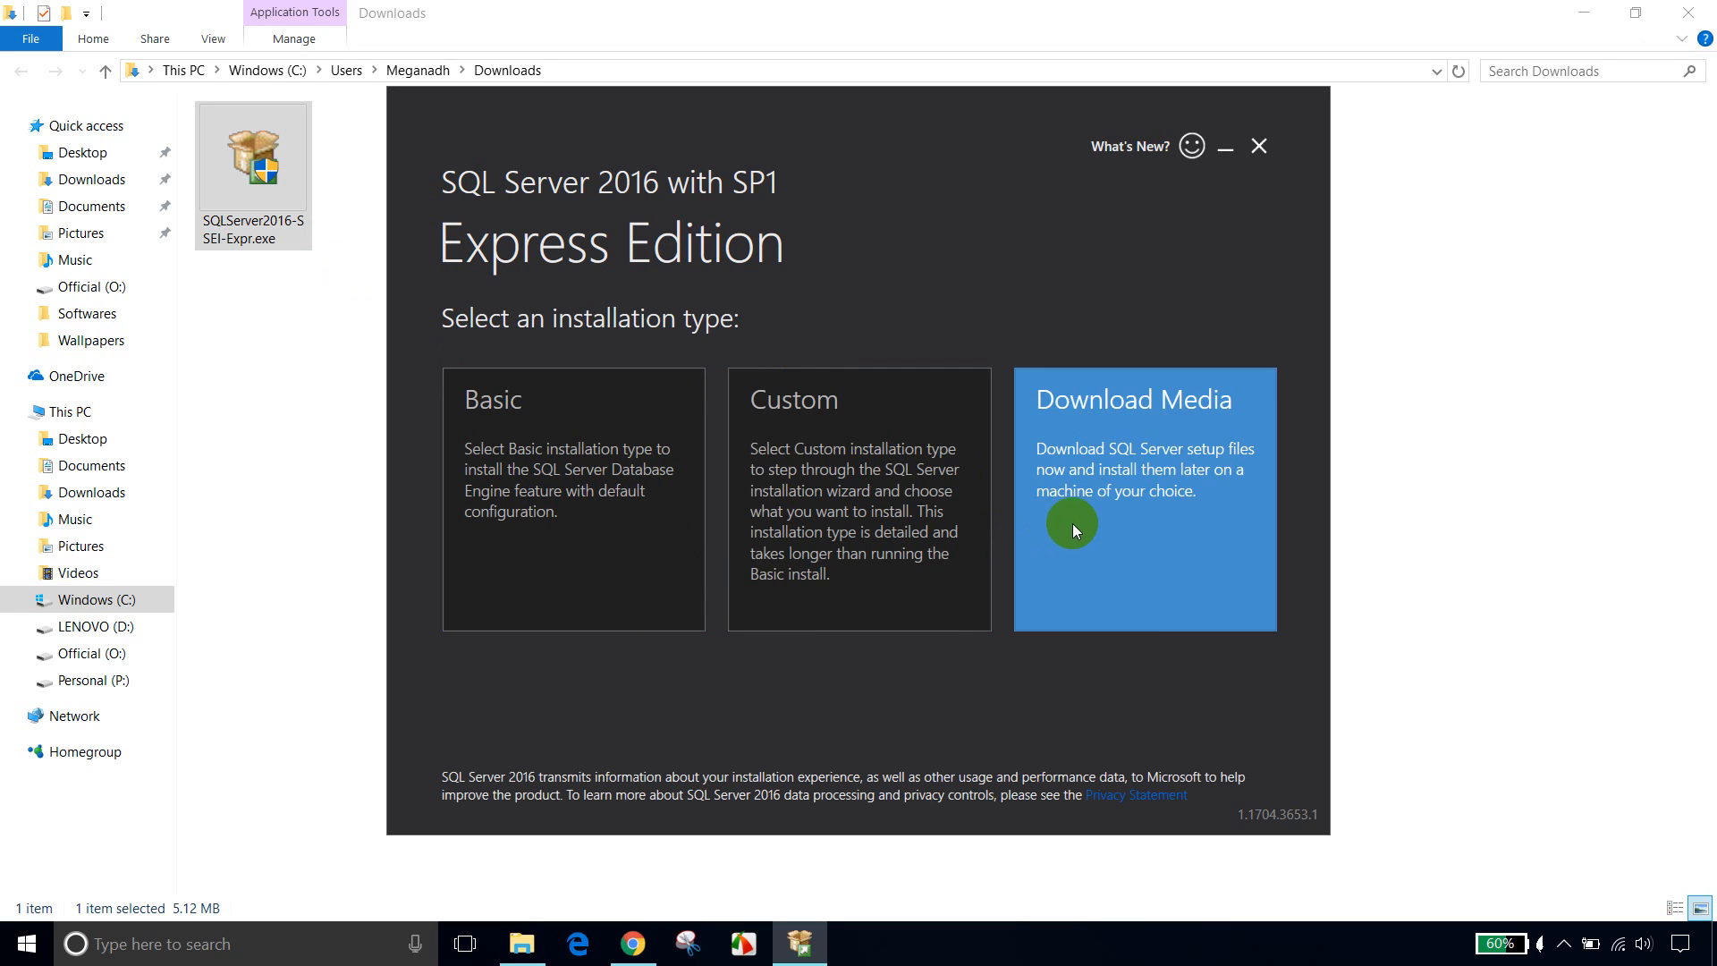
pyautogui.moveTo(537, 501)
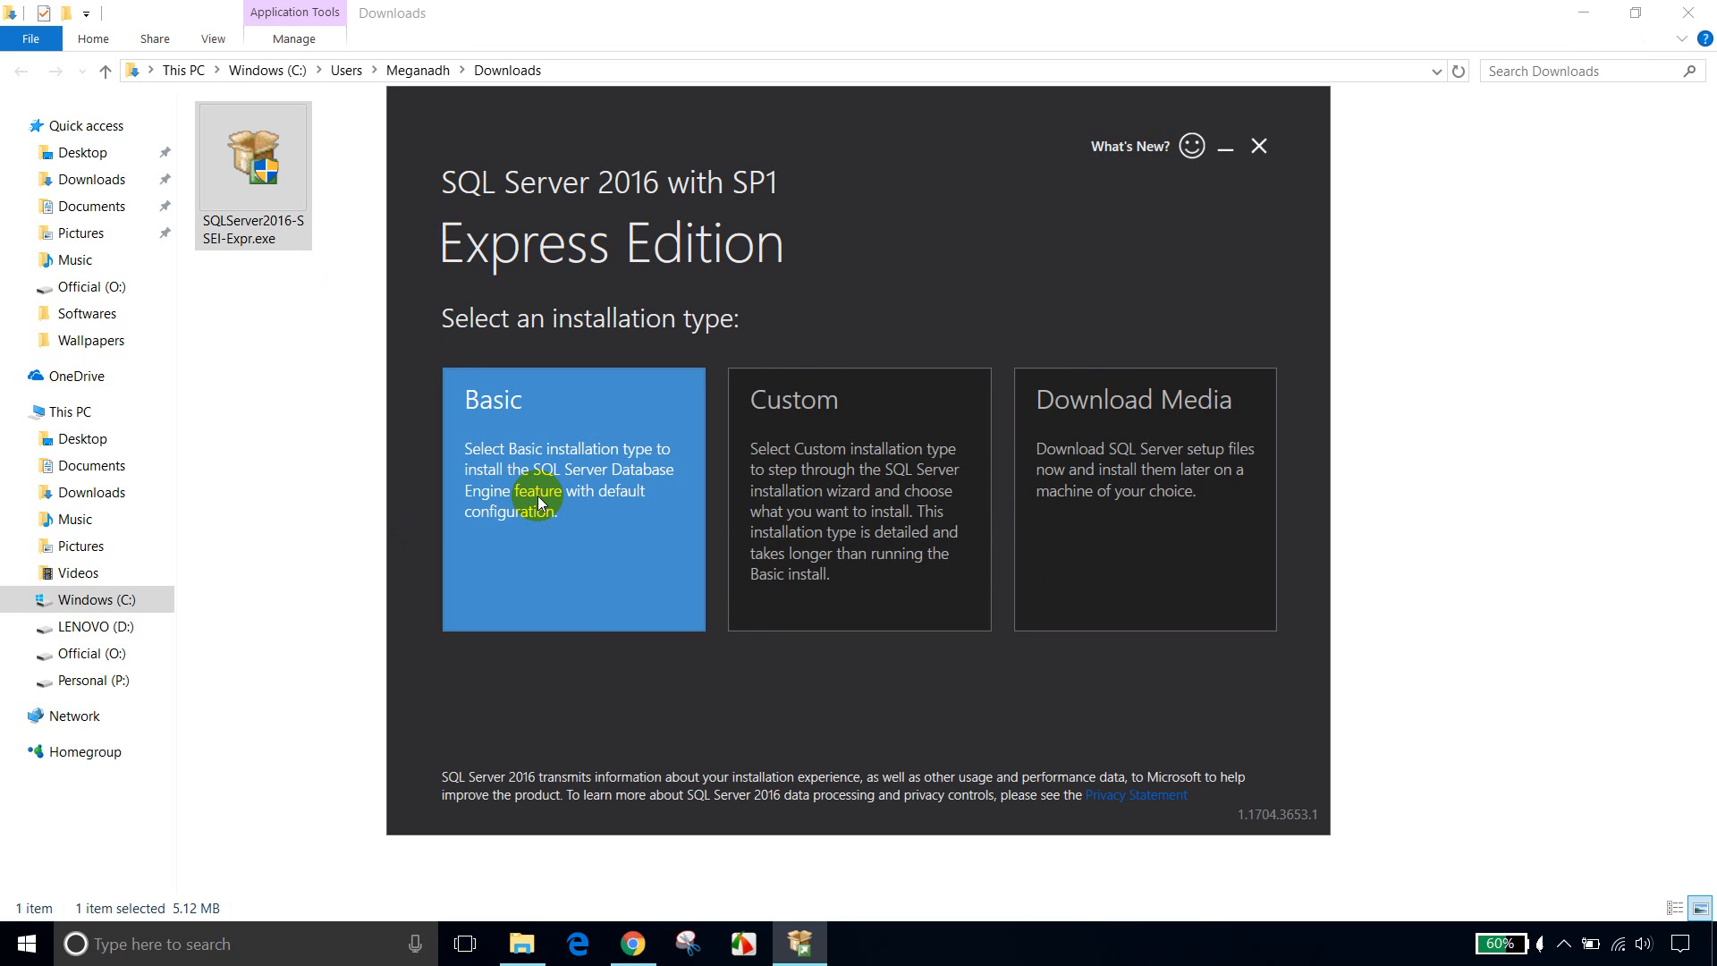
# Step: Choose Basic installation, accept the license, and install to the default location
pyautogui.click(571, 498)
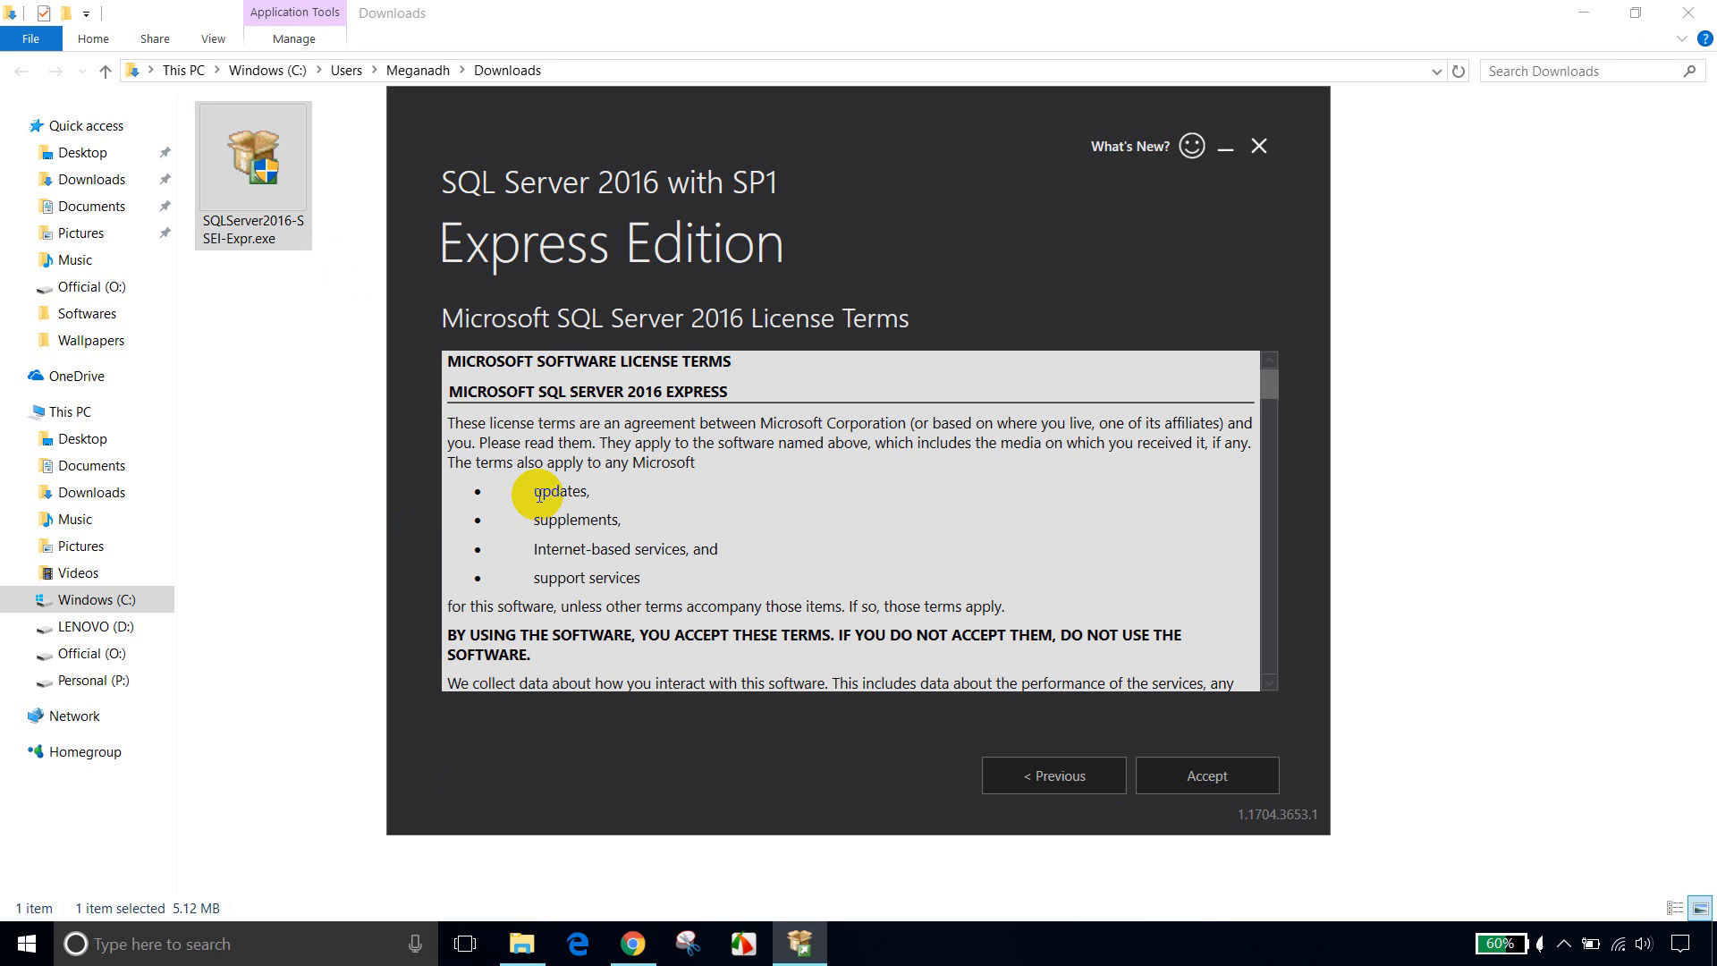
pyautogui.click(1206, 775)
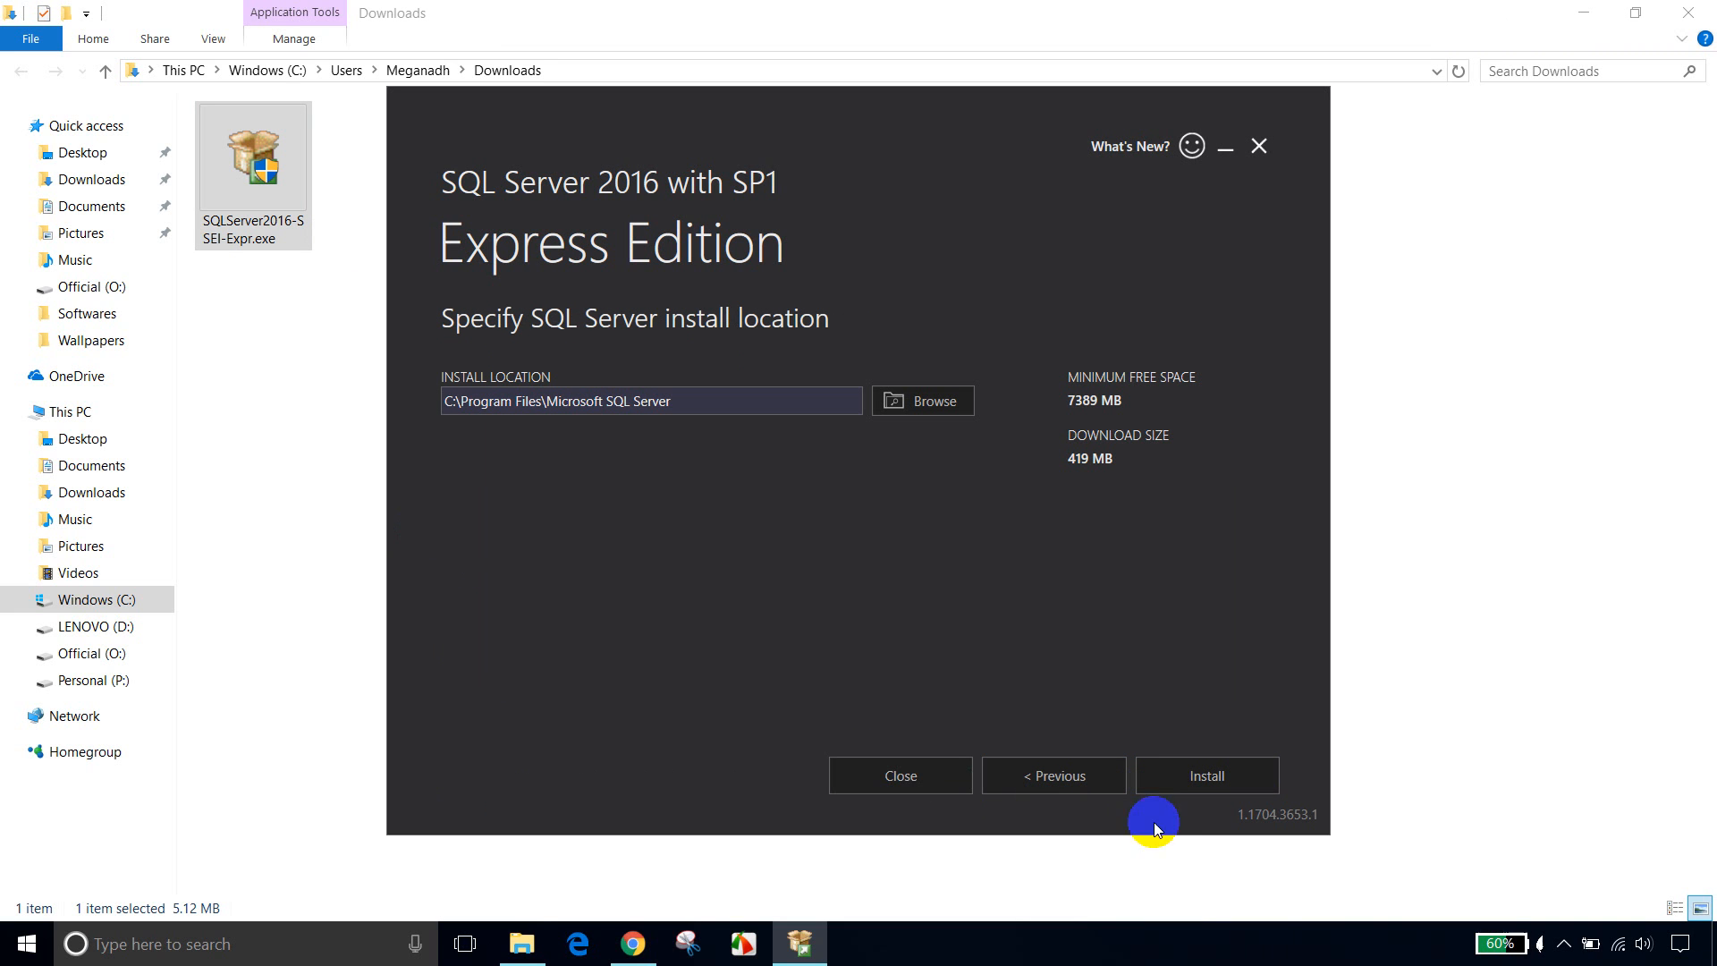
pyautogui.moveTo(1112, 689)
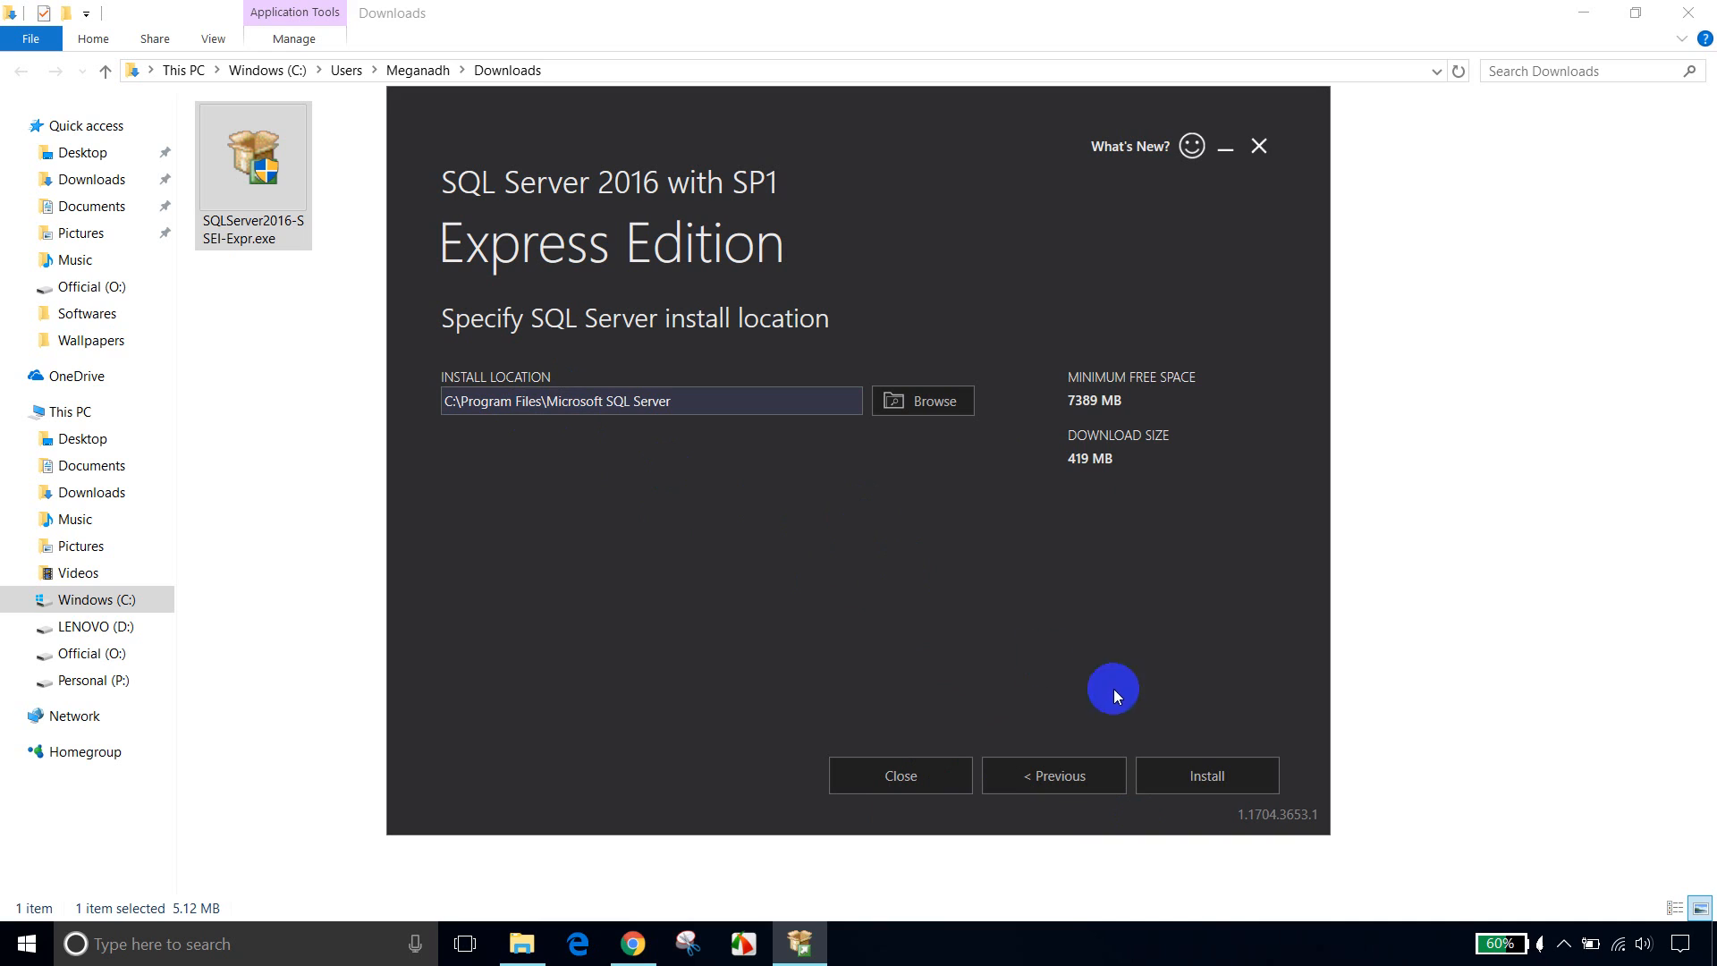
pyautogui.click(1204, 775)
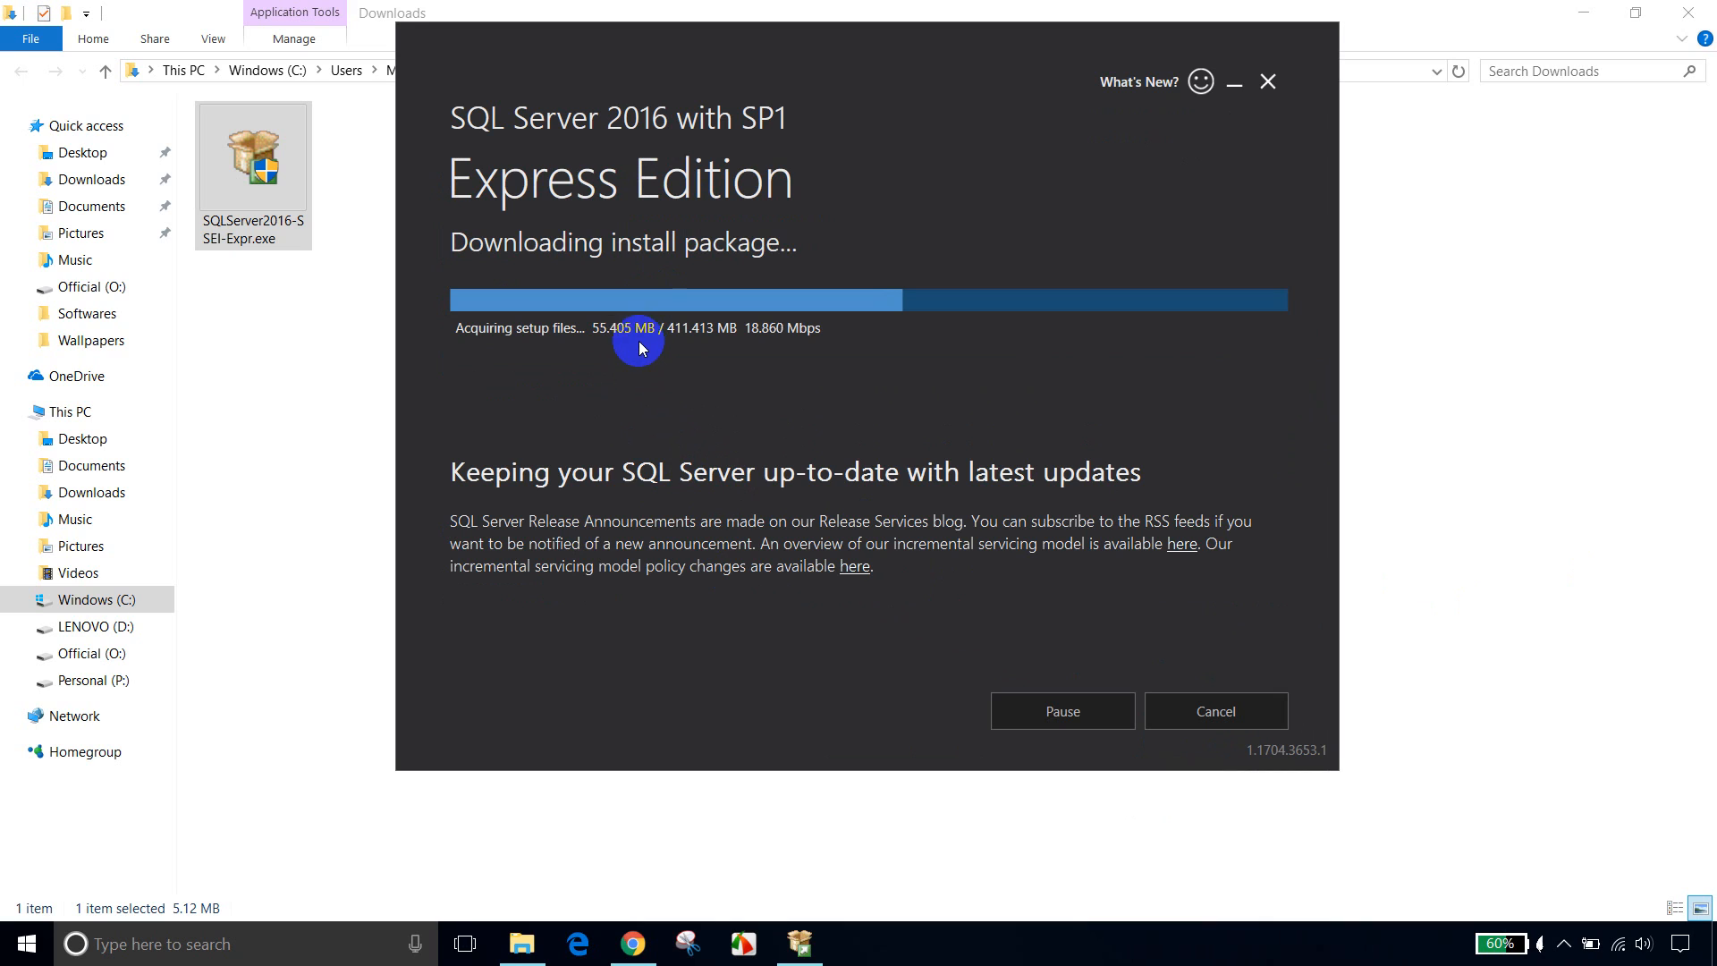
pyautogui.moveTo(687, 357)
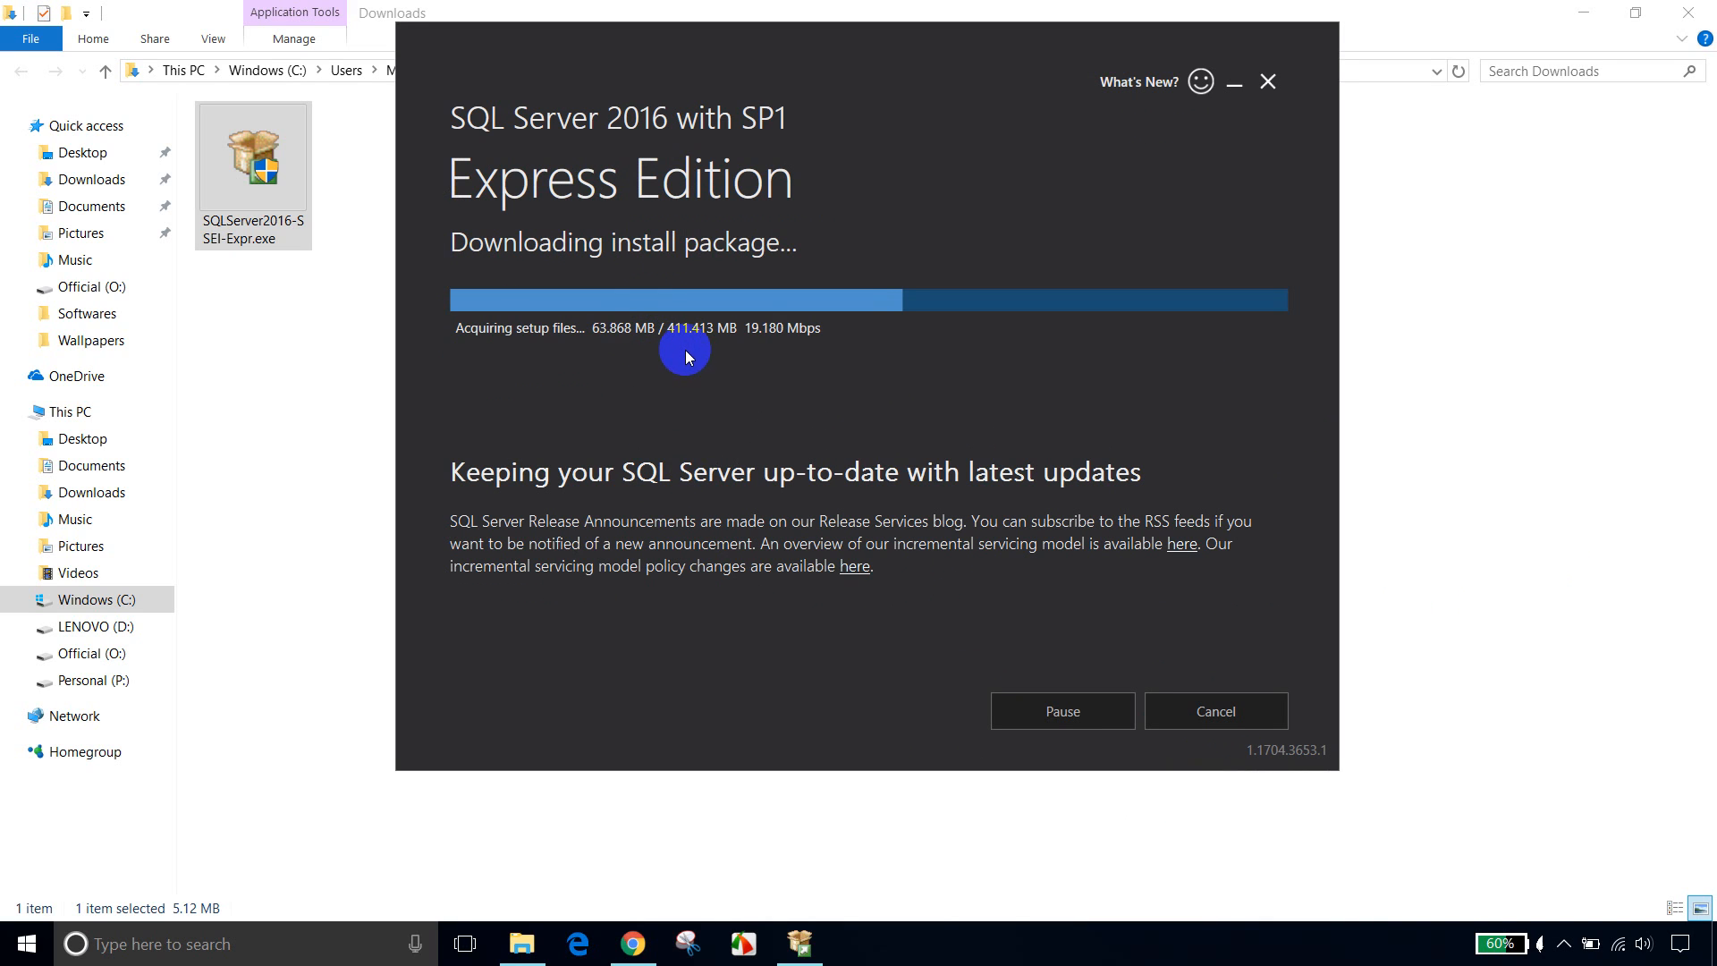
pyautogui.moveTo(1136, 397)
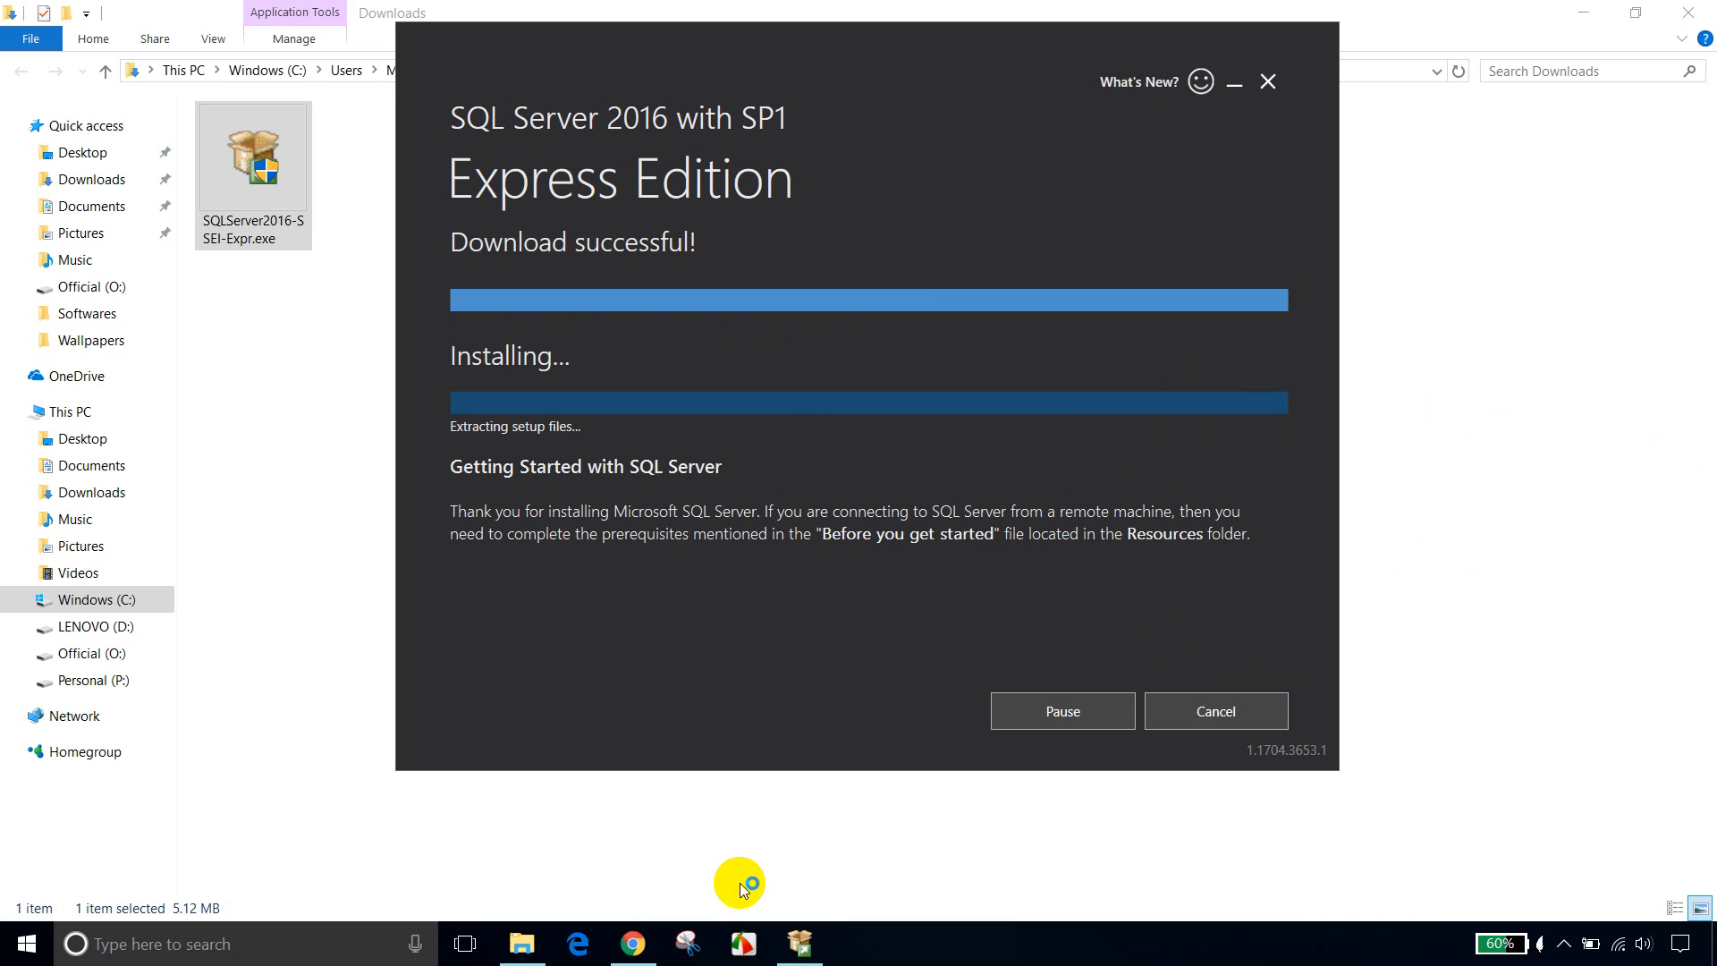
pyautogui.moveTo(967, 573)
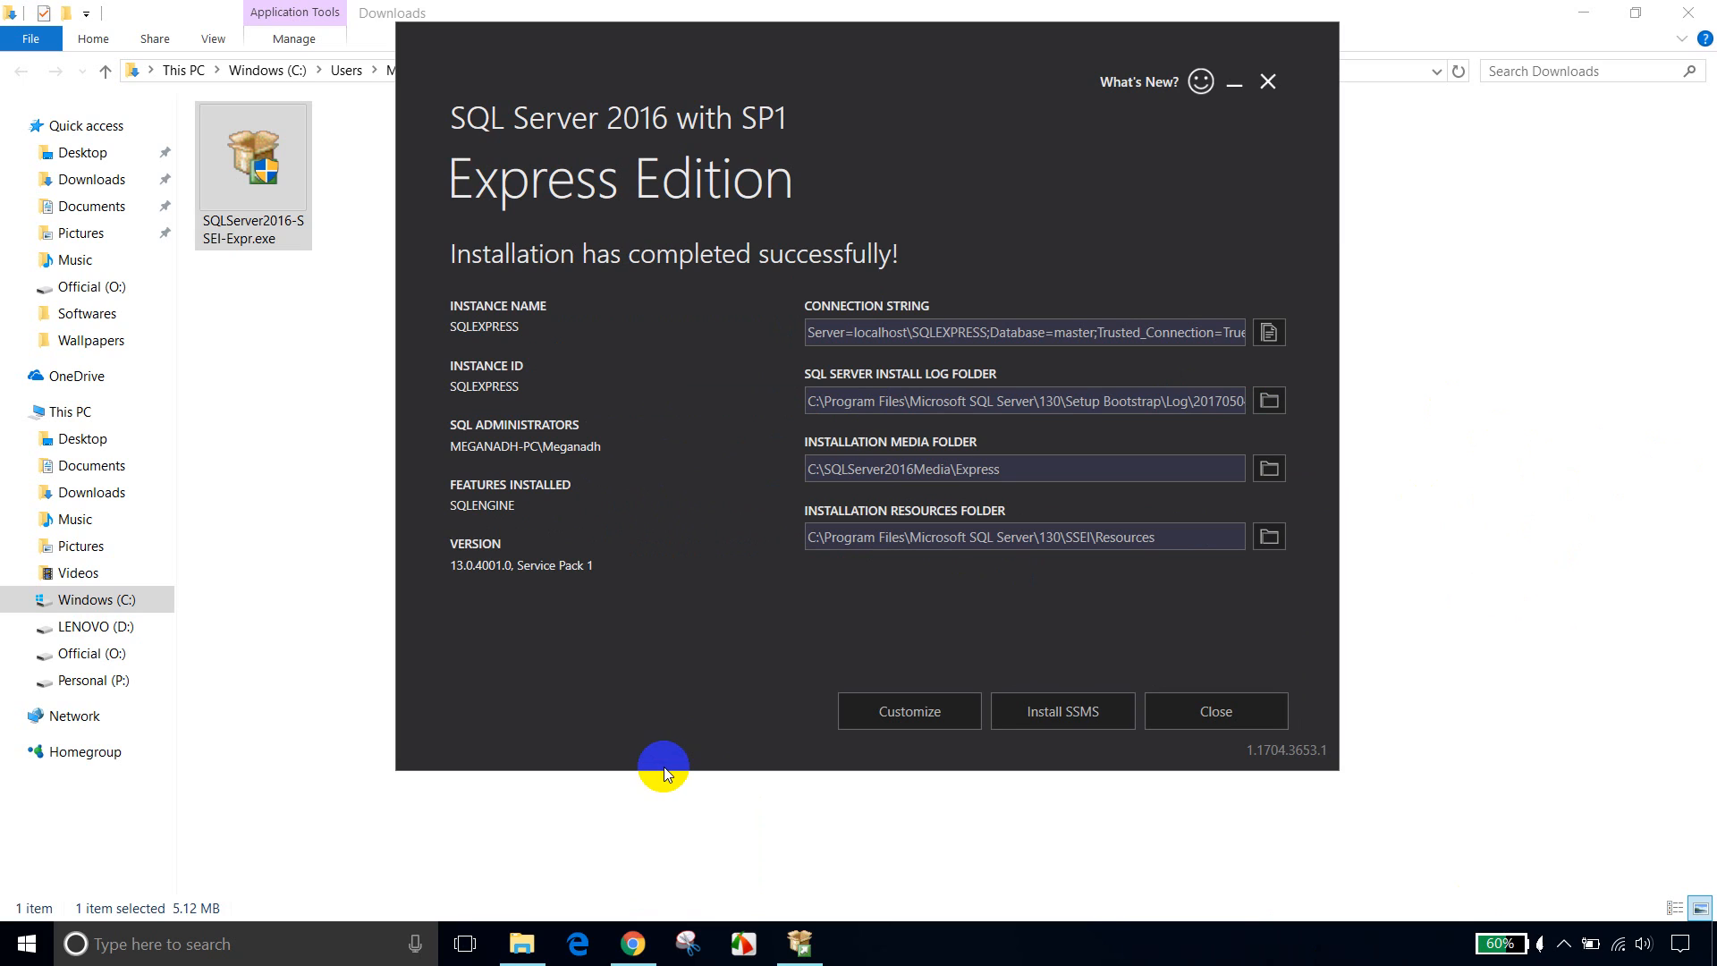
pyautogui.moveTo(646, 611)
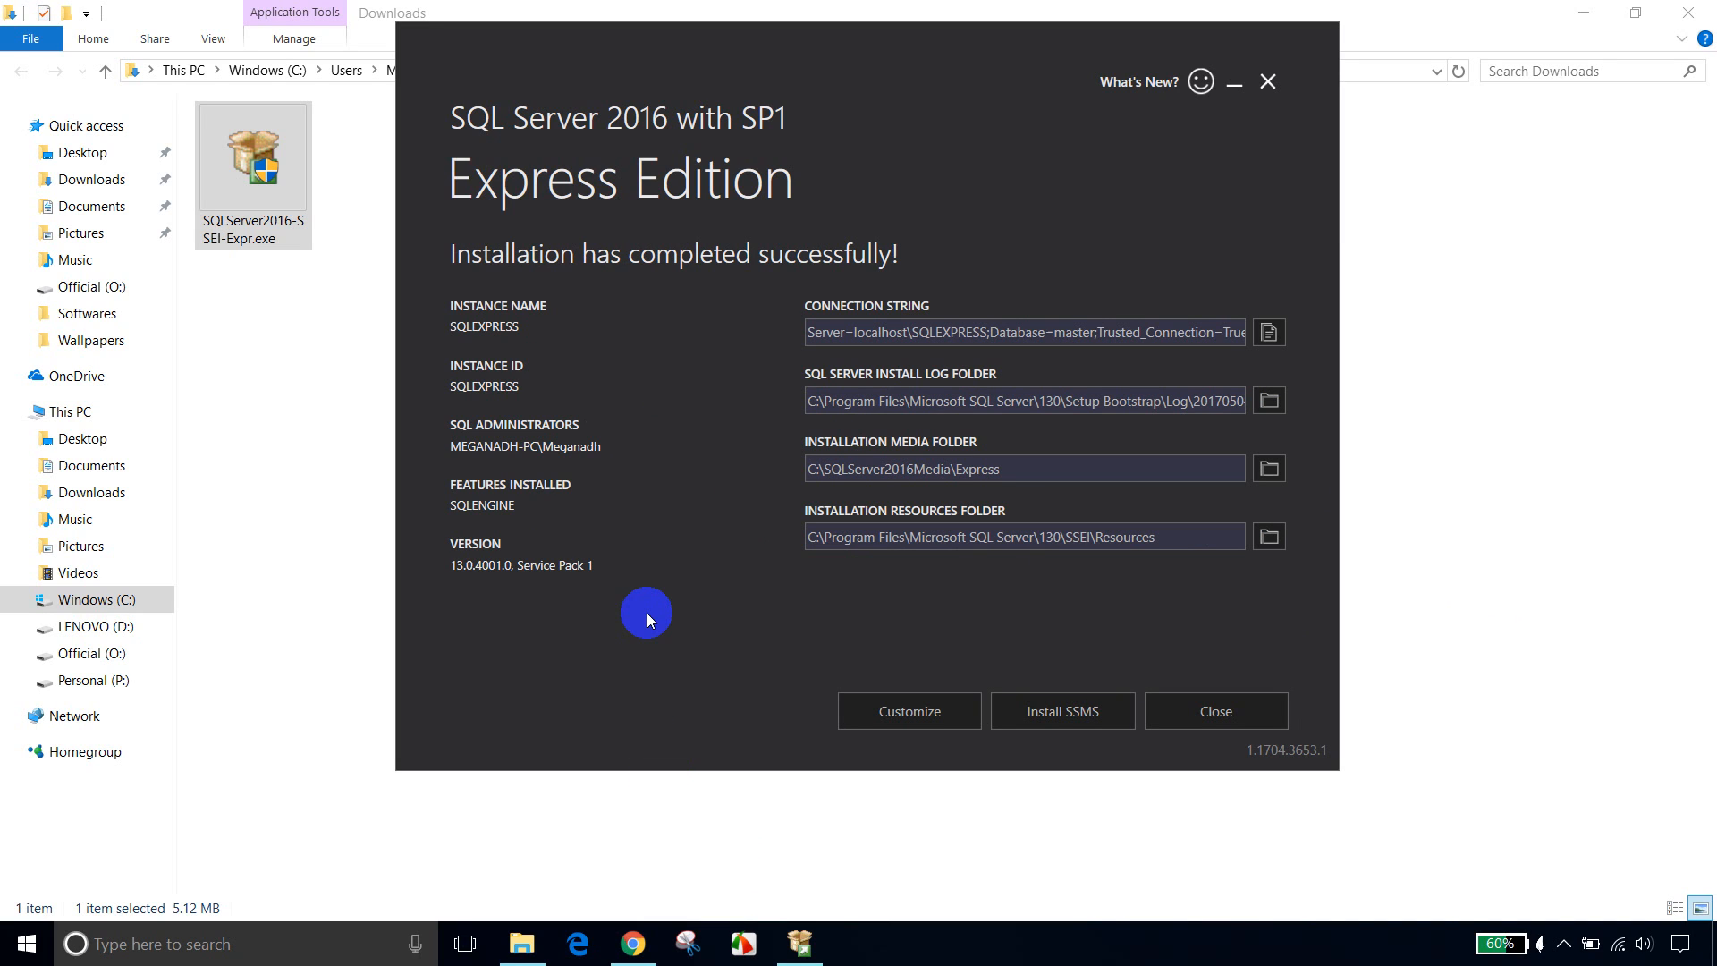
pyautogui.moveTo(642, 630)
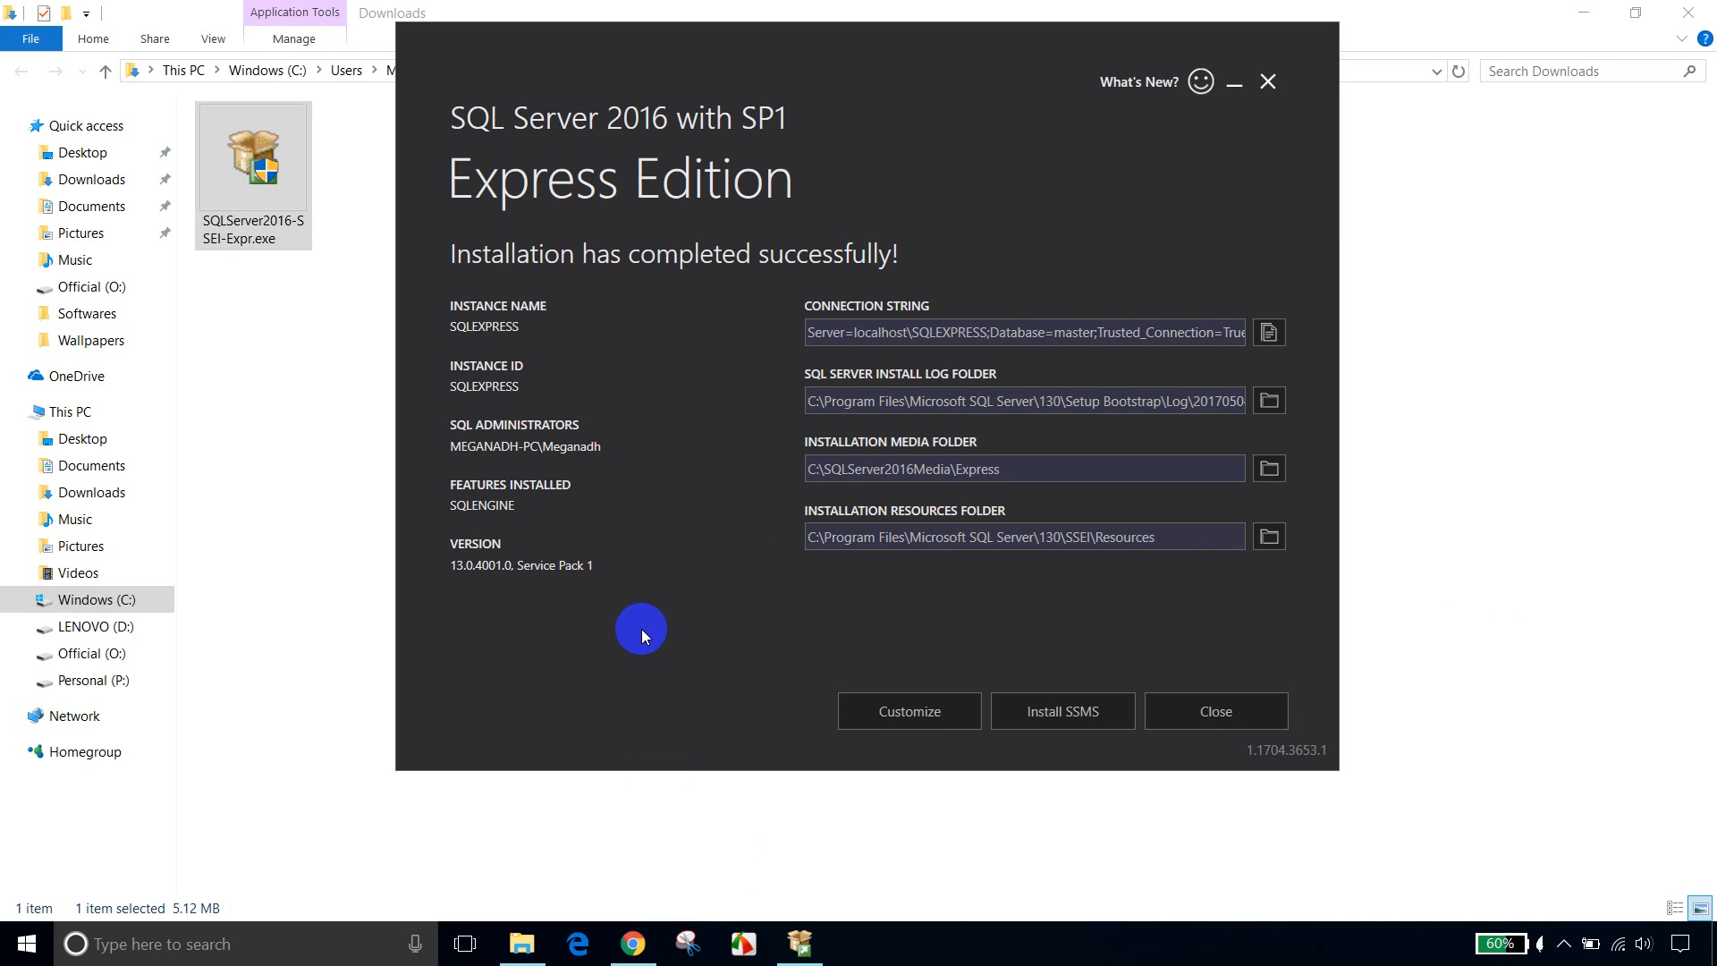
pyautogui.moveTo(525, 541)
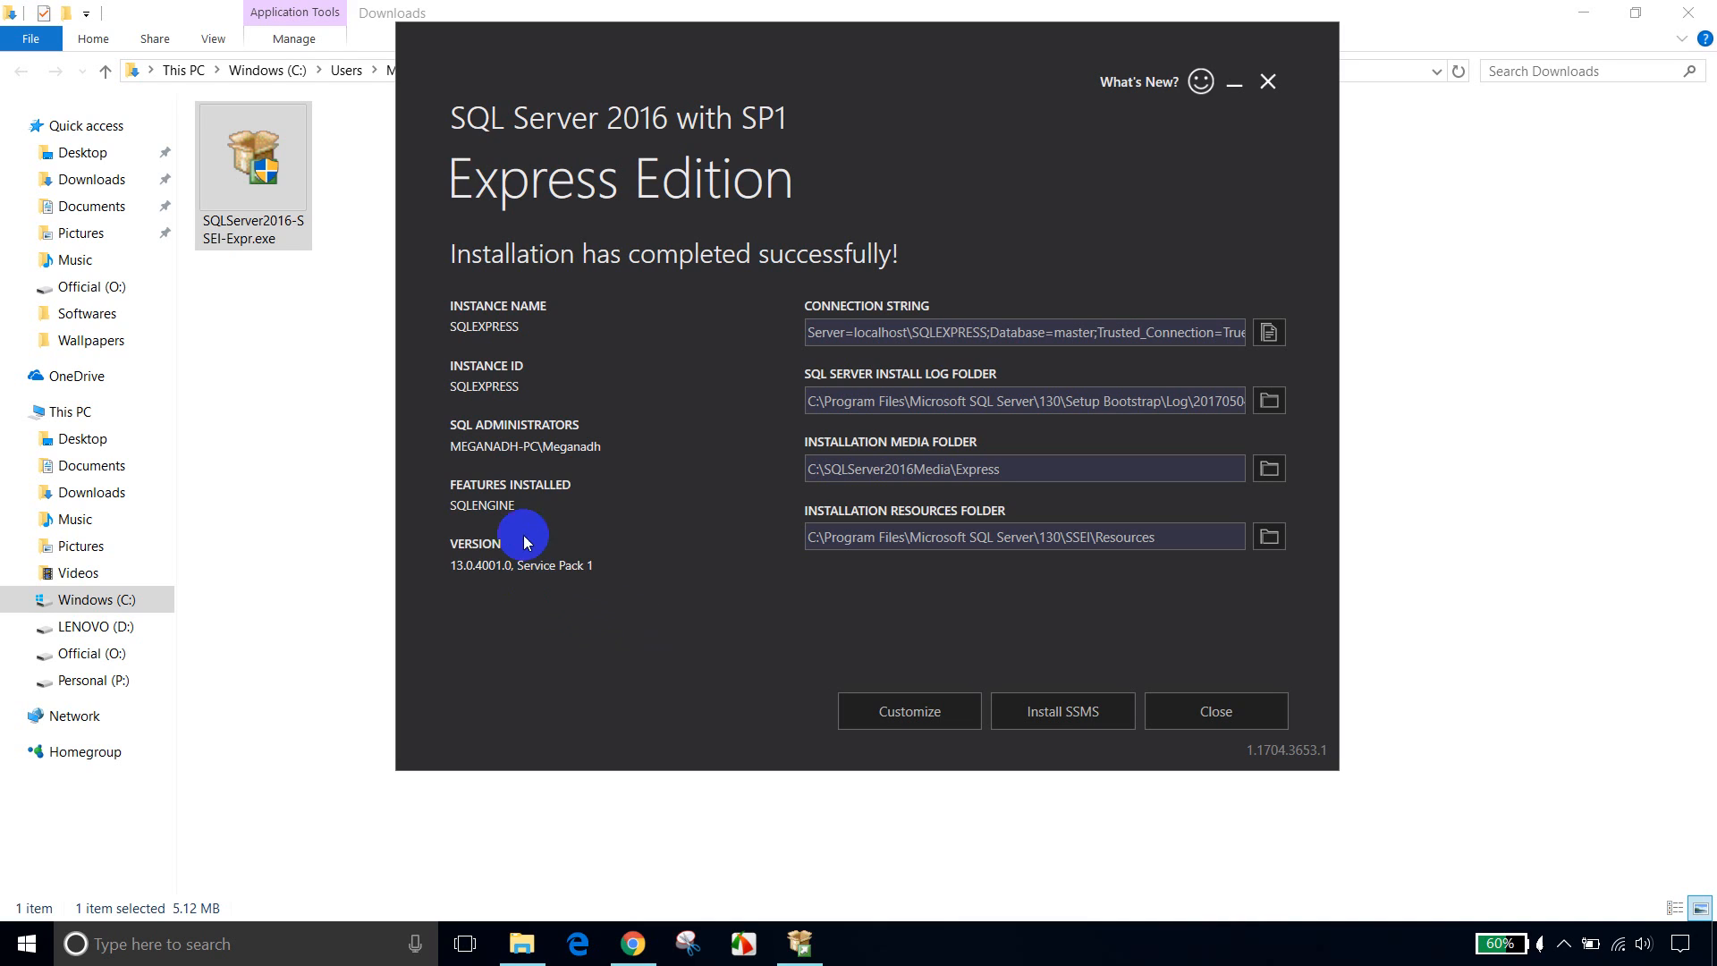
pyautogui.moveTo(471, 523)
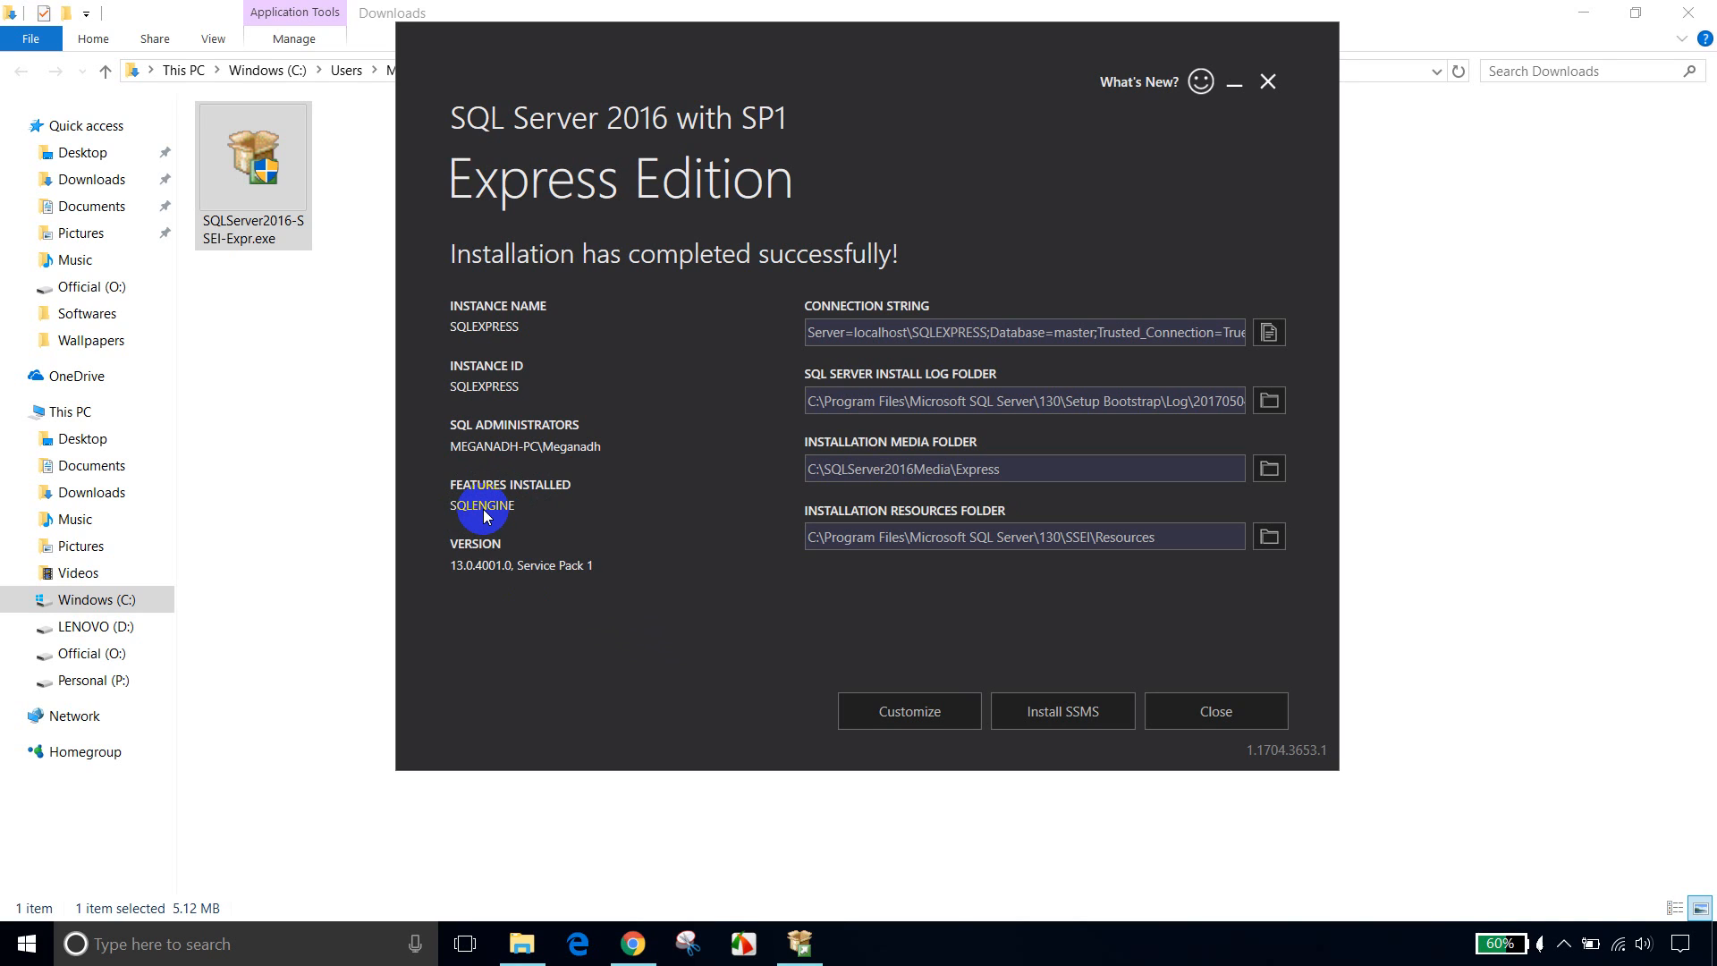
pyautogui.moveTo(630, 553)
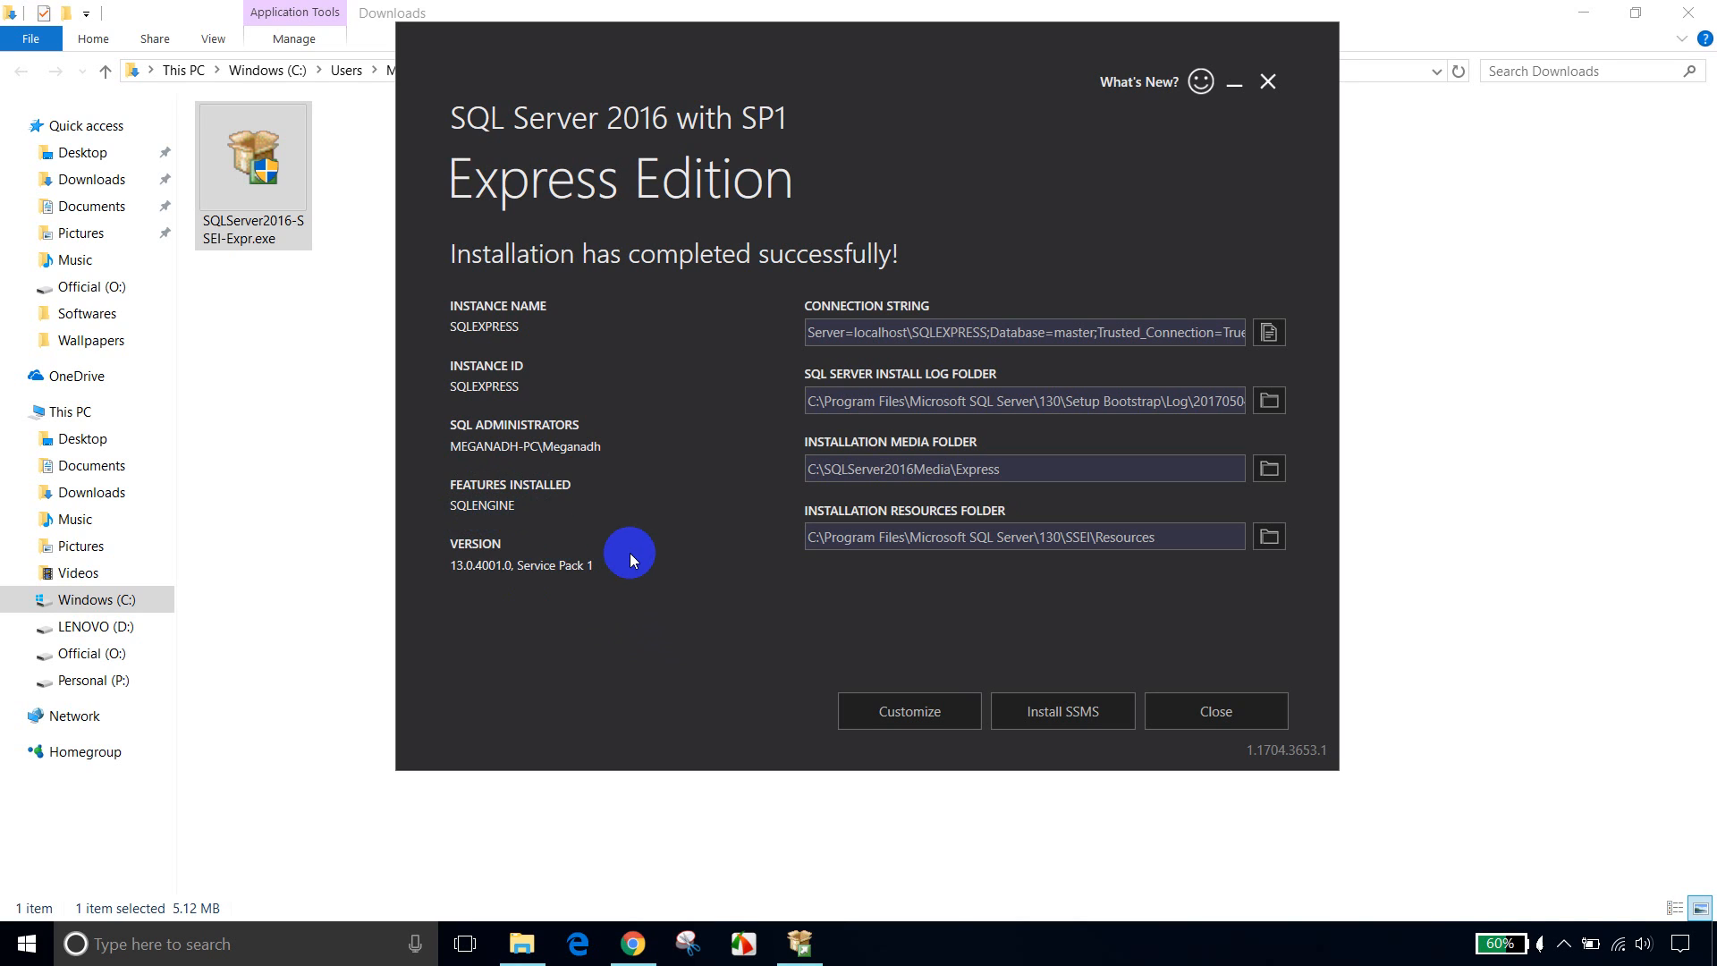
pyautogui.moveTo(628, 557)
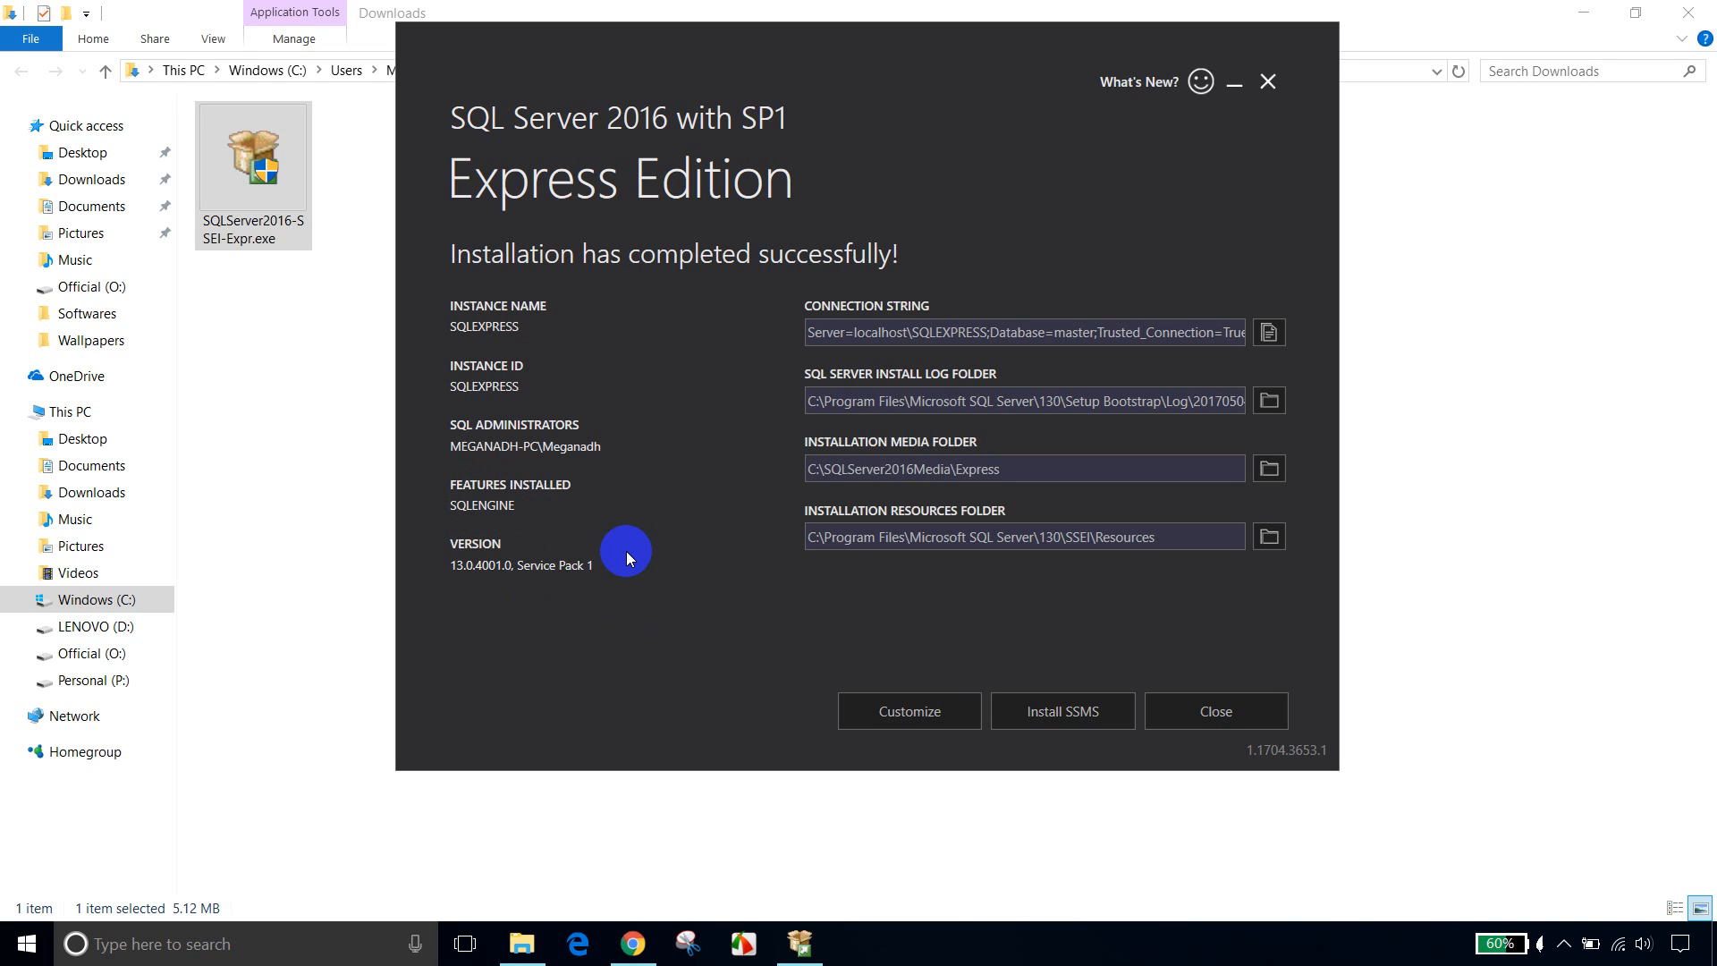
pyautogui.moveTo(1063, 711)
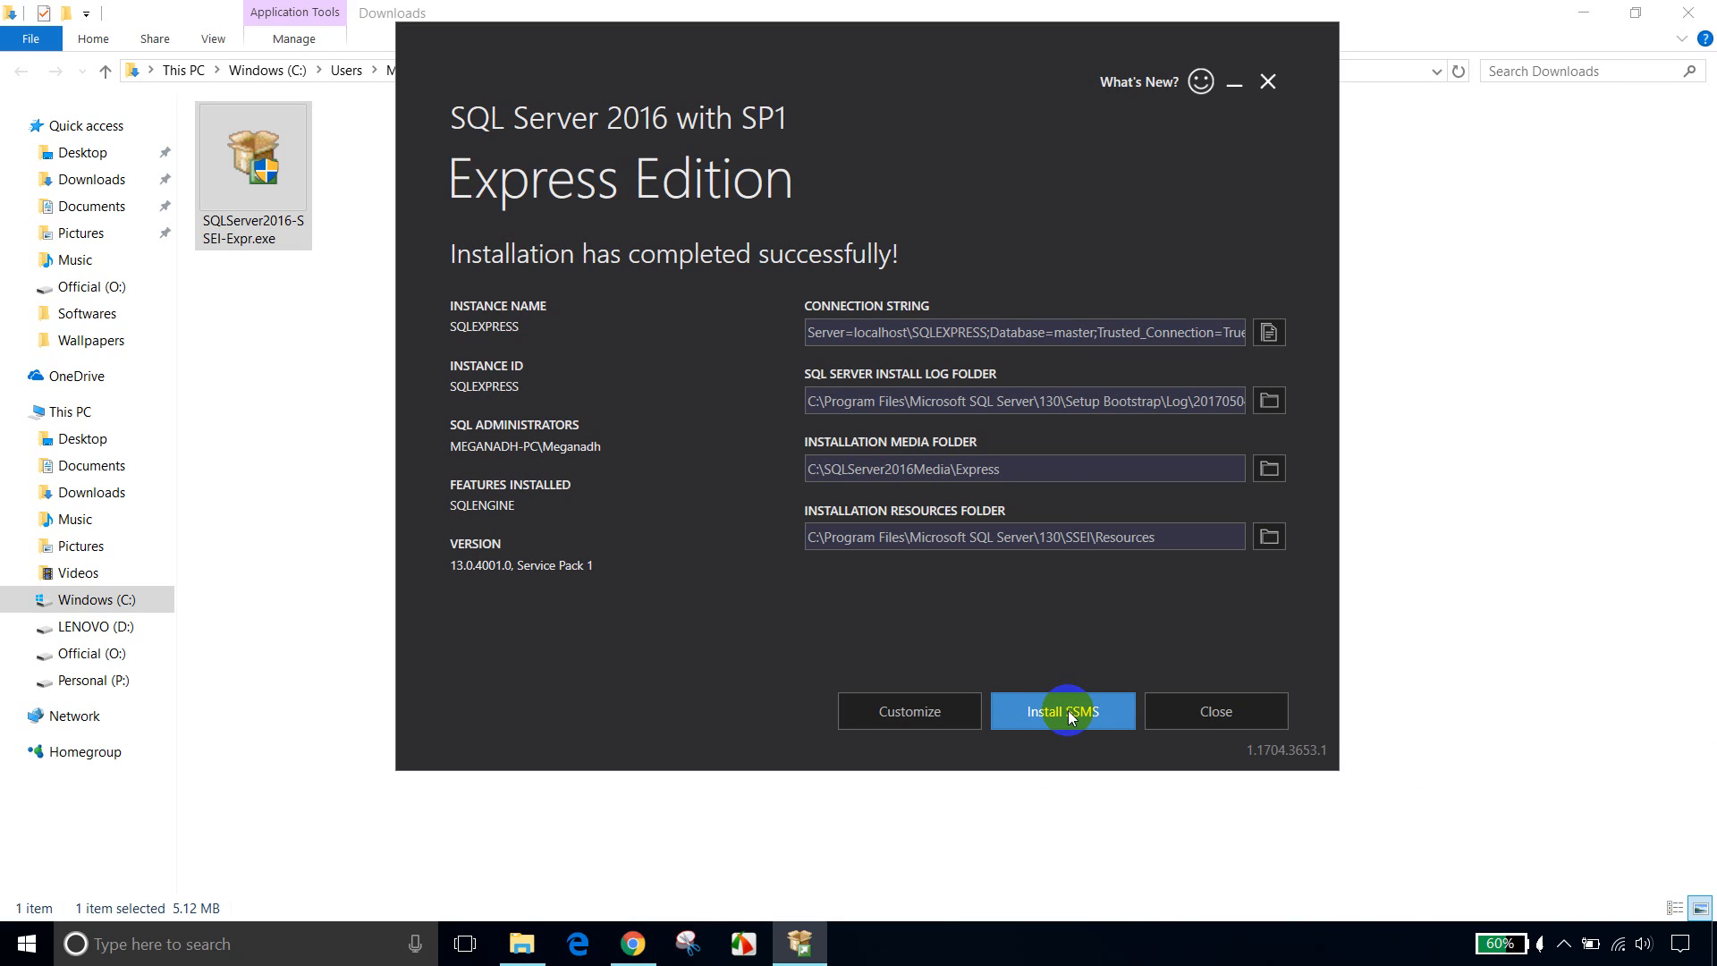
# Step: Open the Install SSMS link in Microsoft Edge to reach the SSMS download page
pyautogui.click(1060, 711)
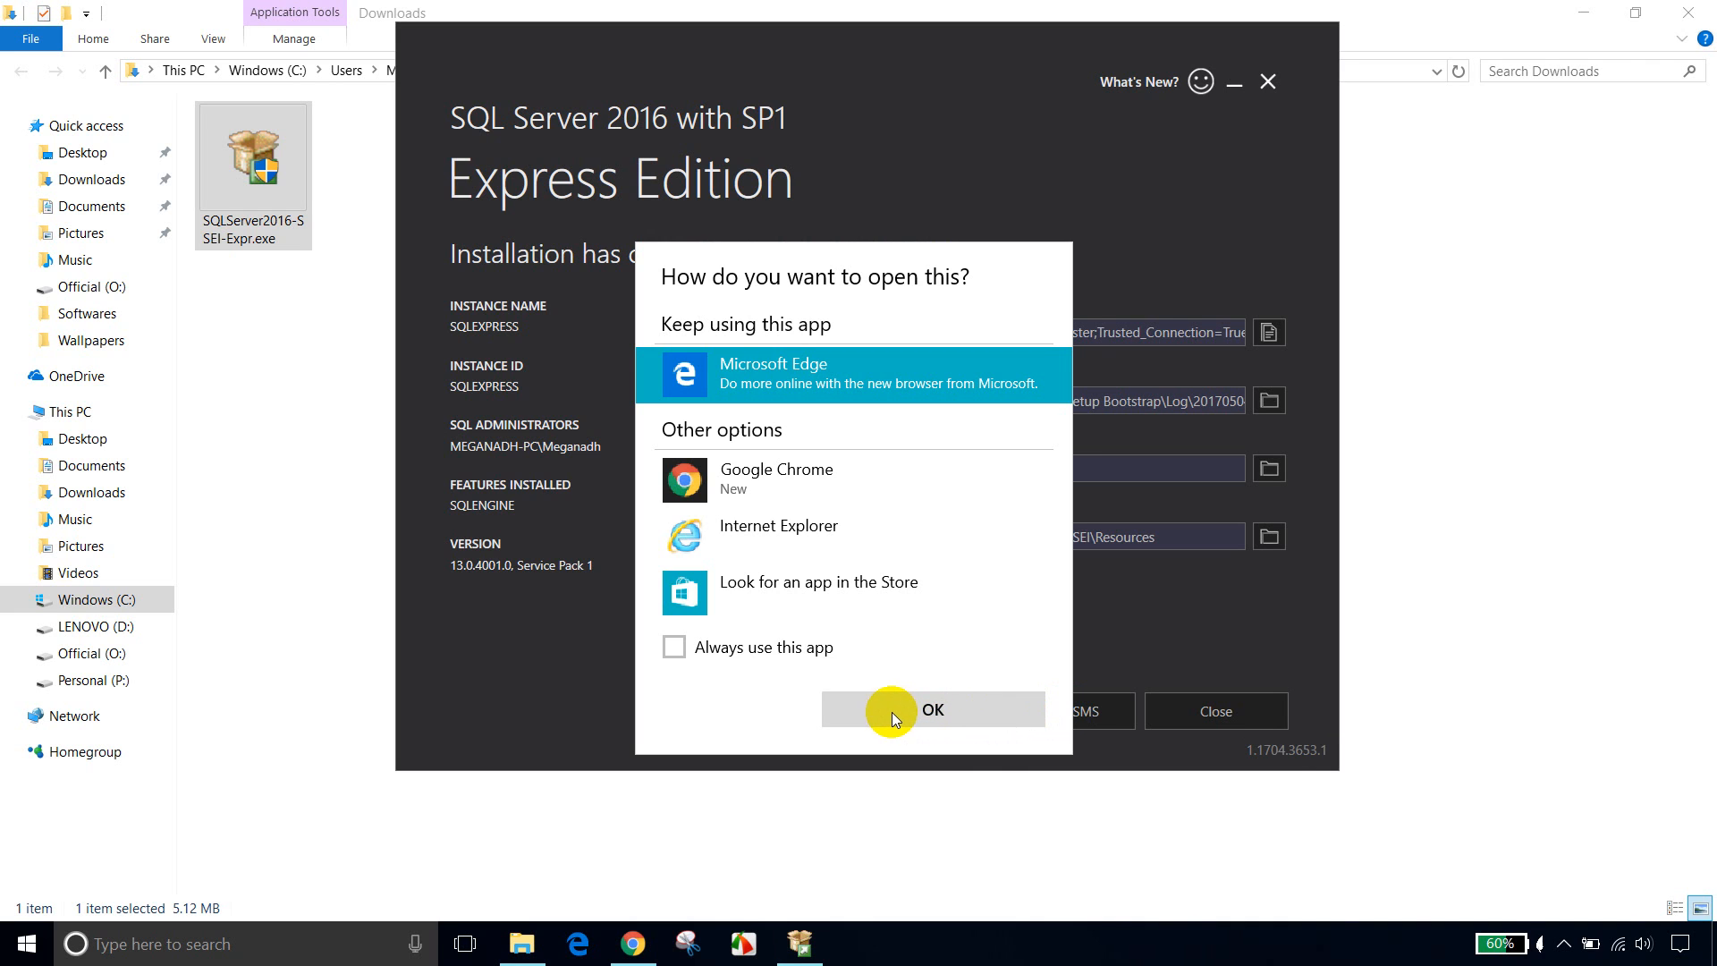
pyautogui.click(931, 709)
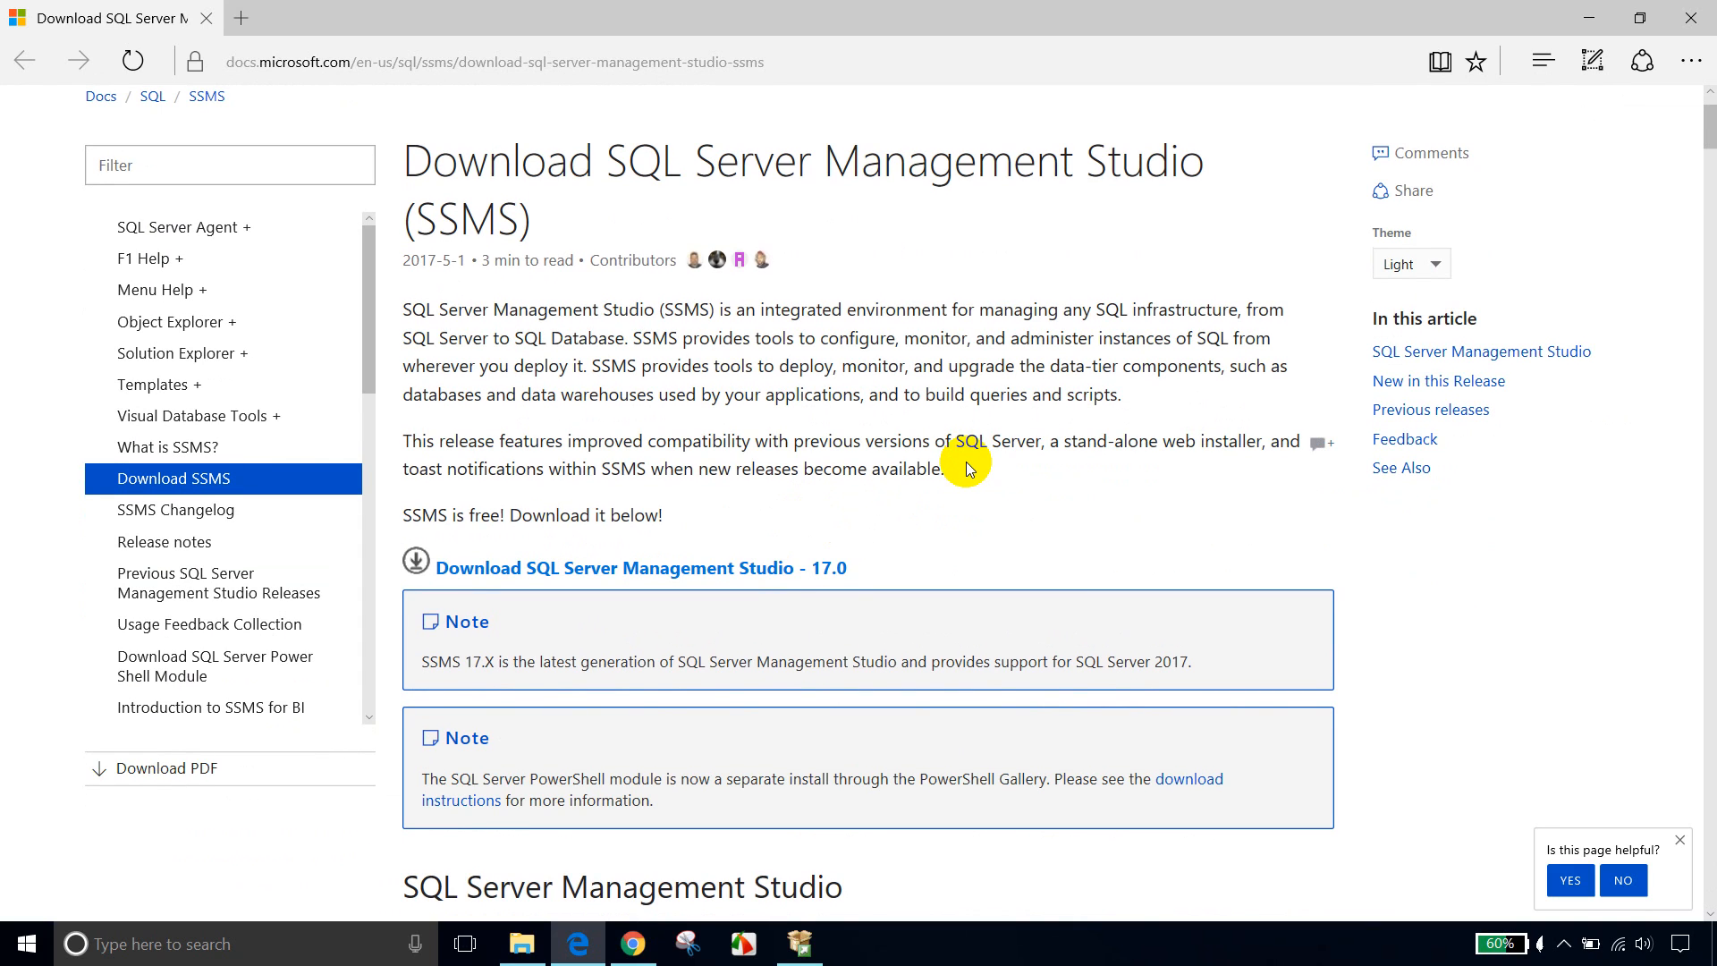
# Step: Save SSMS 17.0's SSMS-Setup-ENU.exe to the Desktop and show it in its folder
pyautogui.click(640, 567)
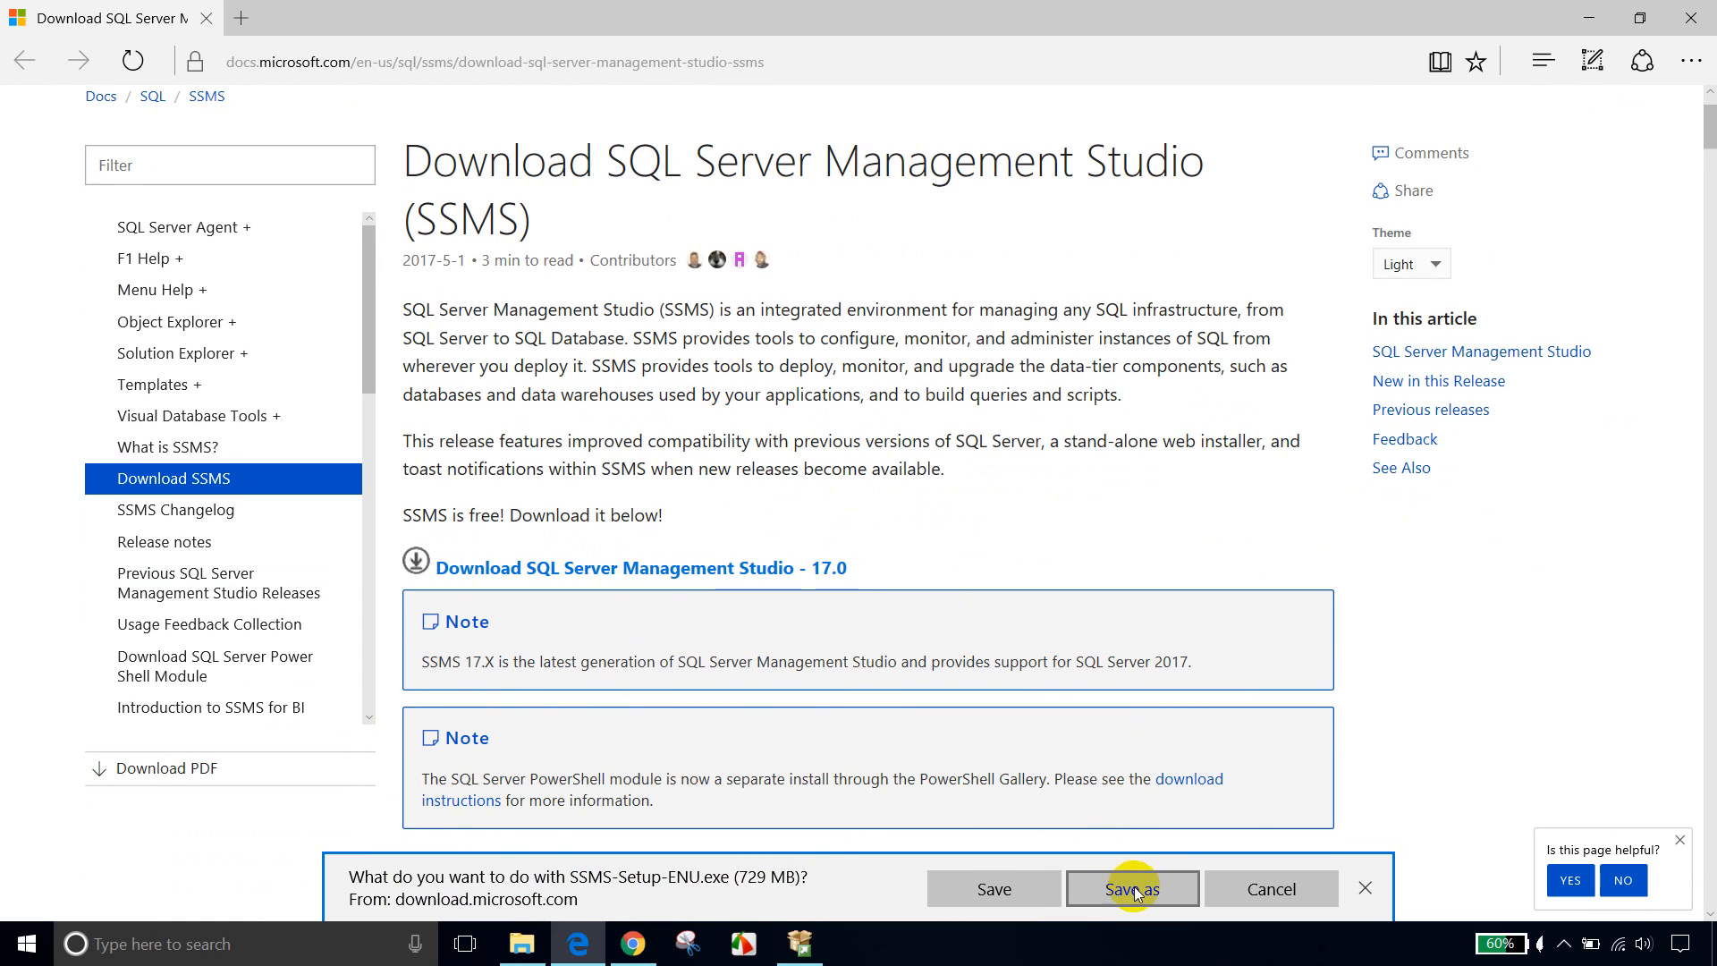
pyautogui.click(1132, 888)
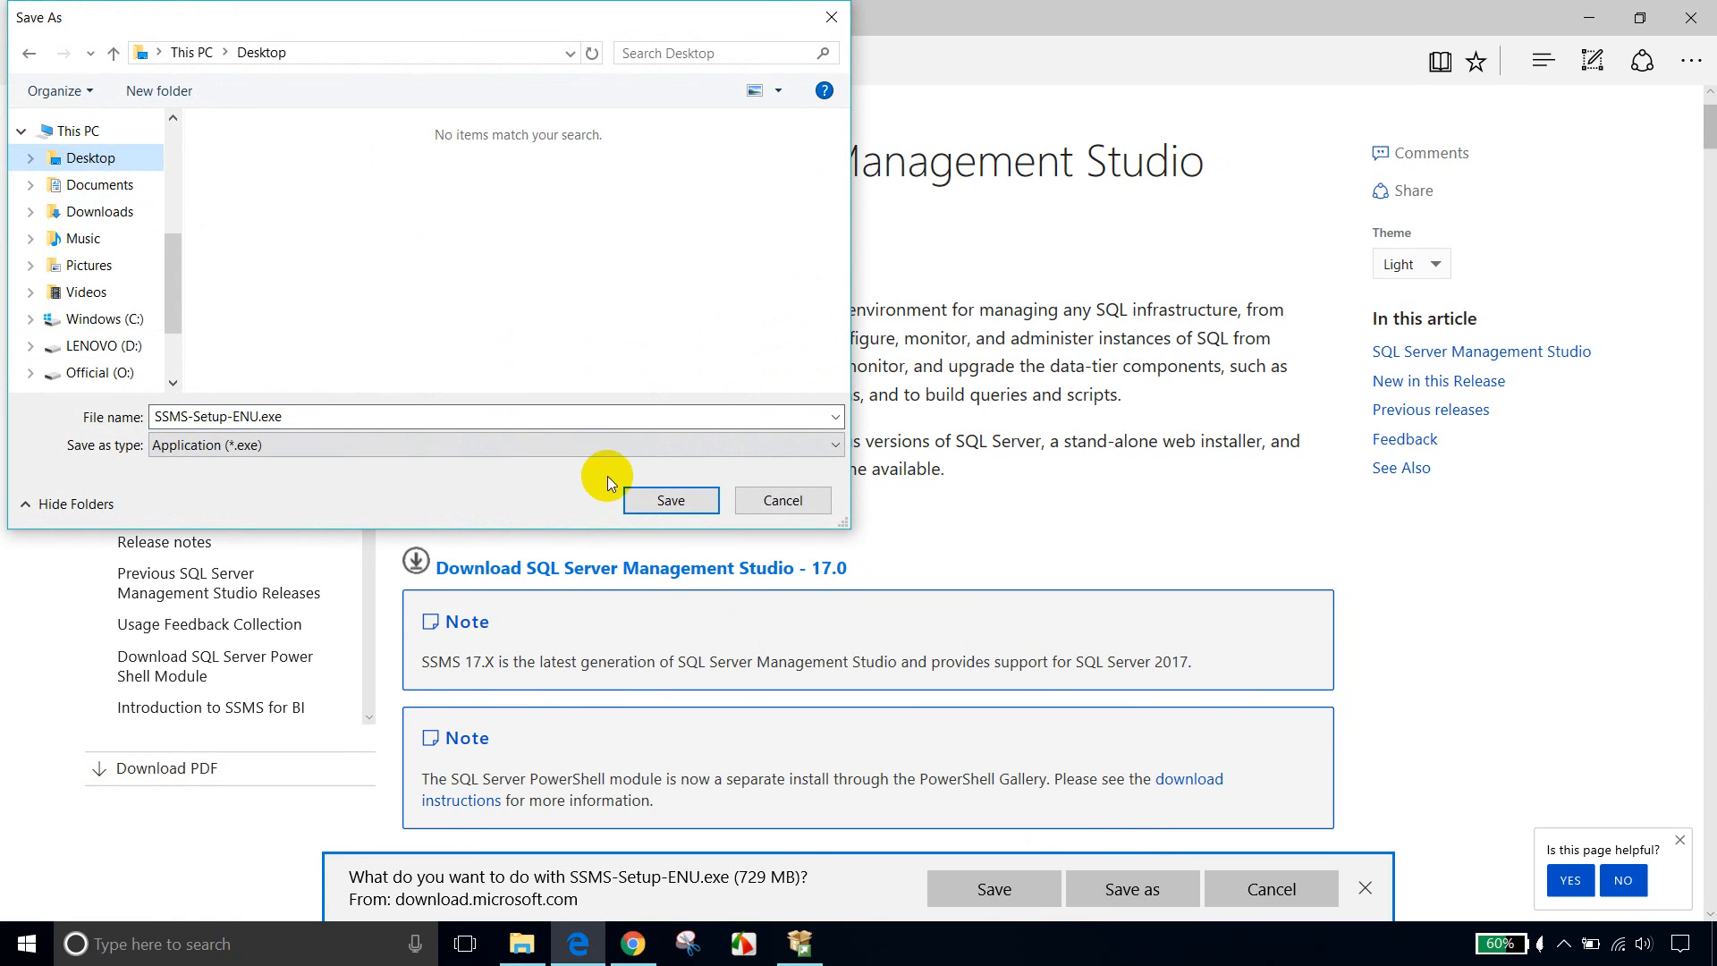
pyautogui.click(669, 499)
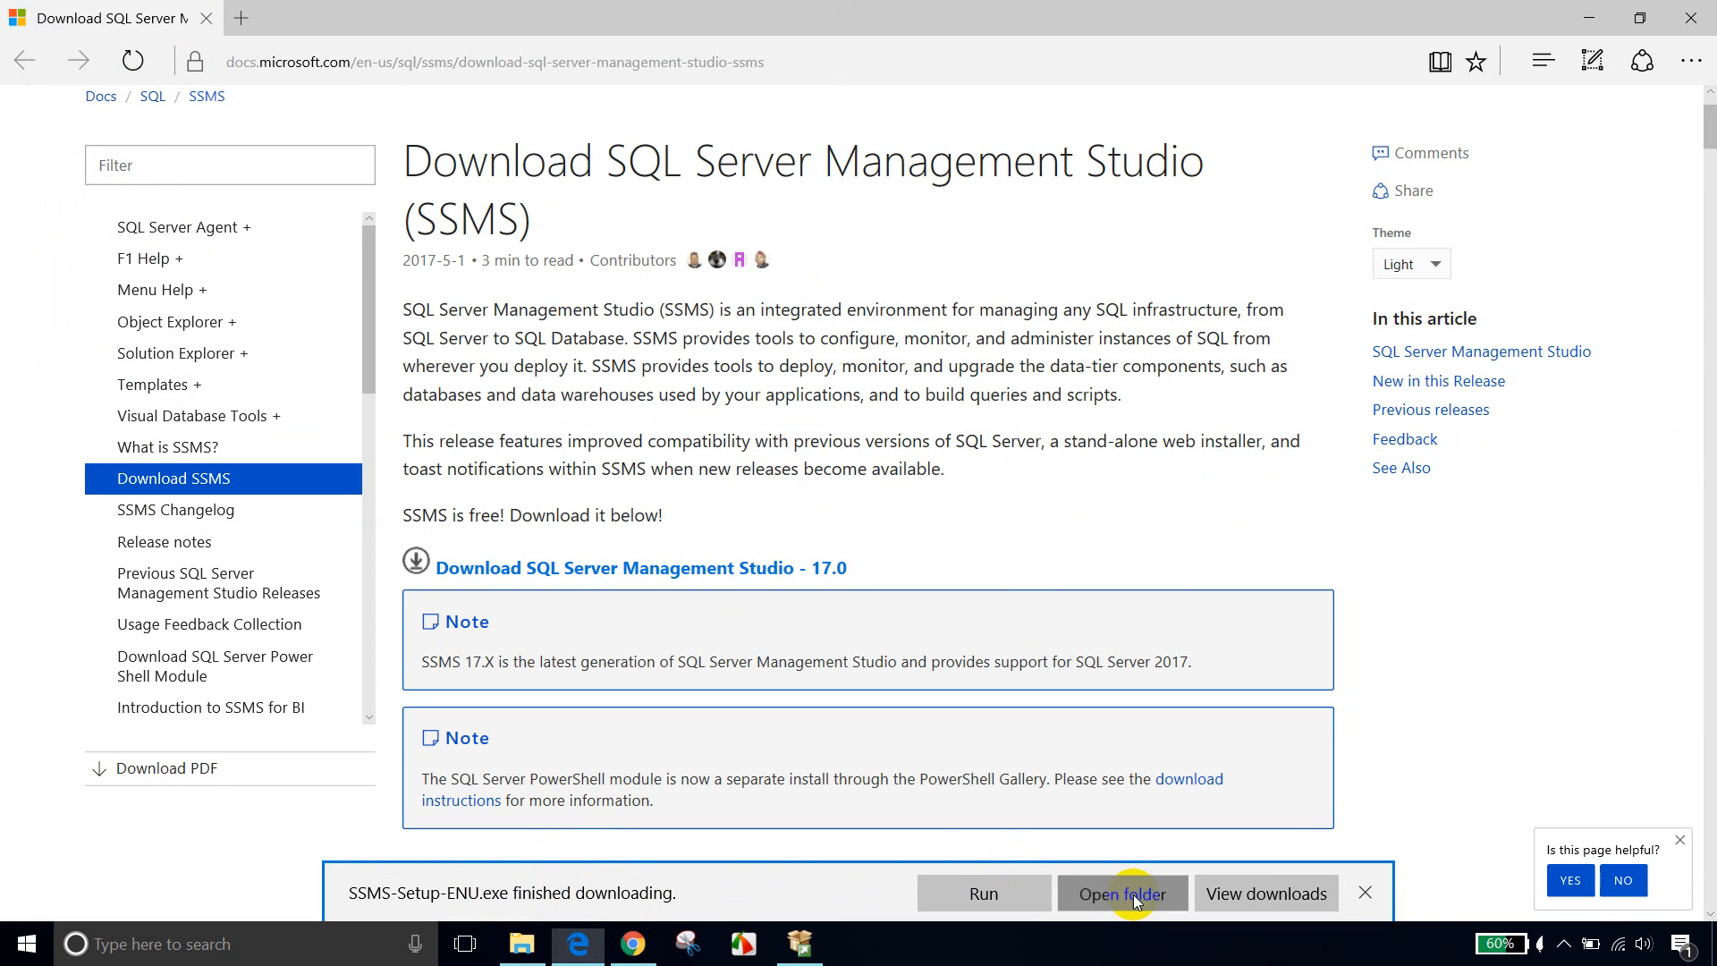
pyautogui.click(1119, 893)
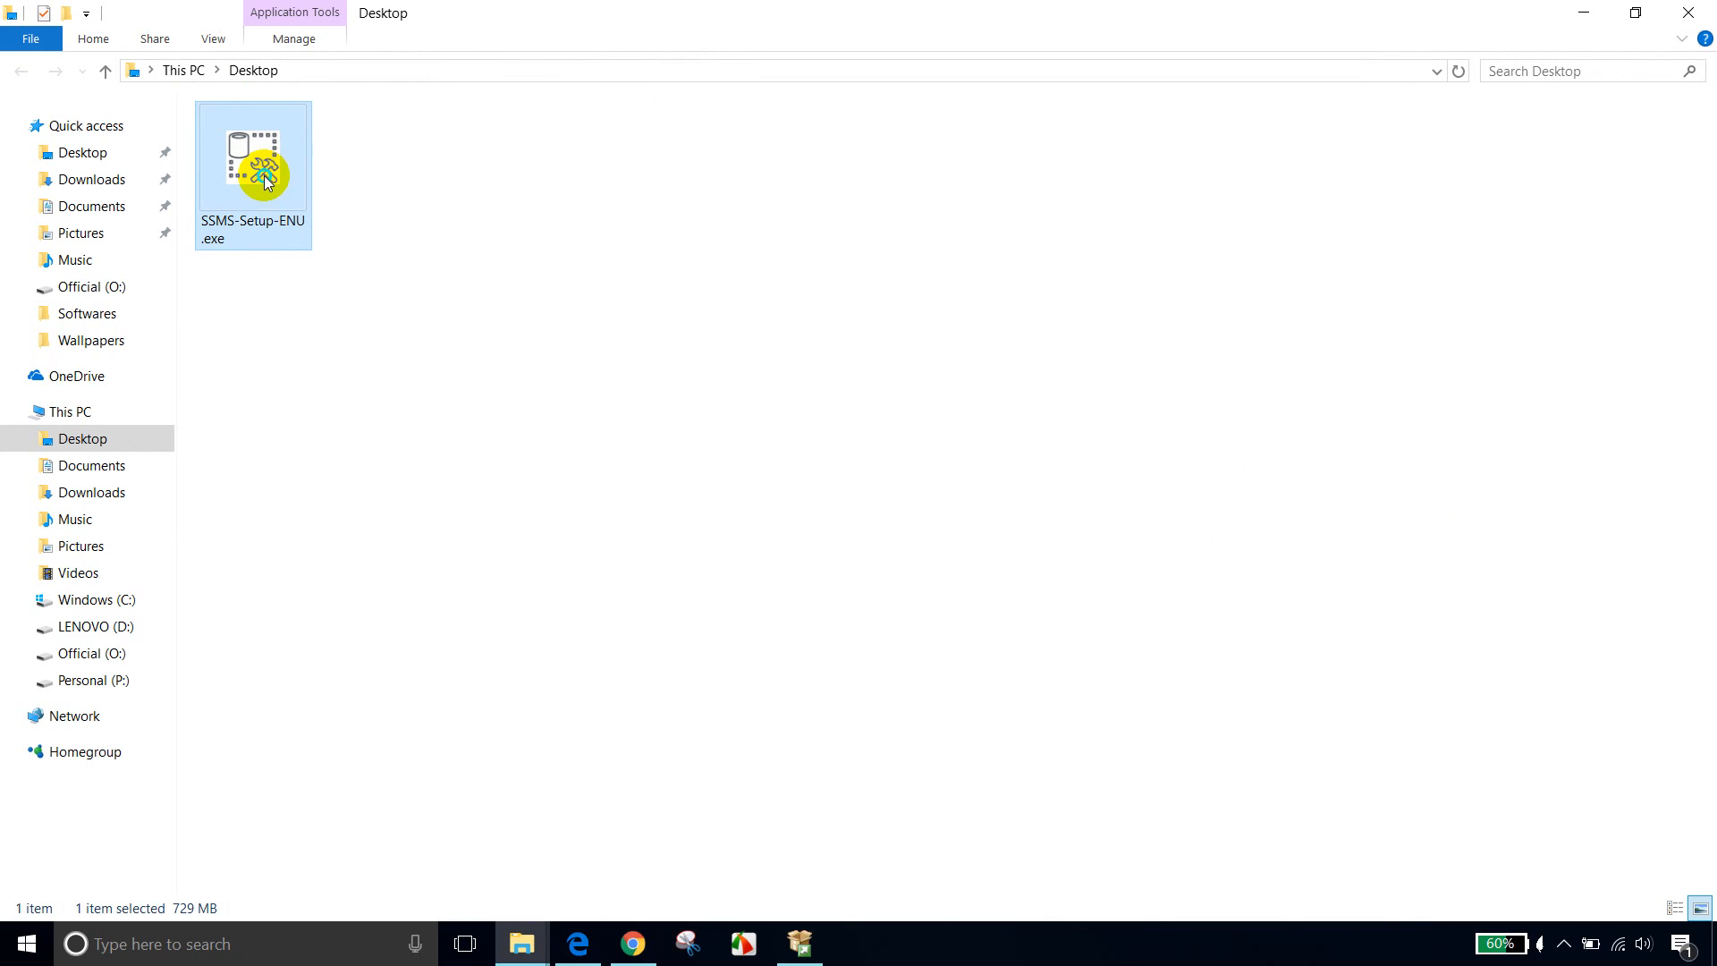
# Step: Run SSMS-Setup-ENU.exe on the Desktop as administrator
pyautogui.rightClick(263, 175)
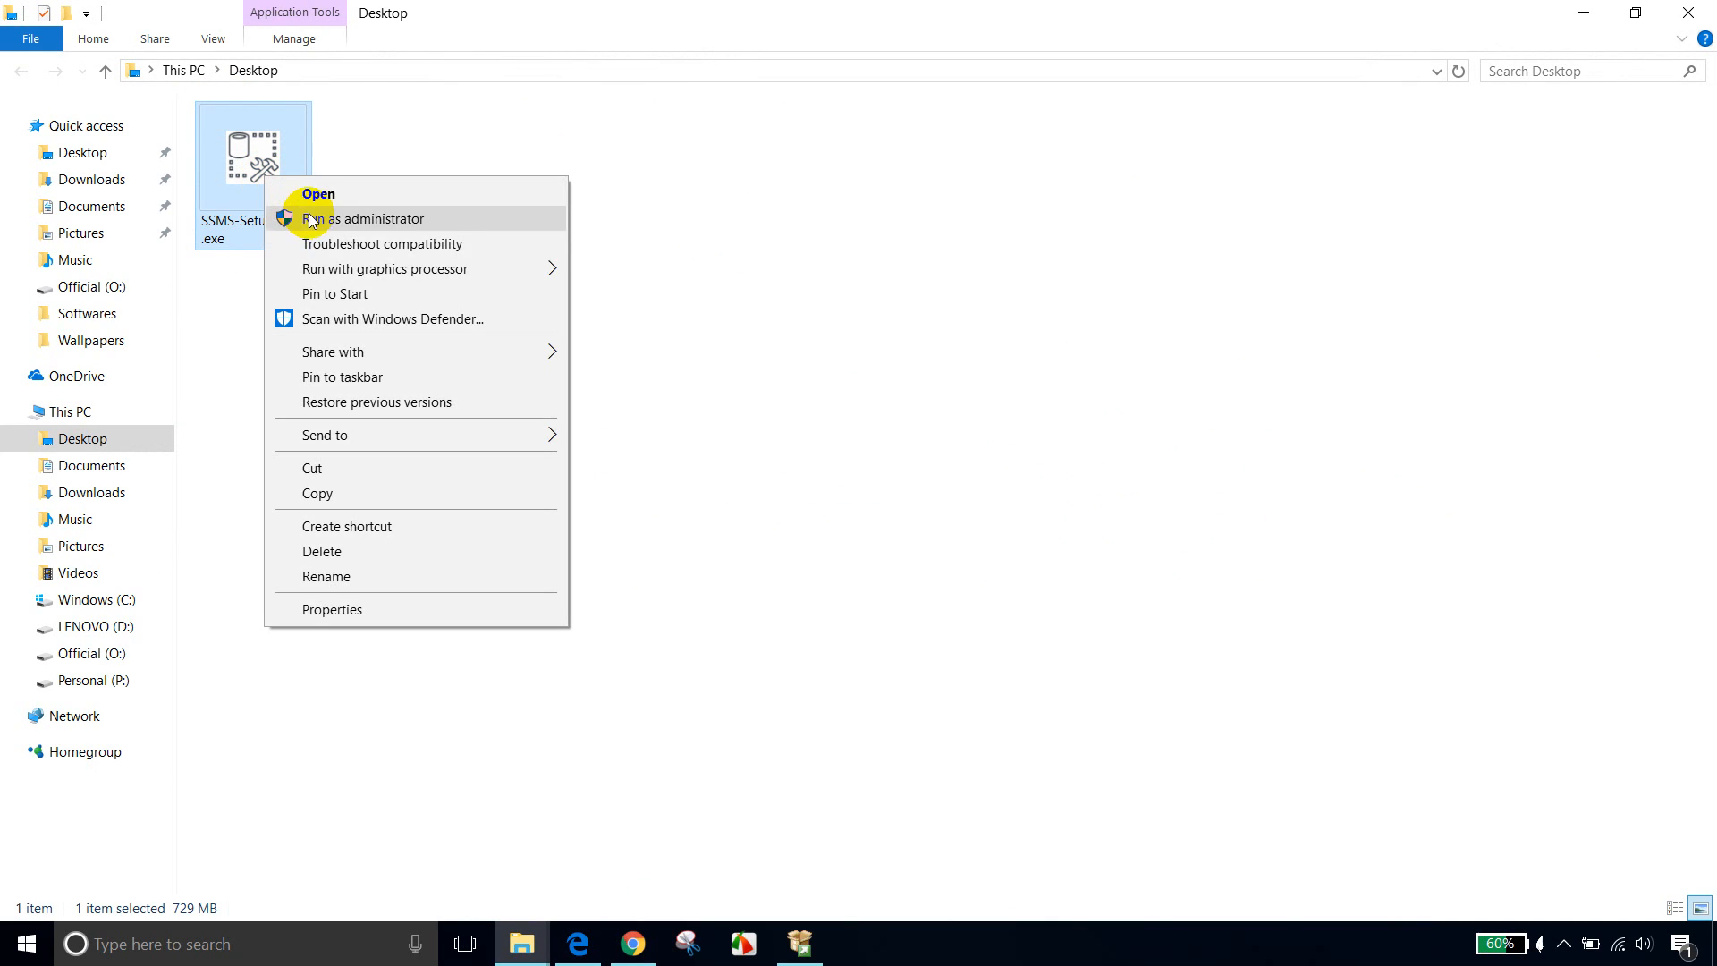
pyautogui.click(360, 218)
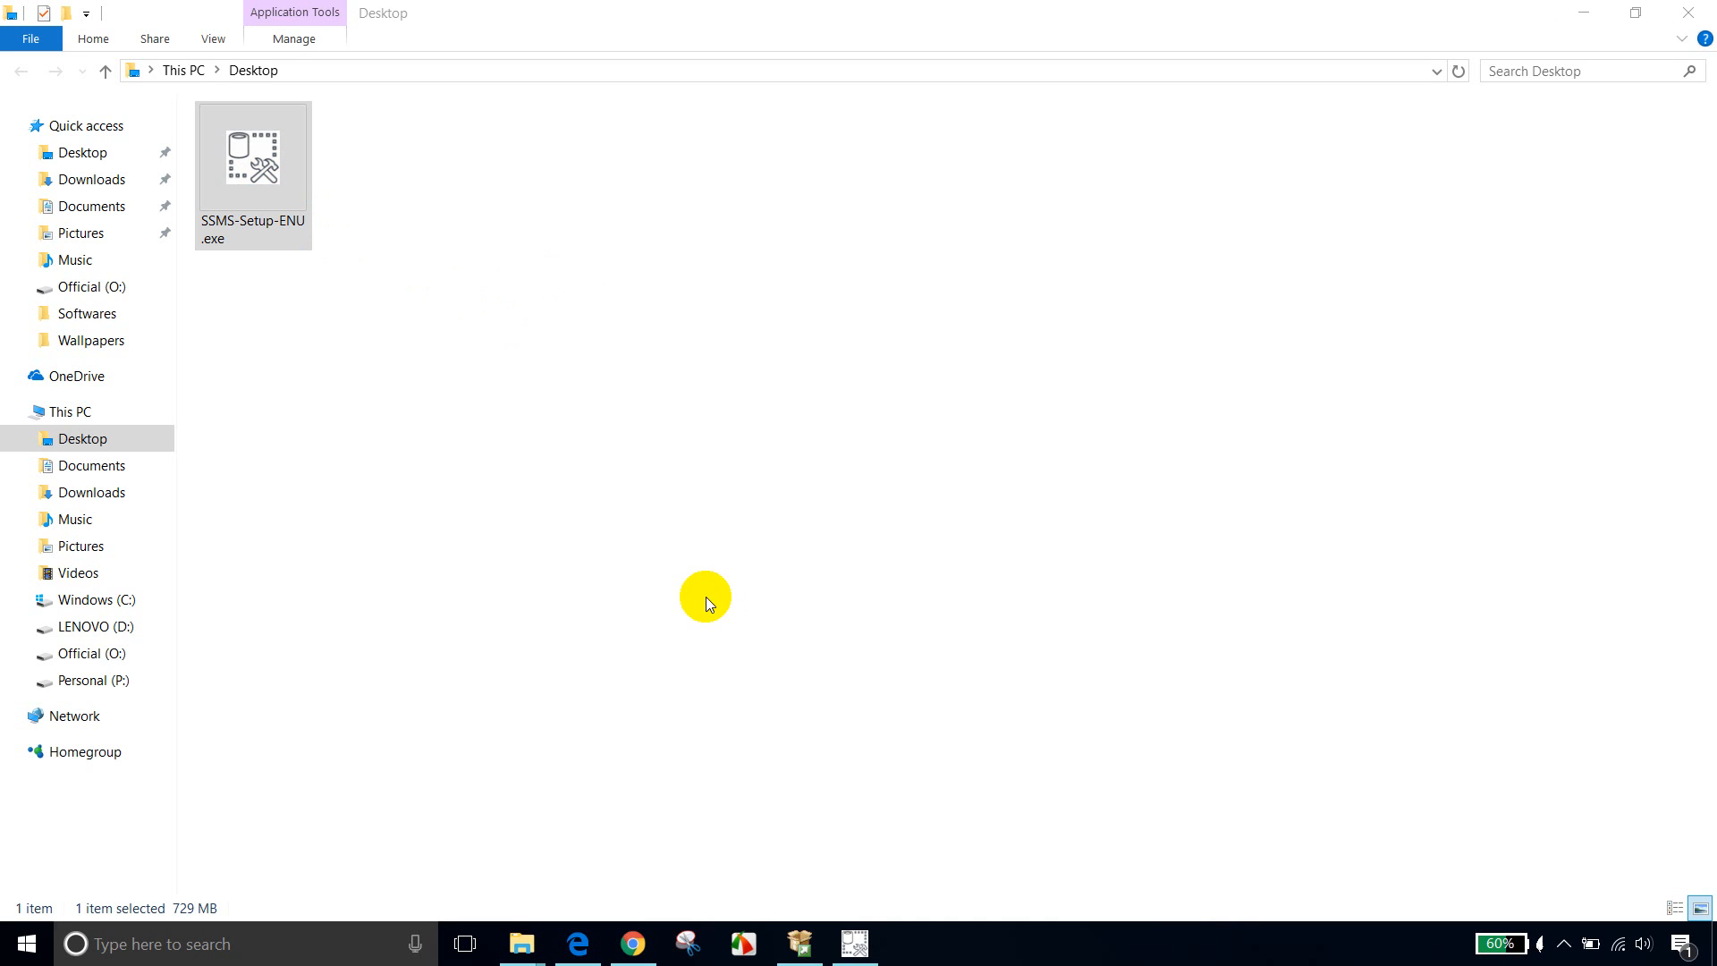
# Step: Bring up the SSMS 17.0 setup window and start the installation
pyautogui.doubleClick(252, 153)
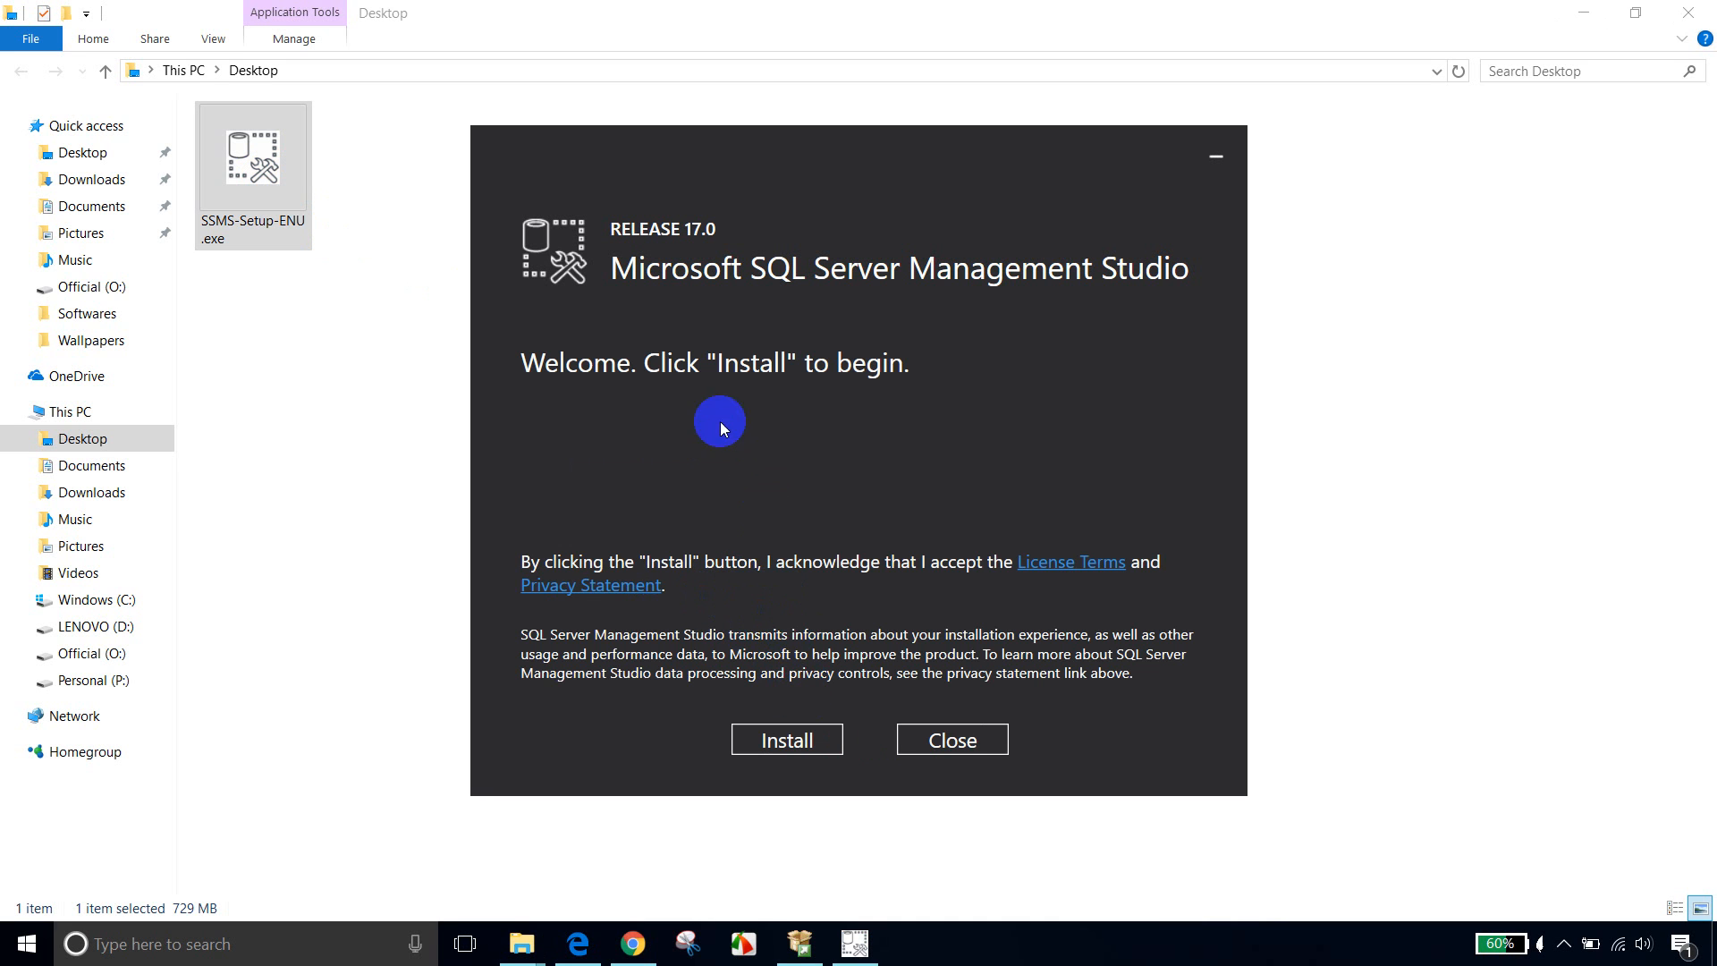
pyautogui.click(785, 740)
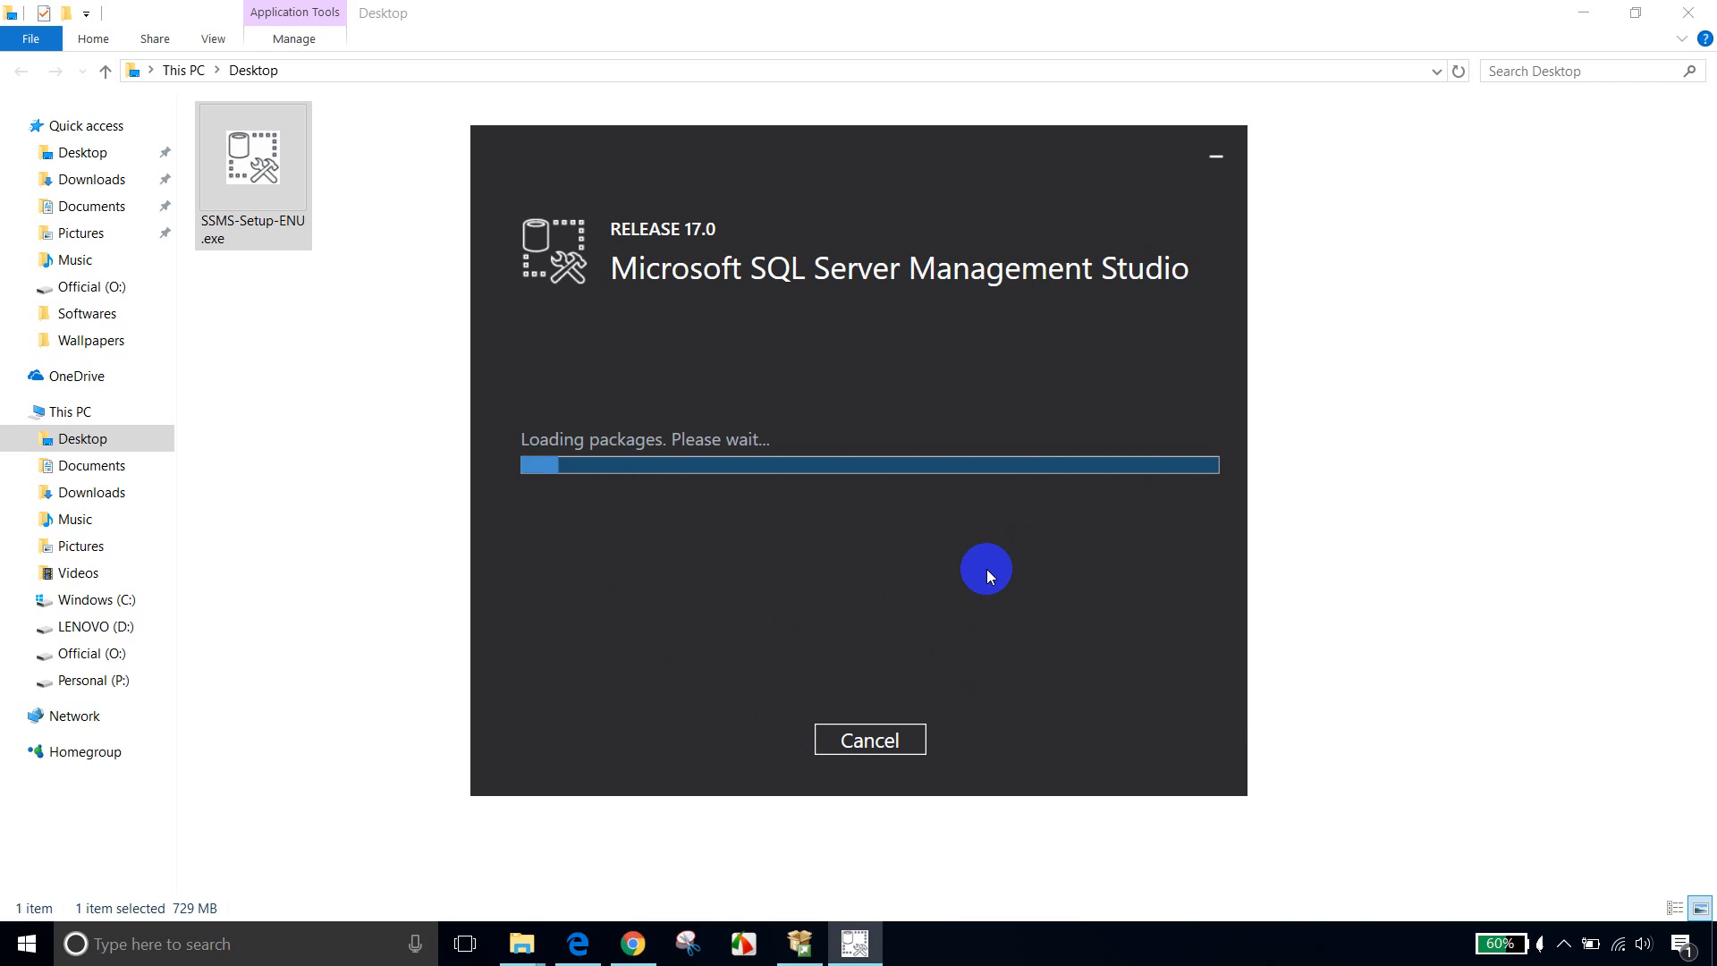
pyautogui.moveTo(1415, 522)
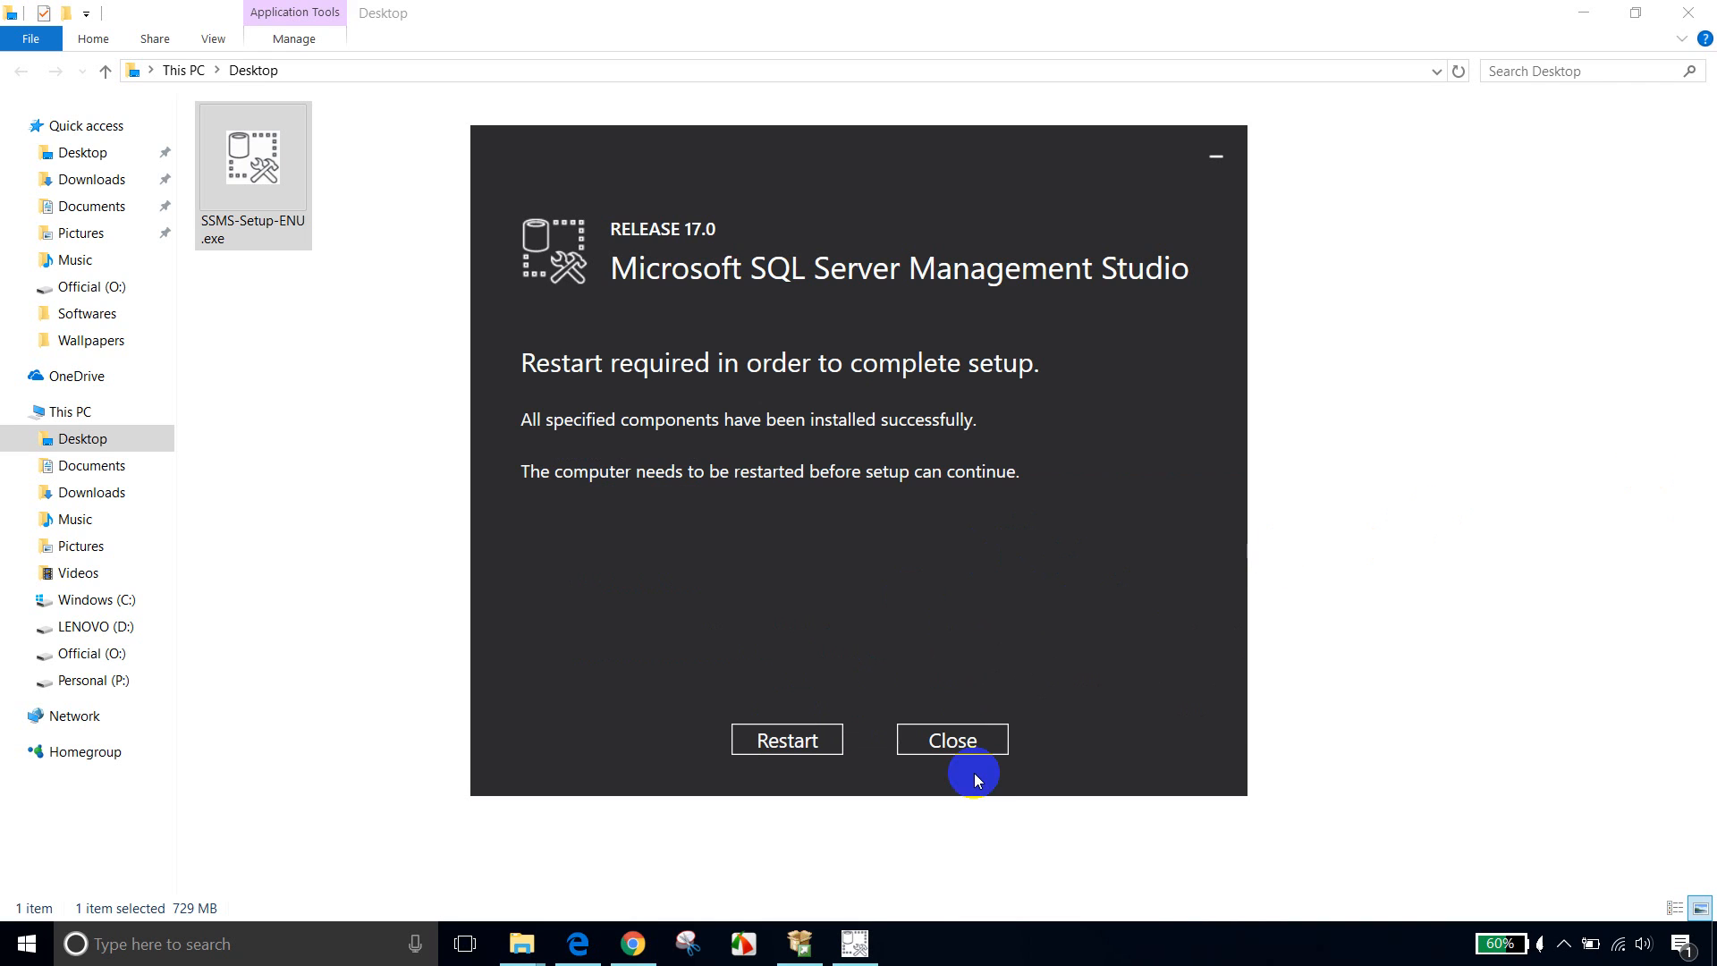
pyautogui.moveTo(1130, 396)
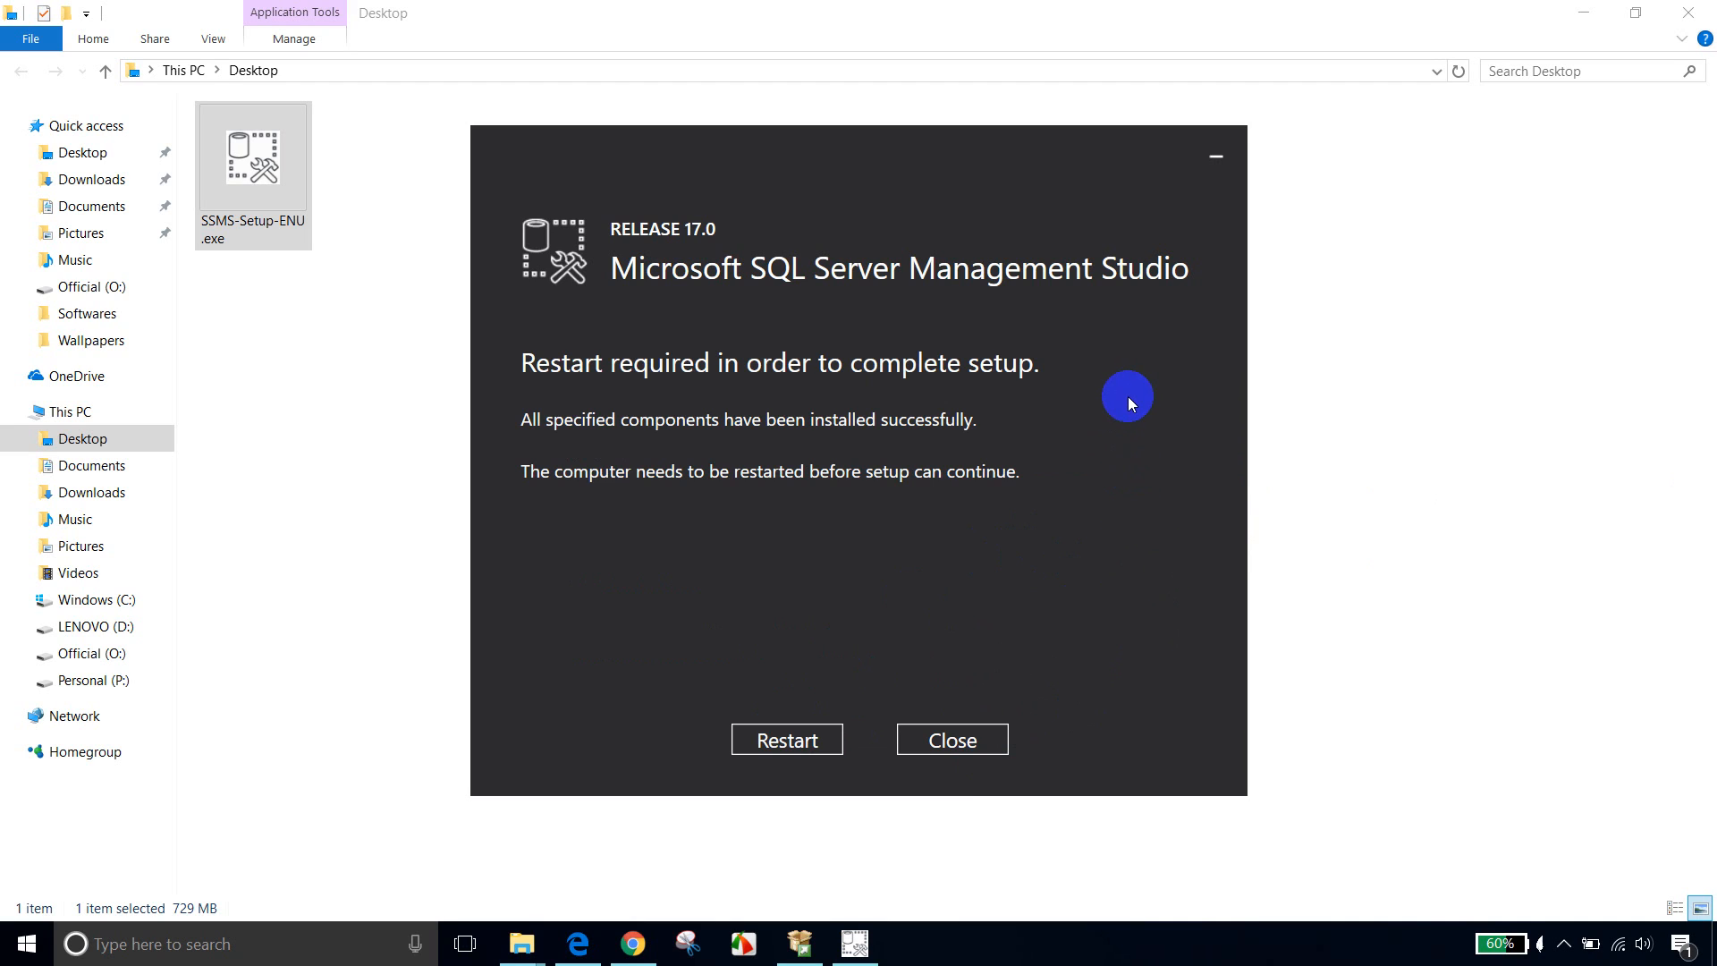
pyautogui.moveTo(1046, 436)
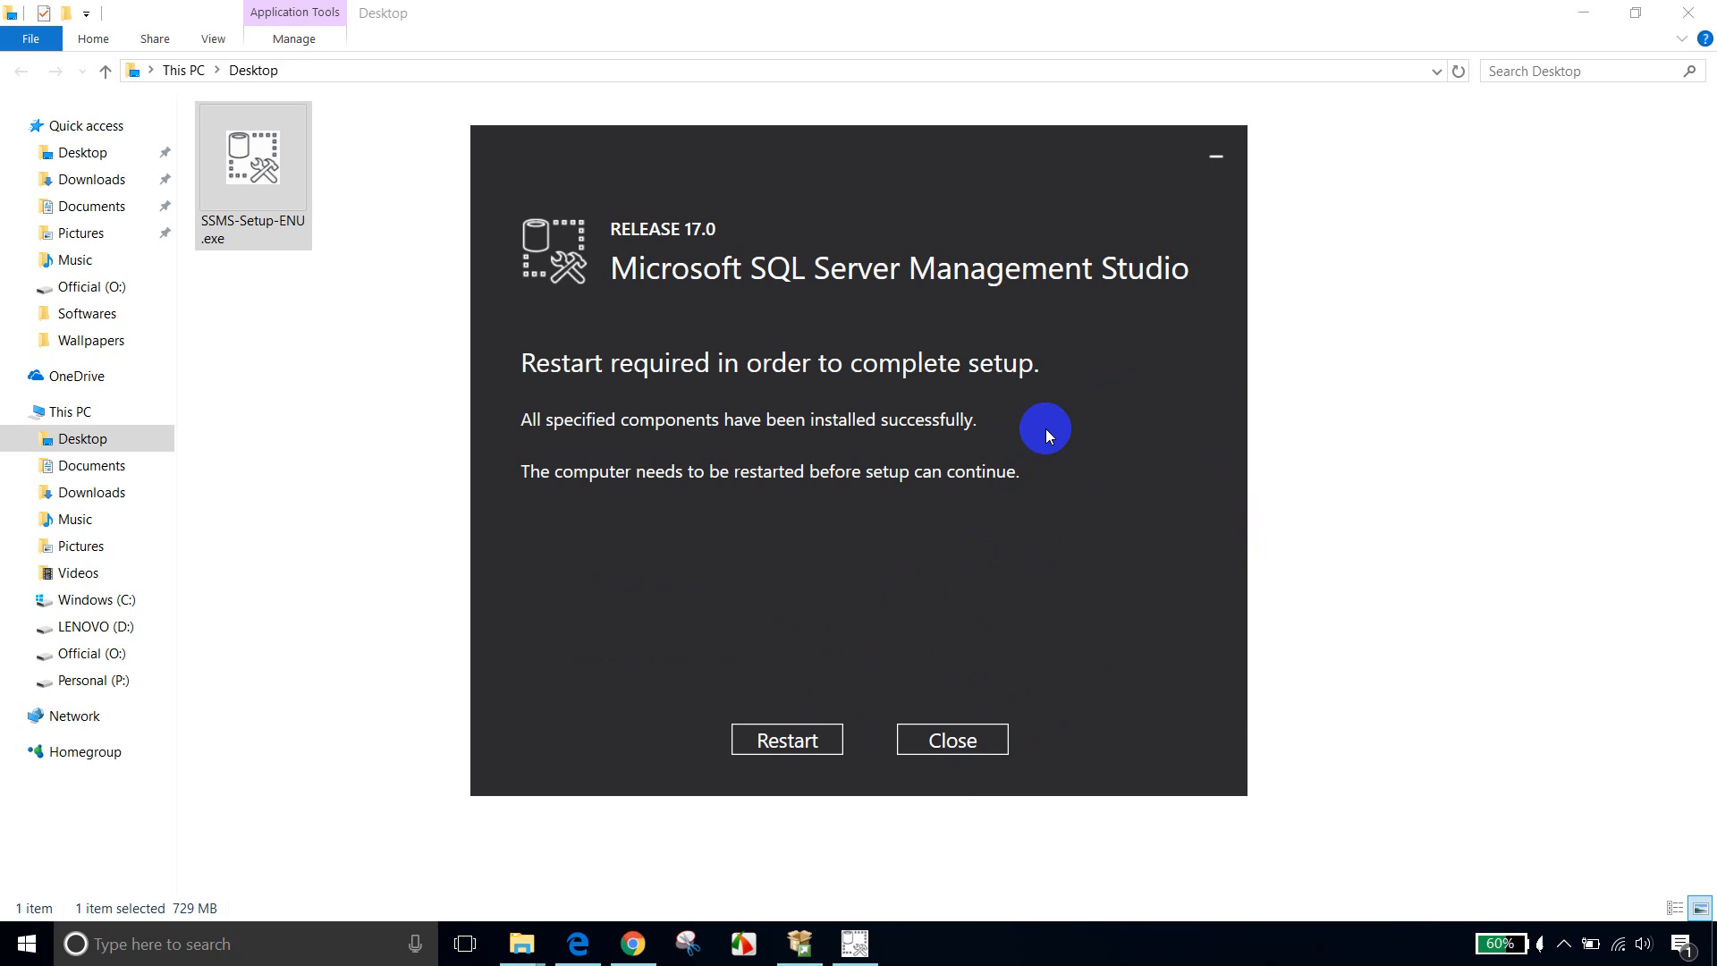
pyautogui.moveTo(1155, 437)
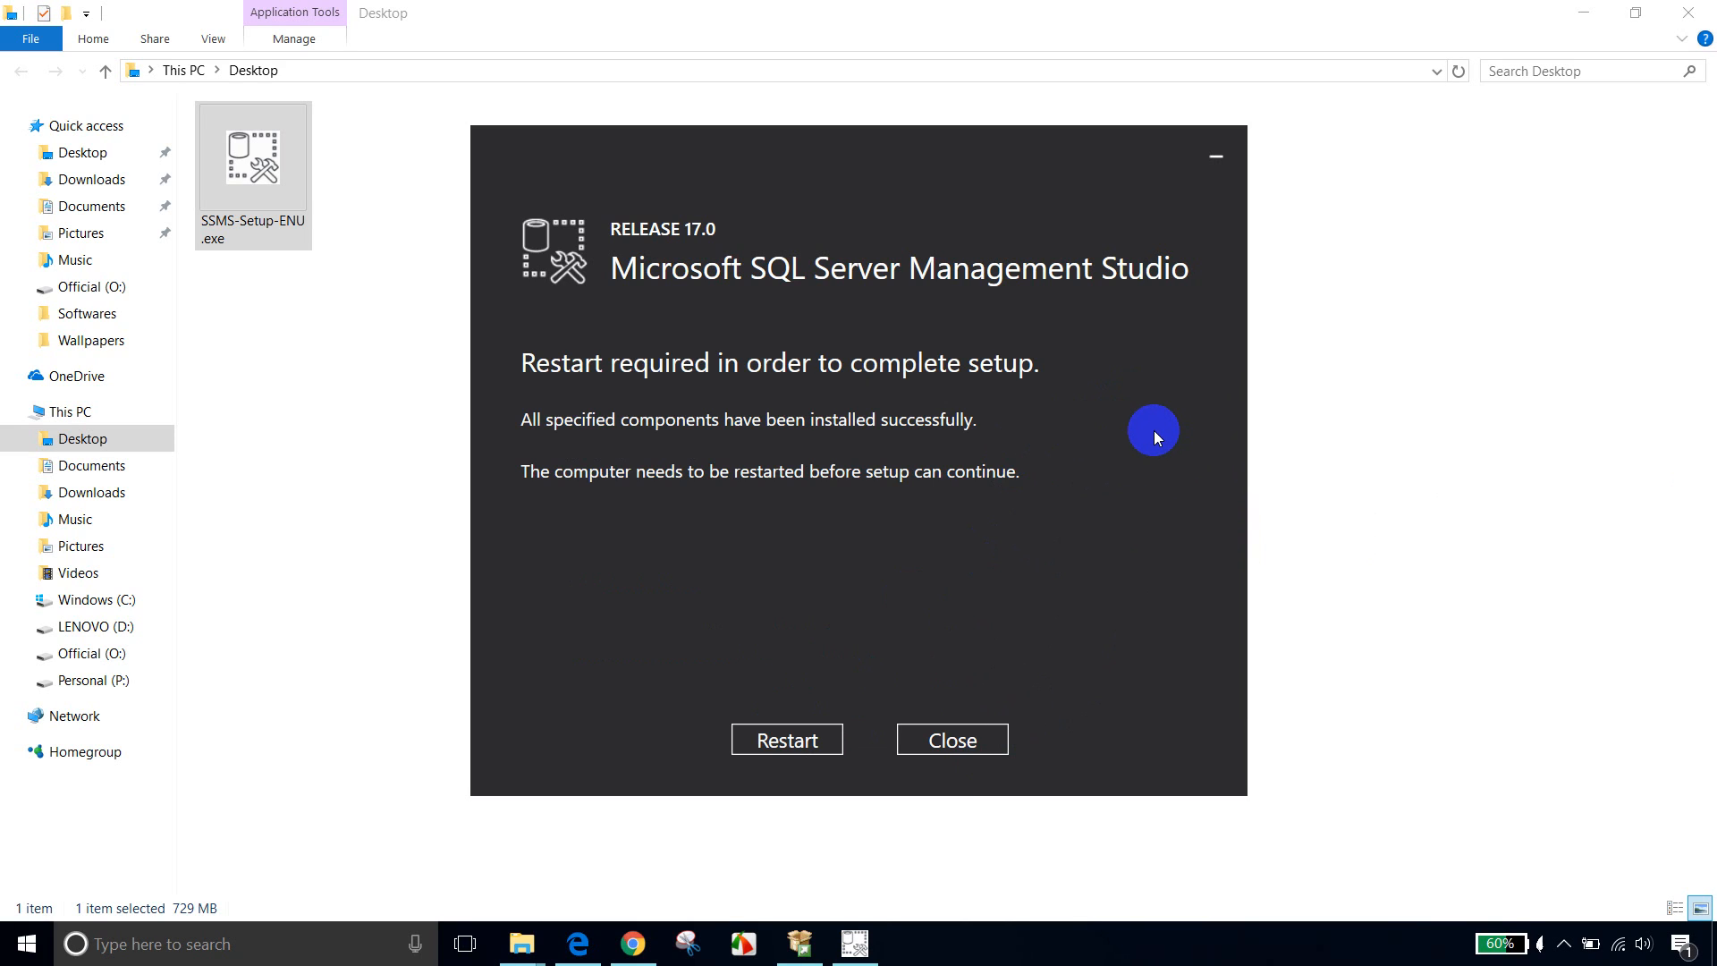